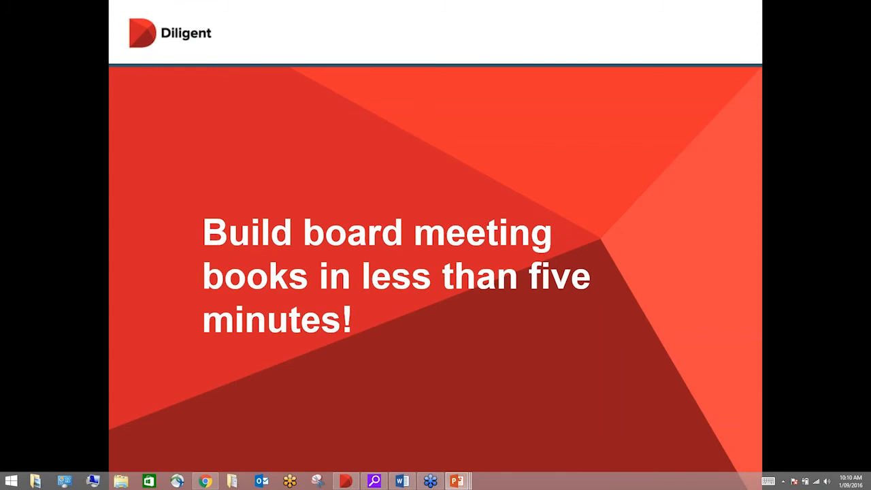
Advance the slide show from the title slide toward slide 5, The typical process.
key("Right")
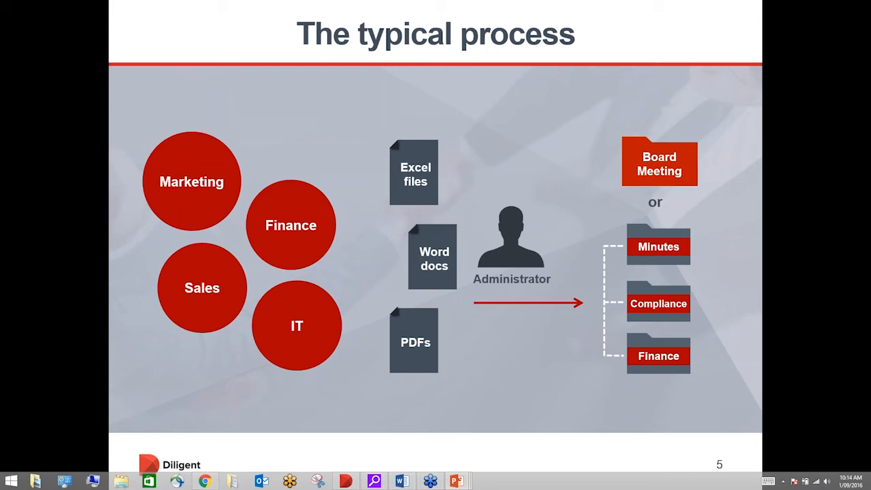
Show the Save time. Improve governance. slide, then end the slide show.
key("right")
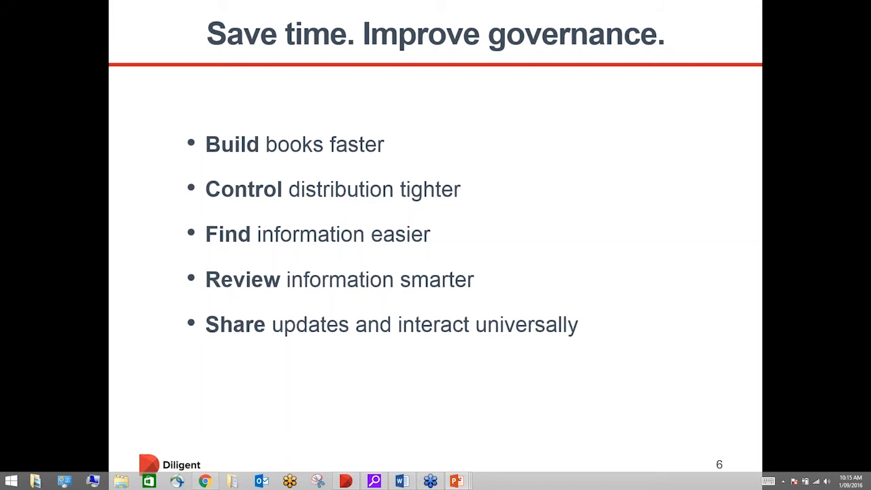
key("right")
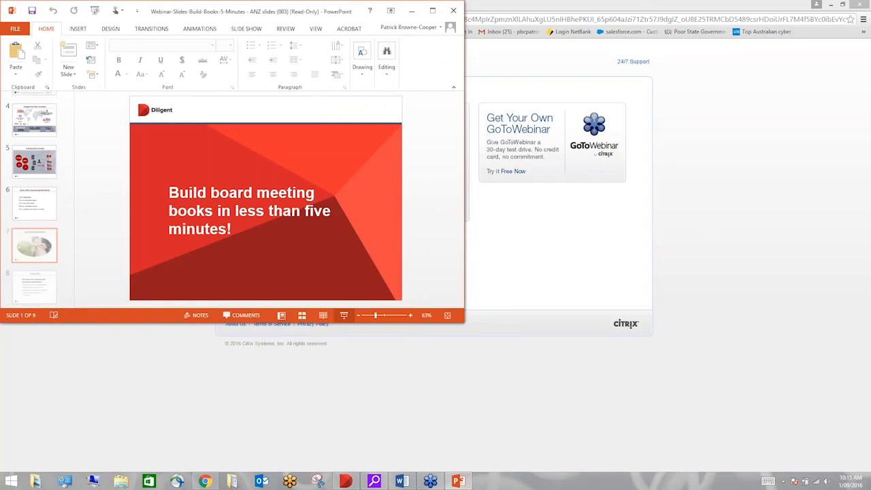
Bring the Diligent Boards Board of Directors home page to the front.
left_click(34, 242)
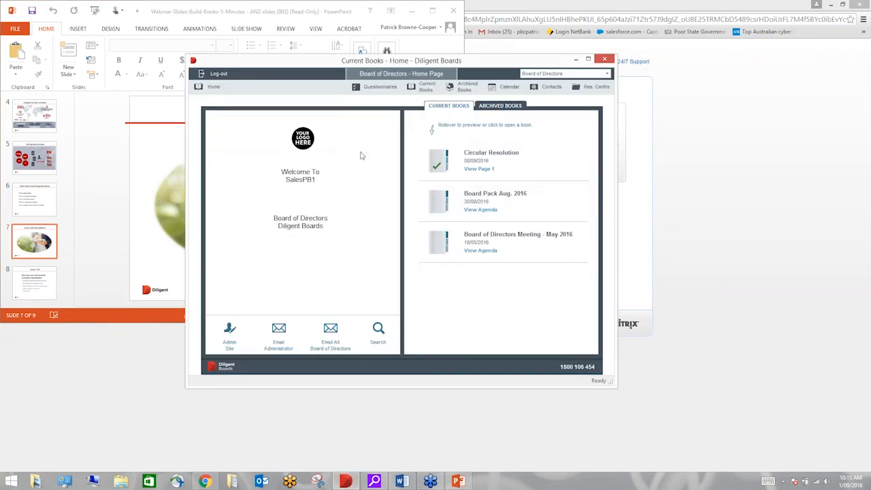
mouse_move(200, 392)
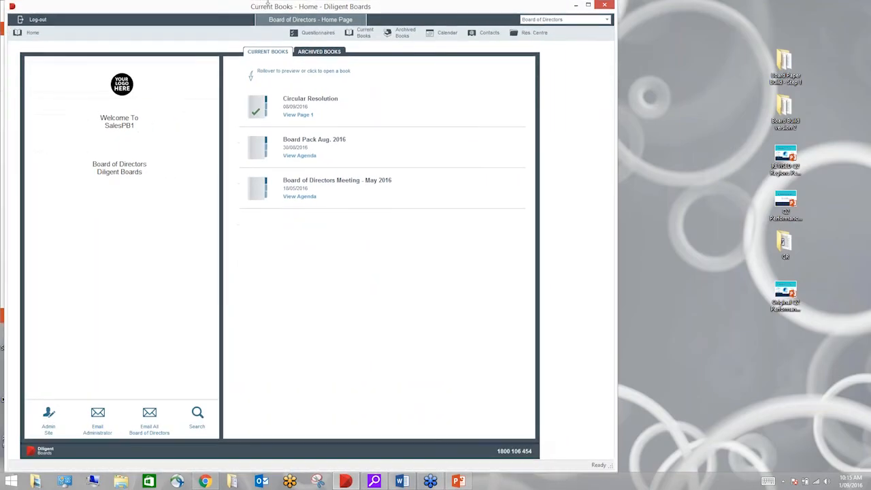
mouse_move(273, 252)
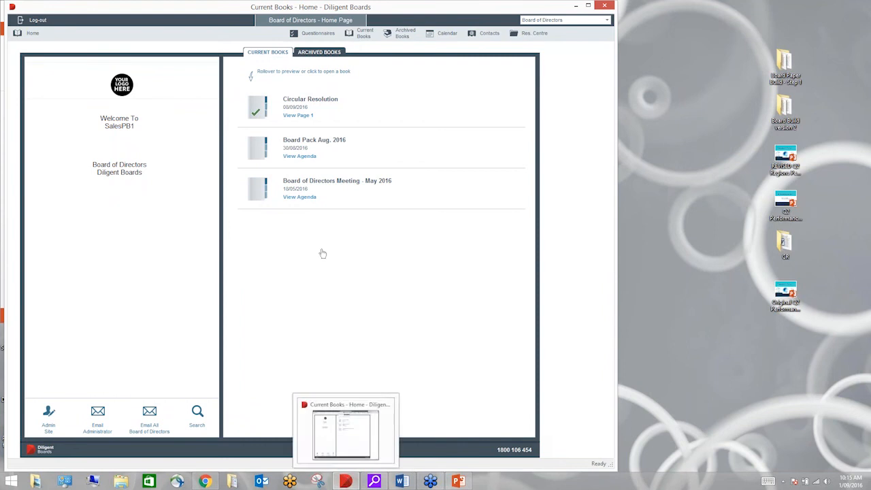
mouse_move(294, 292)
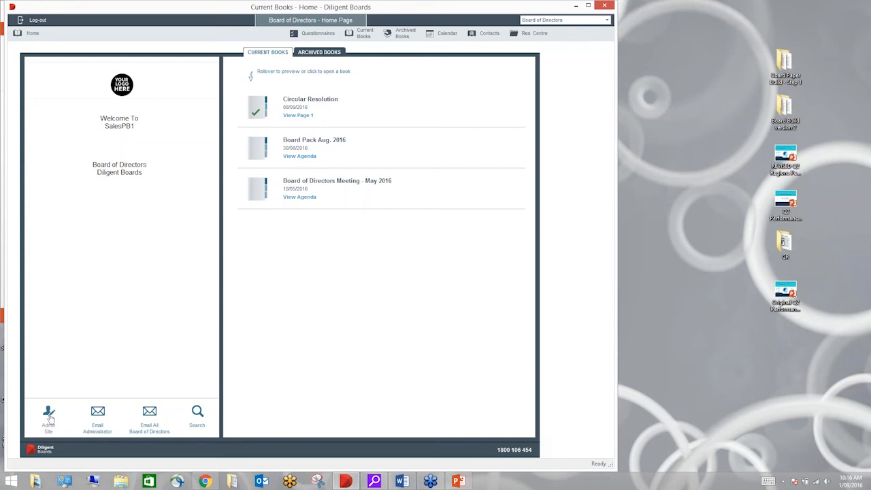
mouse_move(98, 414)
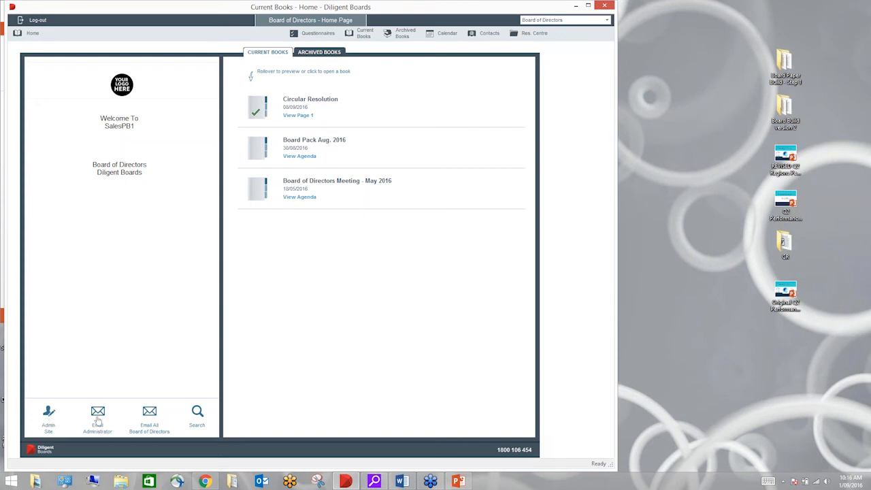
mouse_move(98, 419)
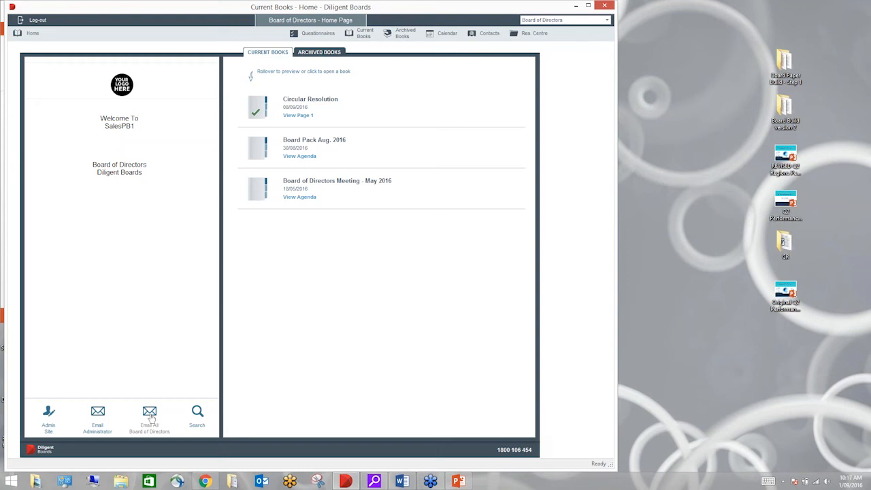
mouse_move(365, 209)
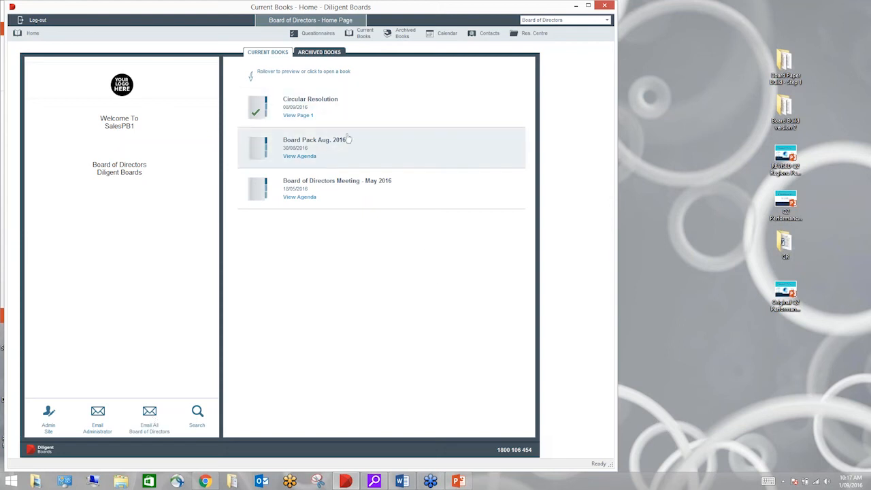
mouse_move(332, 134)
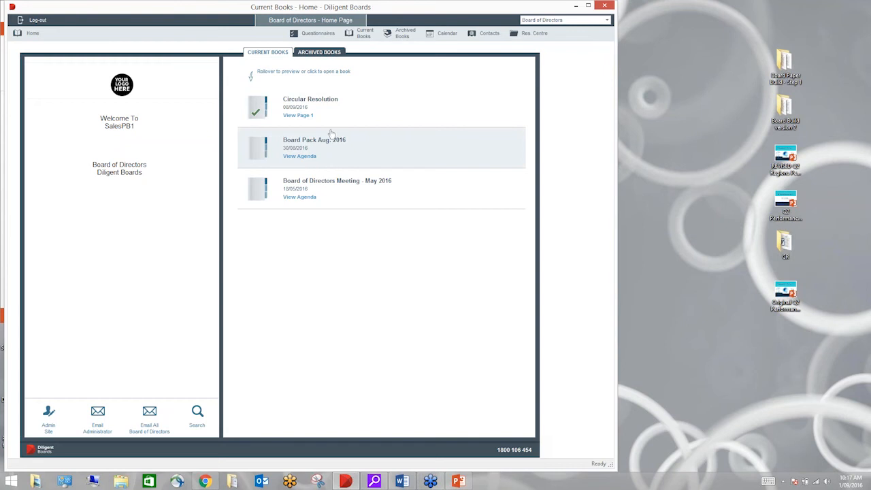
mouse_move(336, 127)
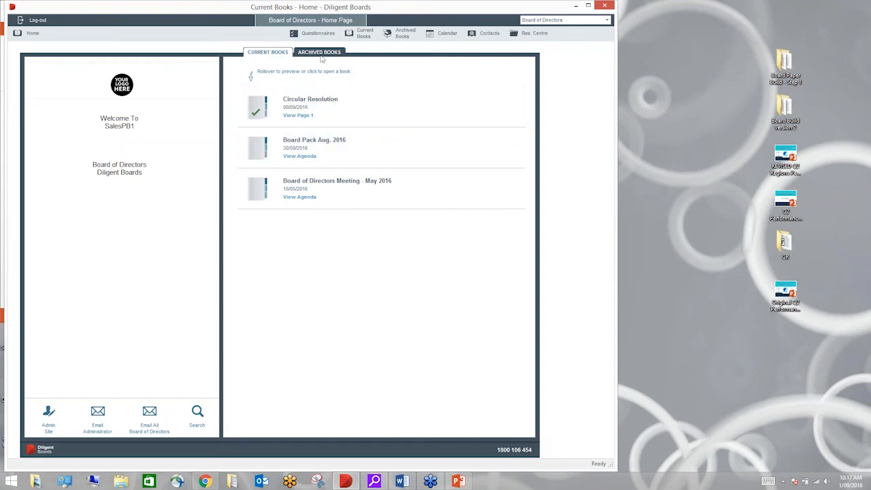
Glance at the Archived Books list, then return to the Current Books list.
left_click(318, 52)
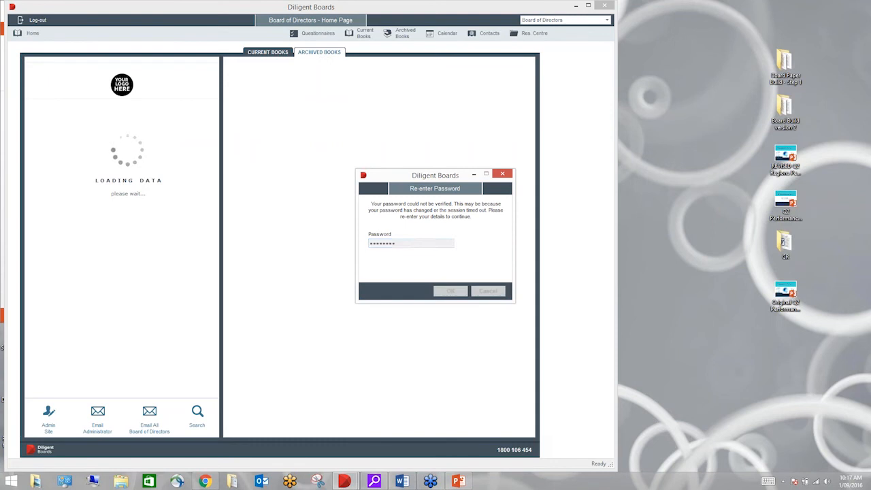
mouse_move(359, 58)
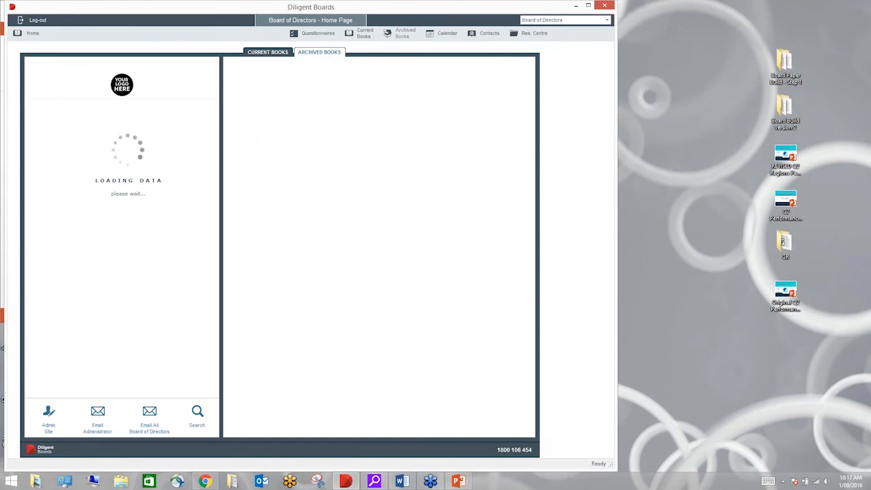
left_click(319, 51)
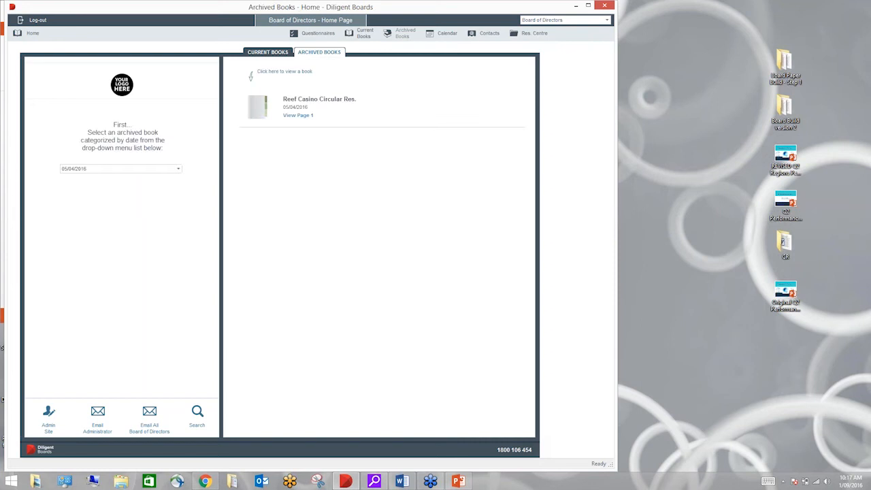
left_click(267, 52)
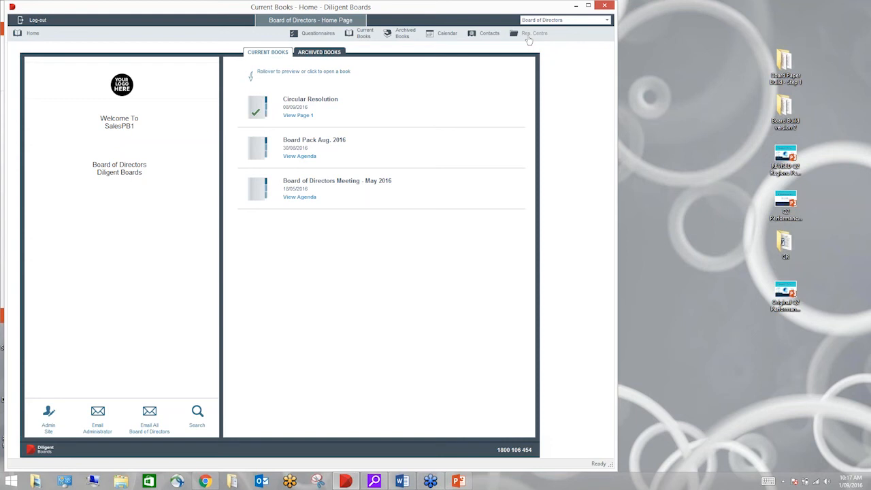
mouse_move(305, 220)
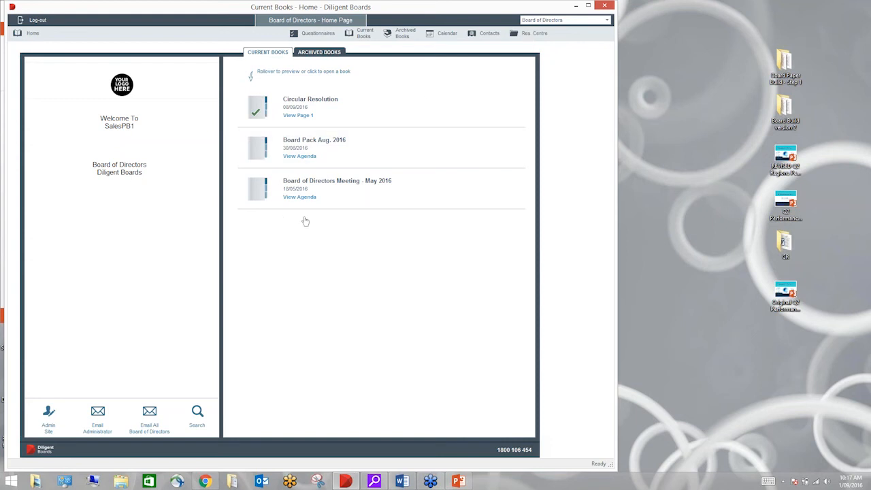
Create a new book named Sept. 15 Board Meeting dated 15 September 2016.
right_click(305, 221)
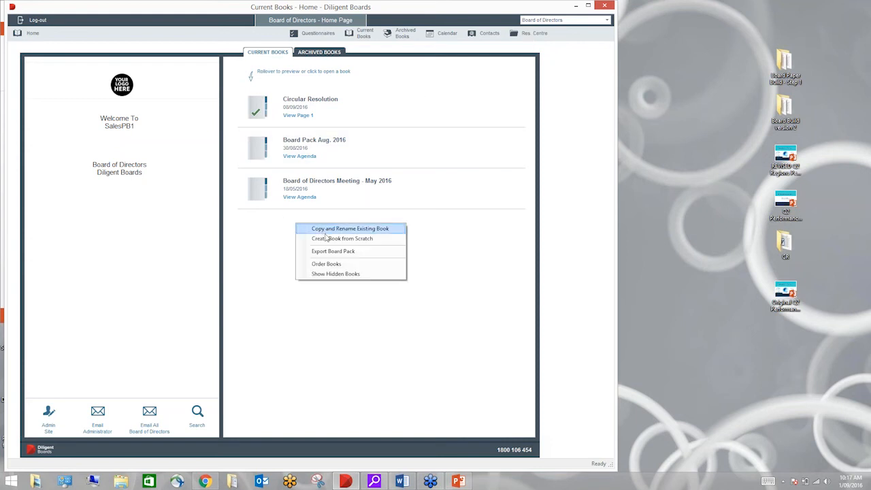
mouse_move(326, 238)
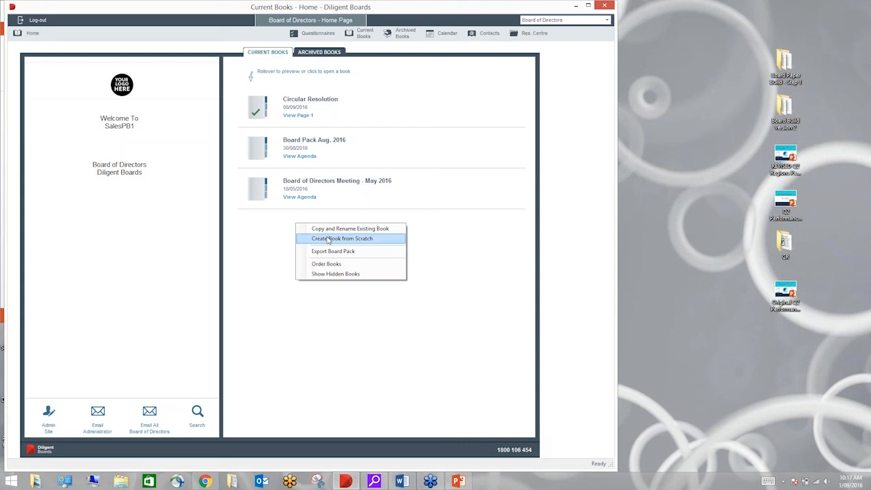
left_click(342, 238)
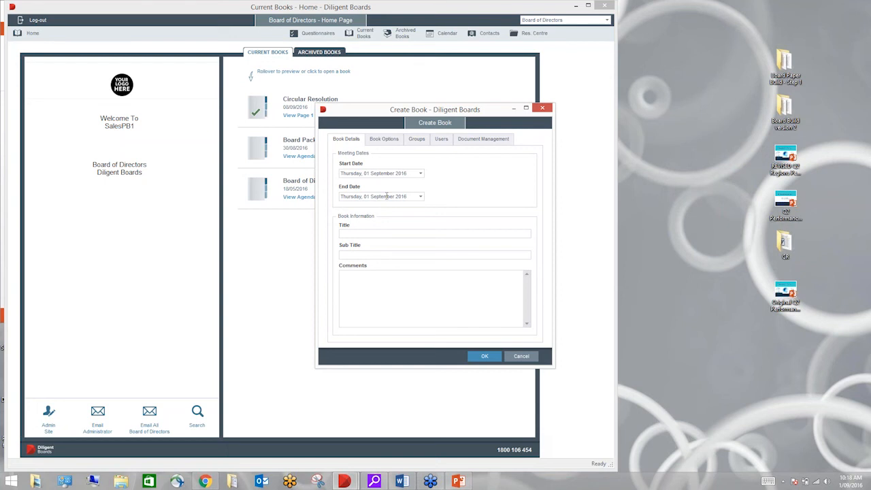
left_click(419, 173)
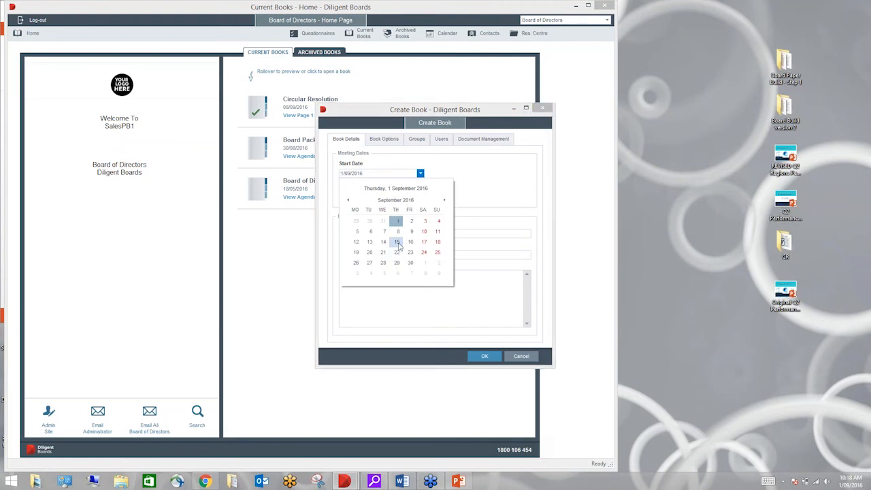
left_click(397, 242)
type("Sept. 15 B")
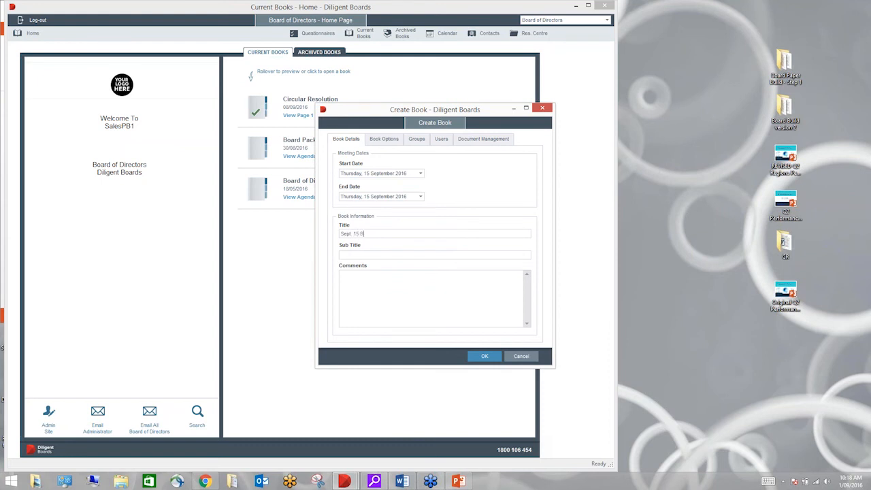
type("oard")
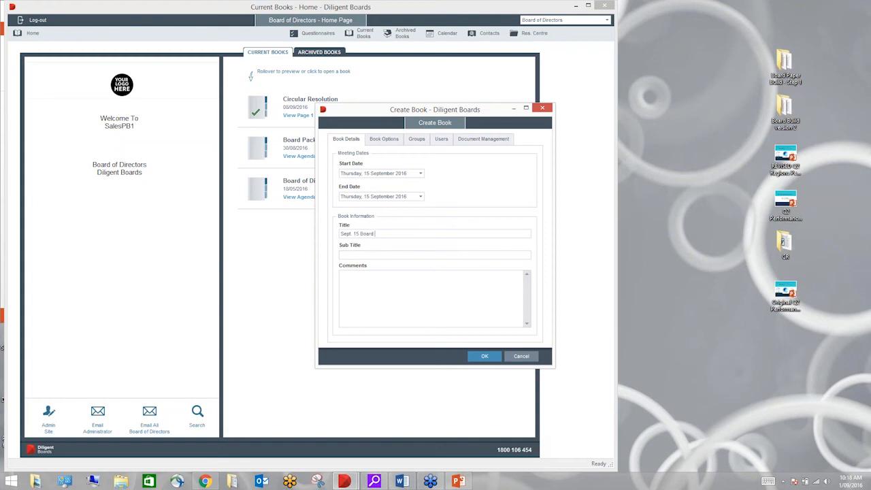
type("Meeting")
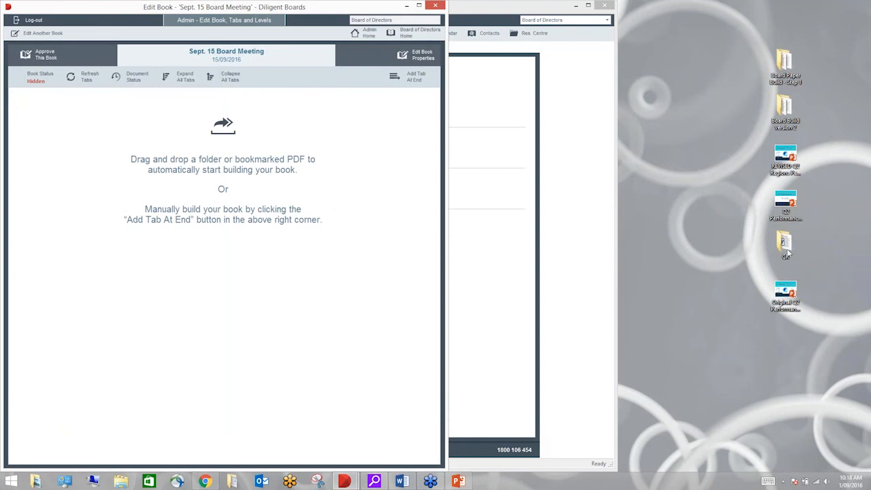
Browse Board Paper Build - Step 1 into the Investment Report subfolder and back up.
left_click(784, 66)
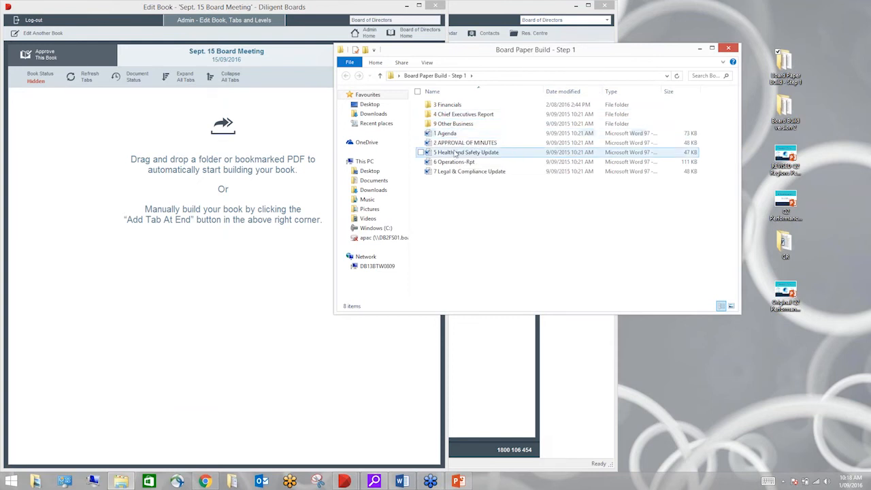
double_click(448, 104)
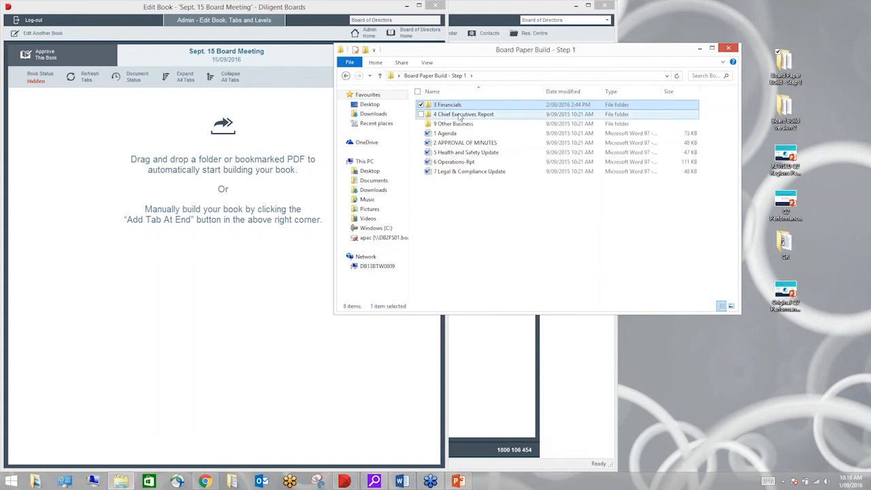
double_click(463, 114)
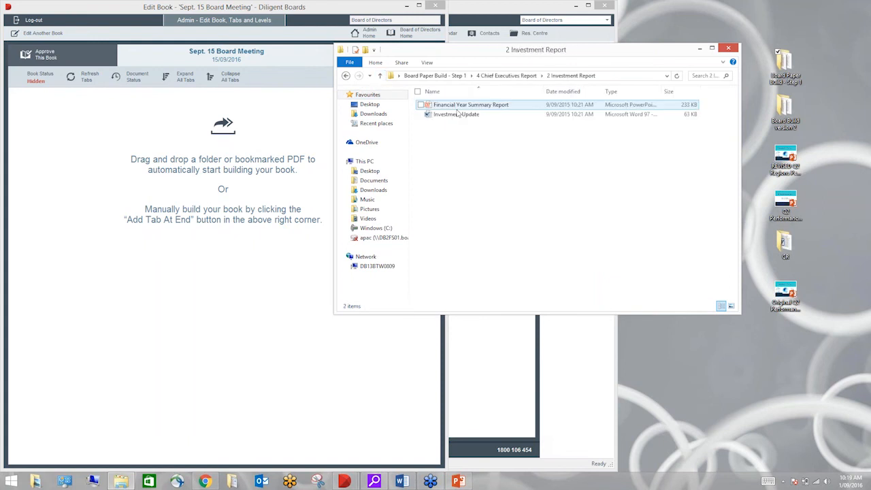
left_click(471, 103)
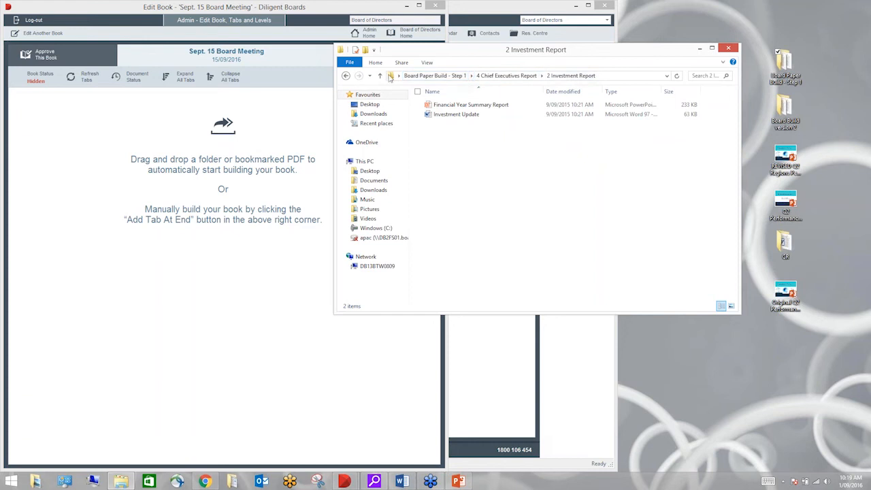
left_click(381, 76)
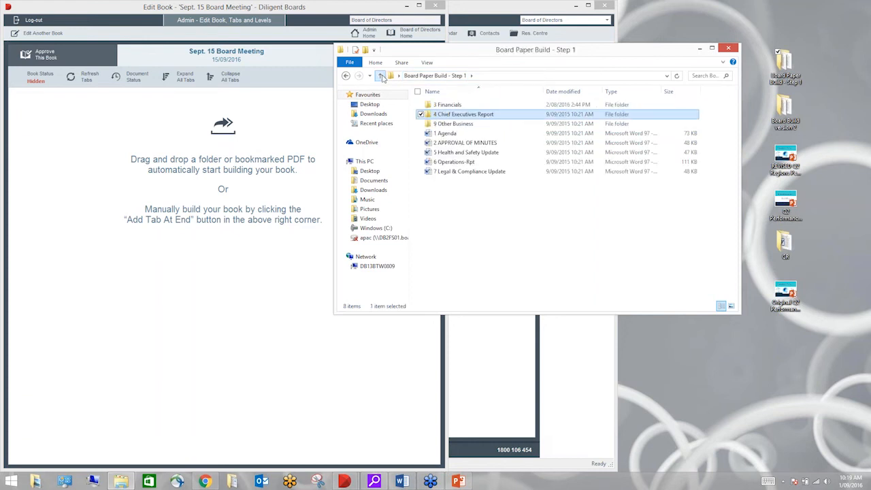
left_click(379, 76)
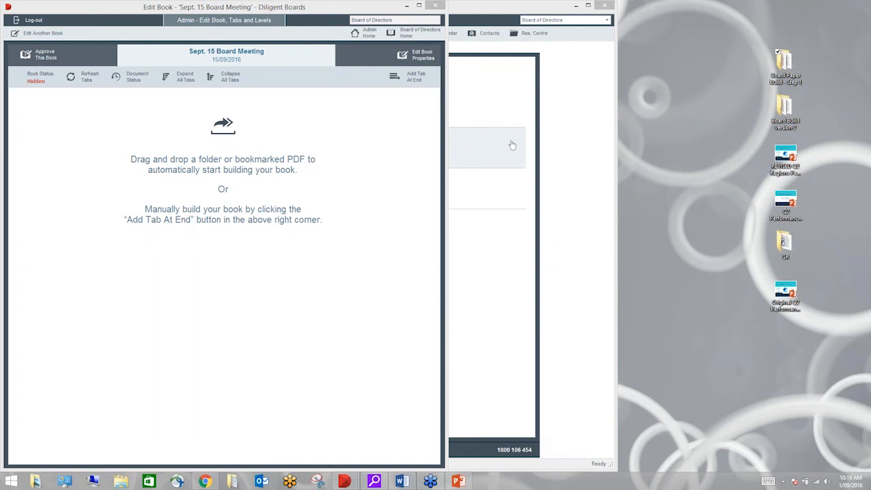
mouse_move(786, 57)
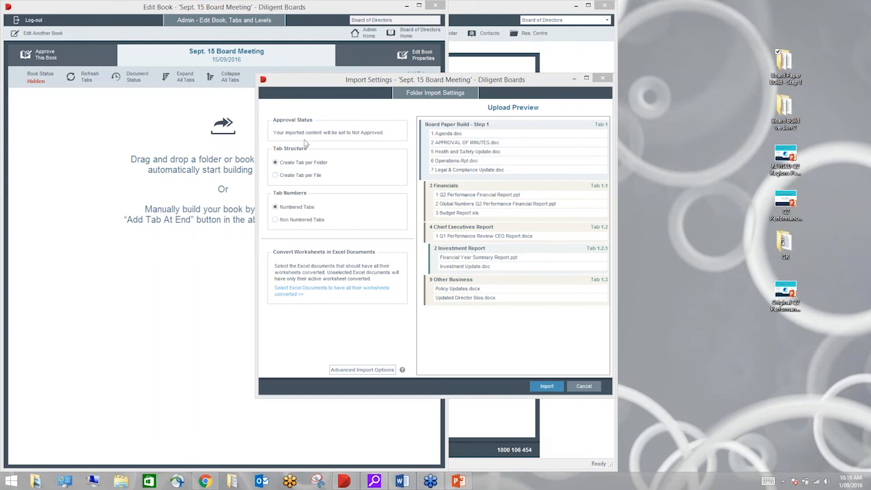
Set the import to create one tab per file and convert Budget Report.xls.
left_click(275, 175)
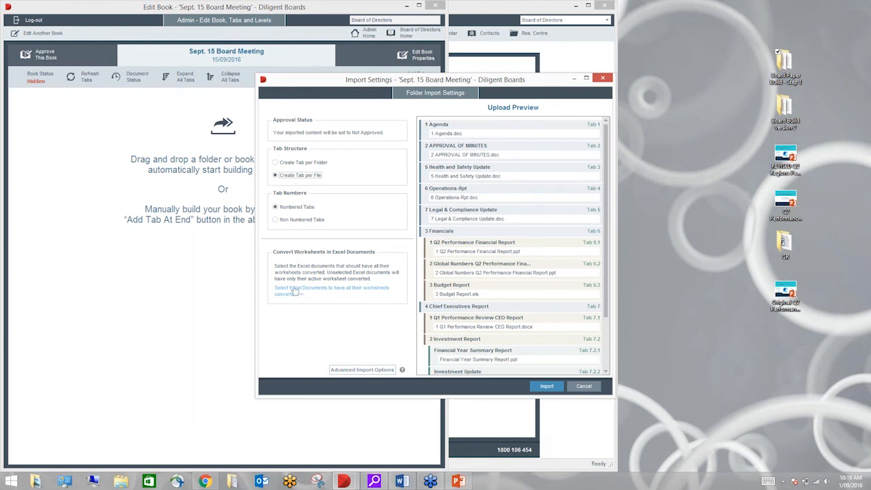
left_click(332, 290)
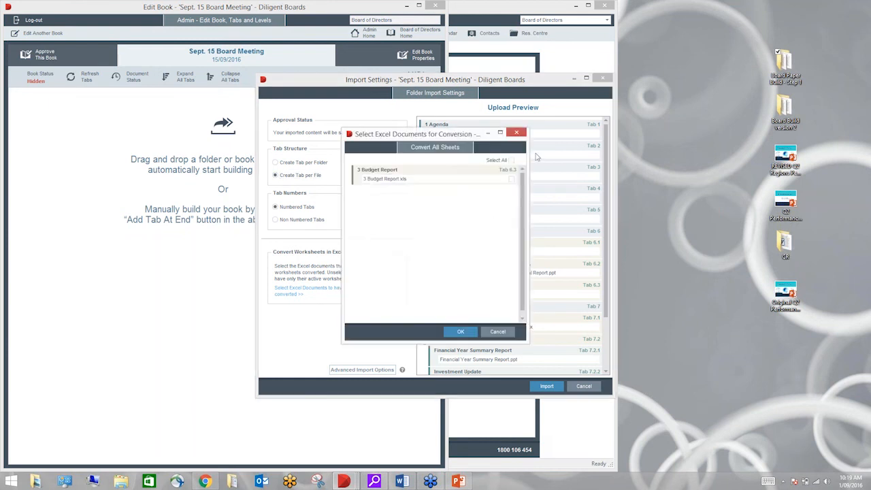
left_click(512, 178)
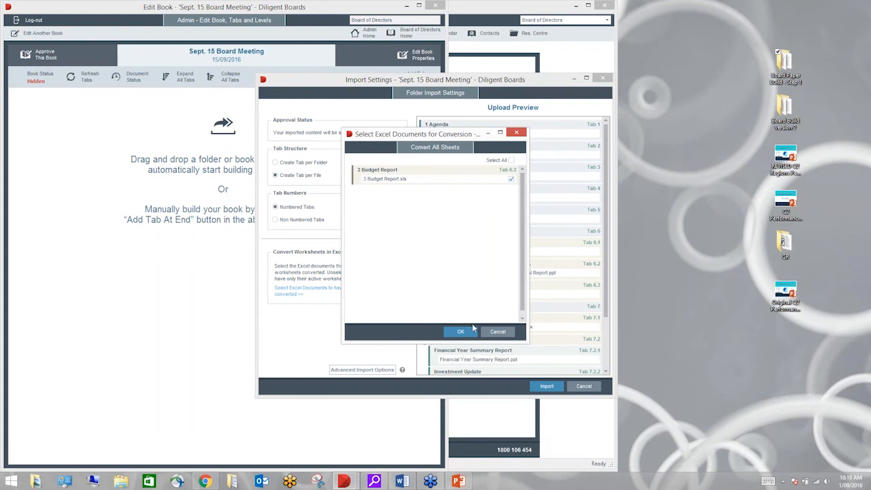
left_click(460, 332)
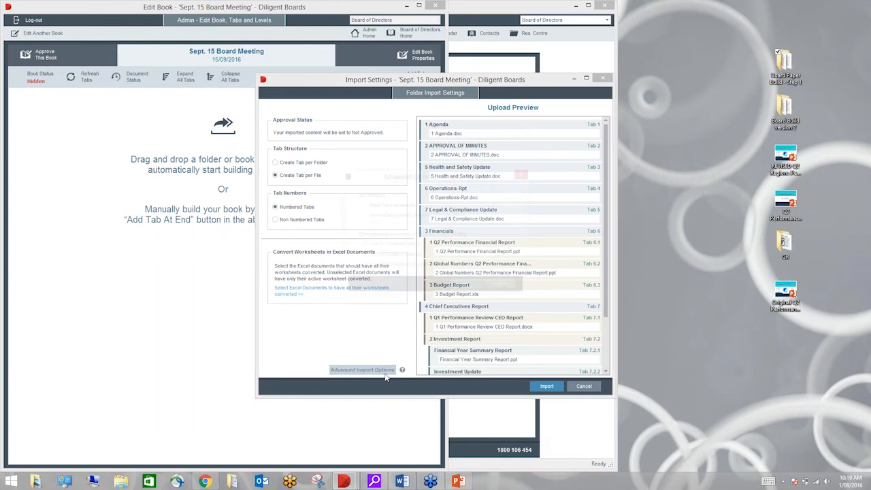
Enable Remove Leading Numbers in the advanced import options.
left_click(362, 370)
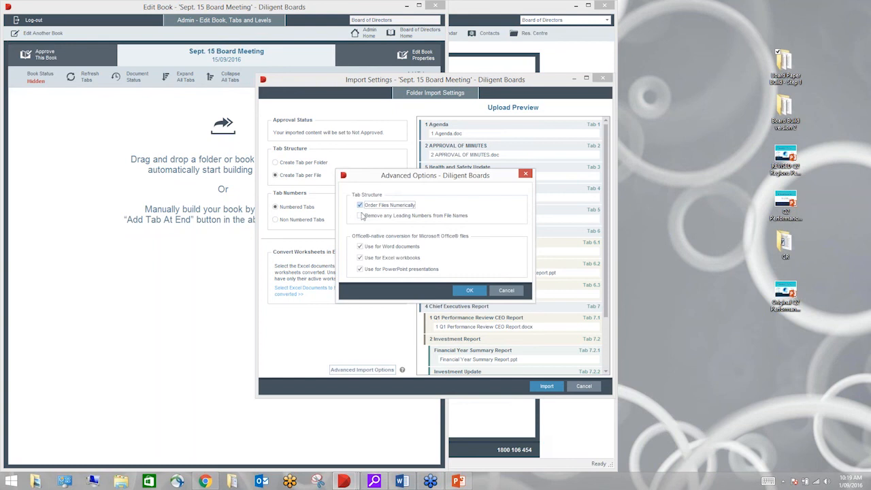
left_click(359, 215)
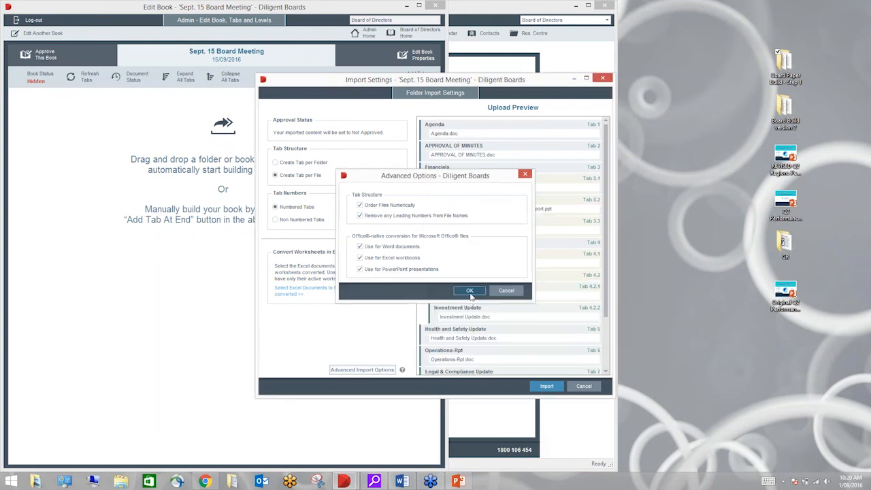
left_click(470, 292)
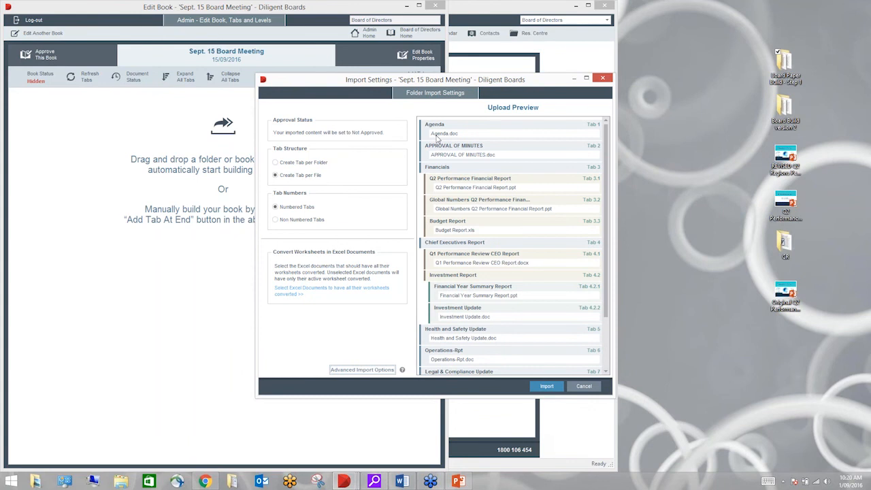
mouse_move(476, 239)
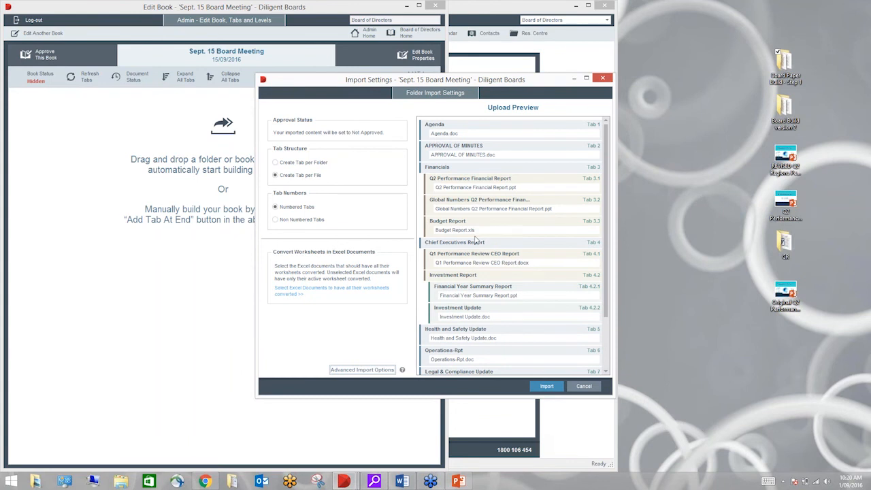
mouse_move(486, 235)
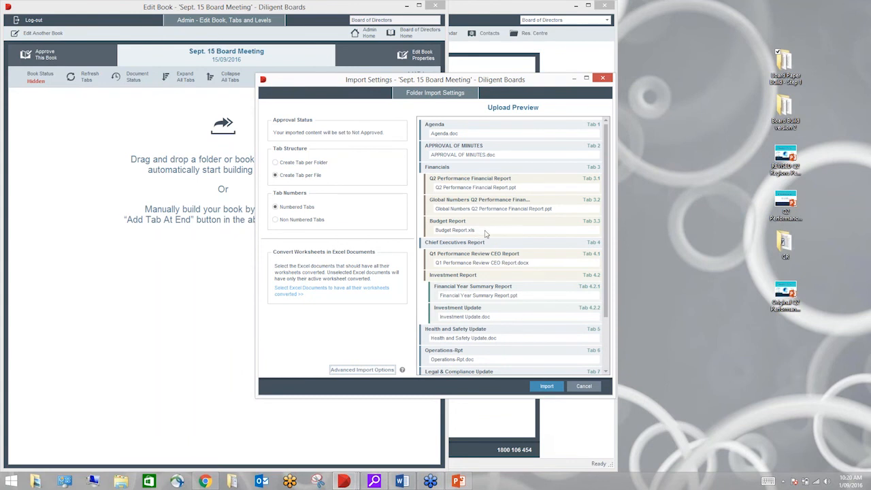
mouse_move(449, 210)
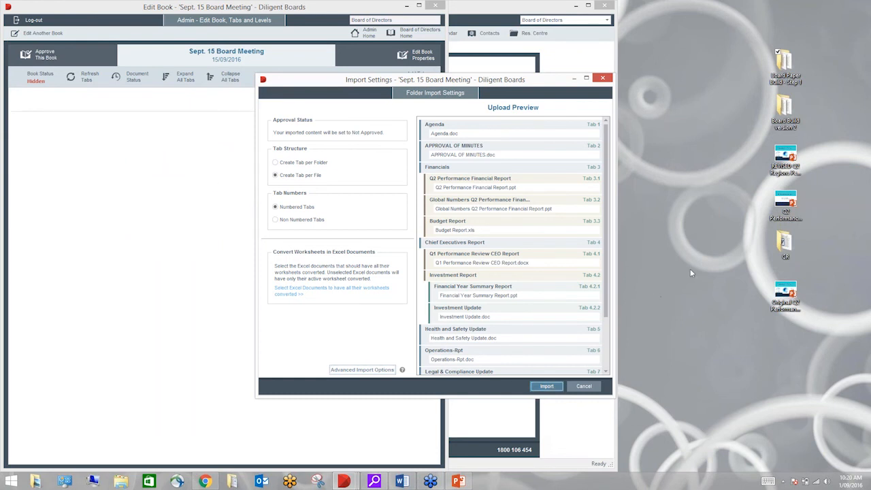
Start the folder import and watch the Agenda, Financials and Chief Executive Report tabs build.
left_click(547, 386)
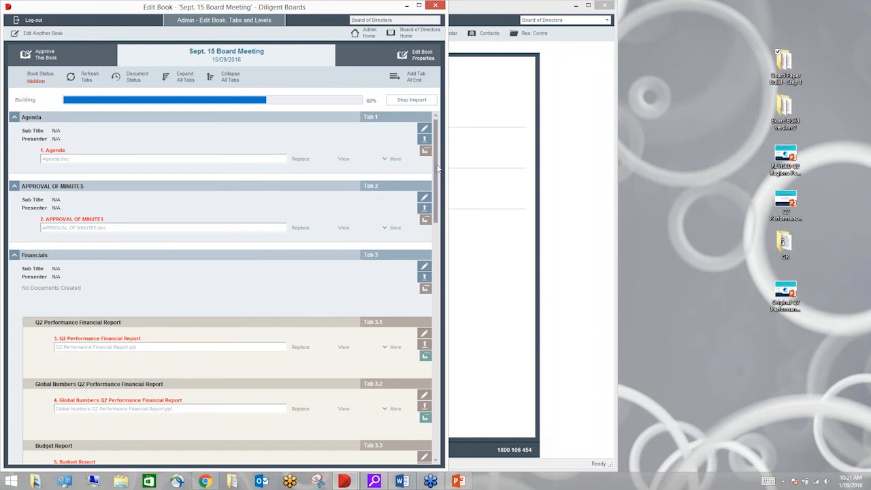
scroll("down", 3)
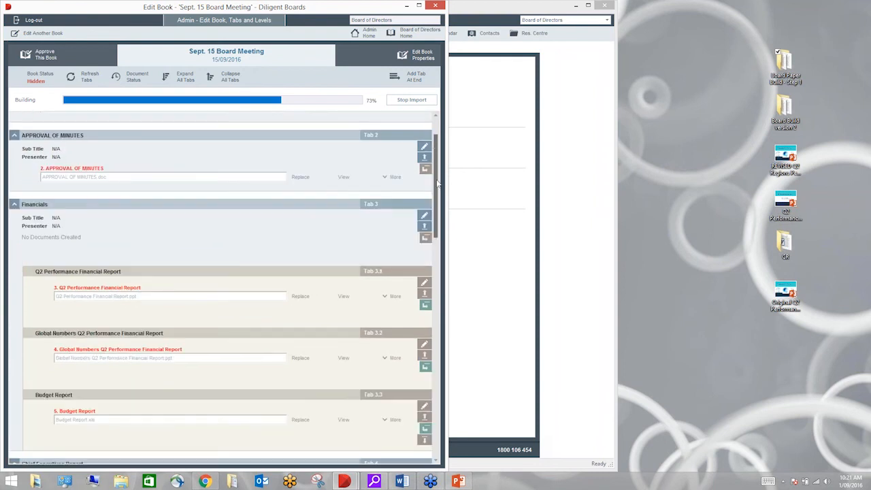
scroll("down", 3)
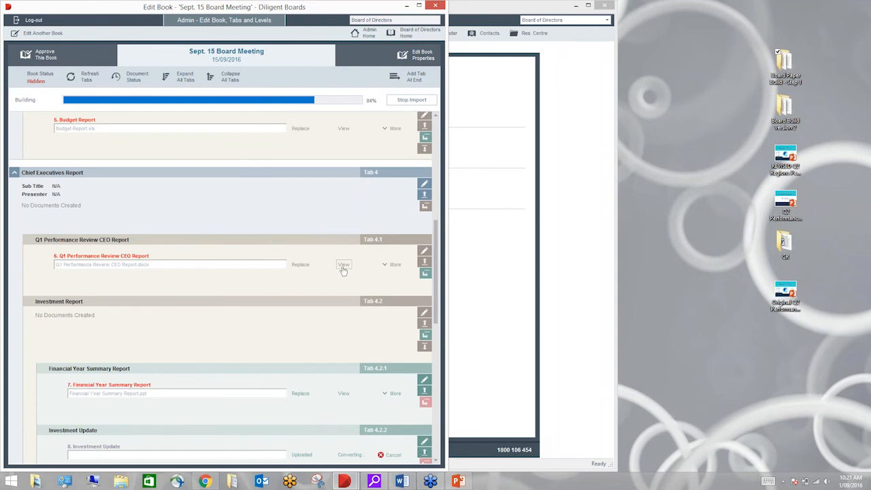
Restrict Office viewing of the Q1 Performance Review CEO Report to specified users.
left_click(343, 264)
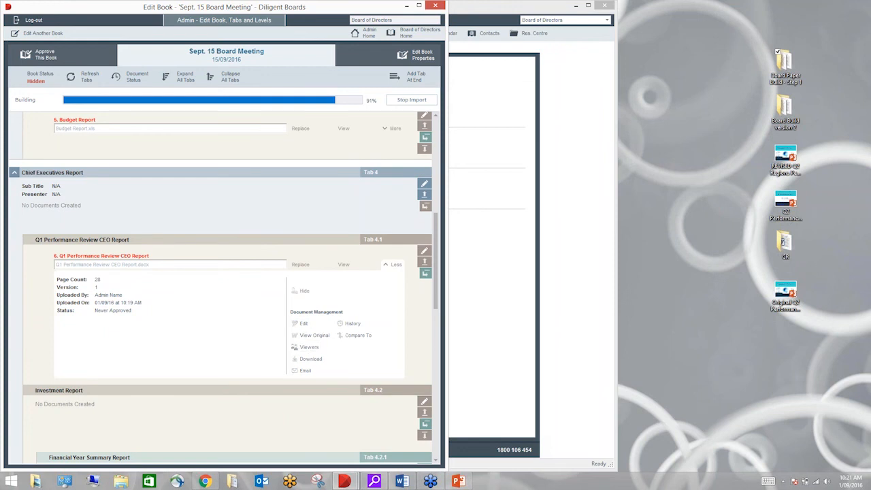
left_click(313, 335)
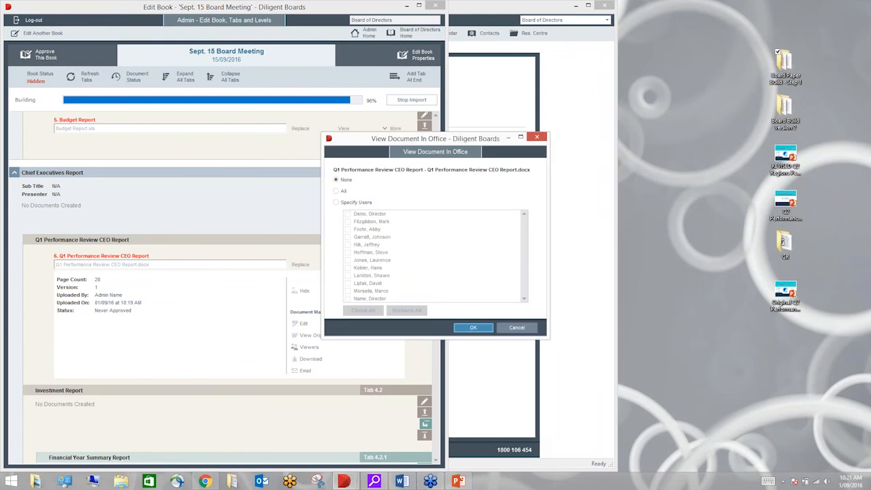
left_click(335, 179)
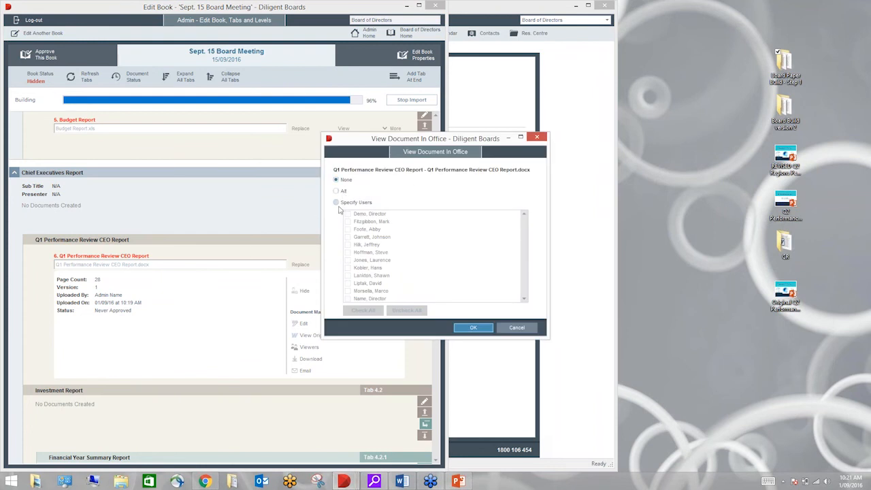
left_click(335, 201)
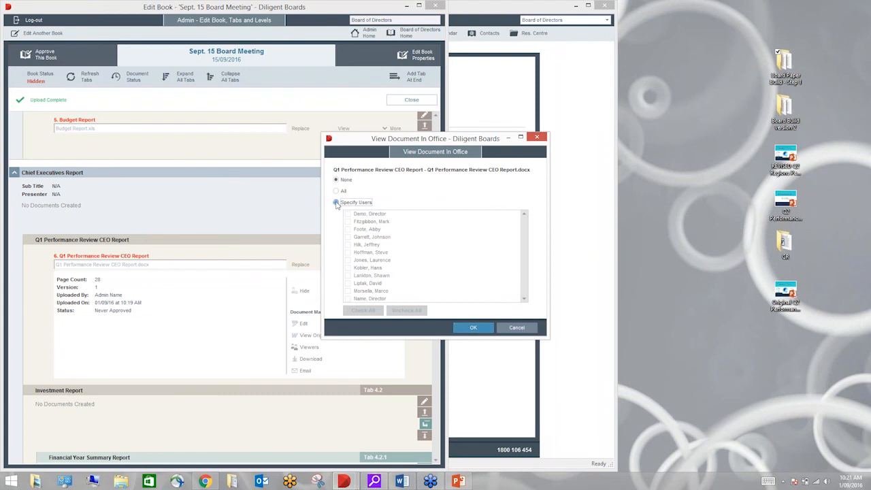
left_click(362, 310)
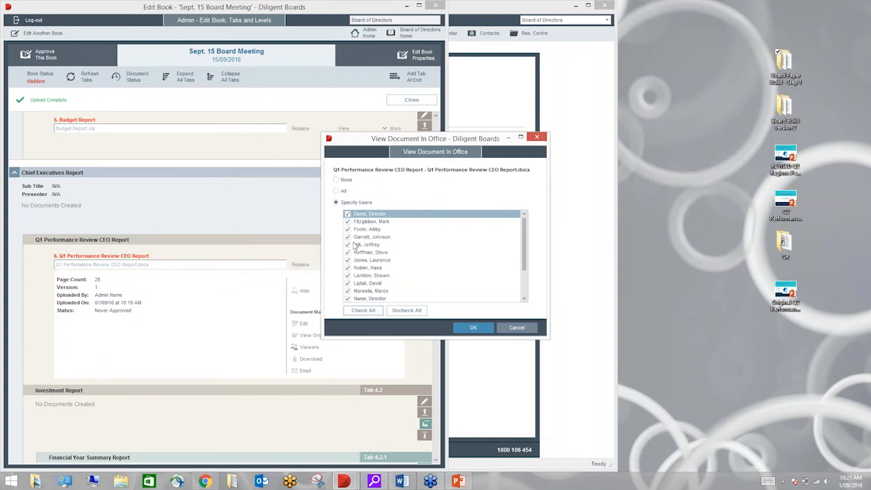
left_click(368, 229)
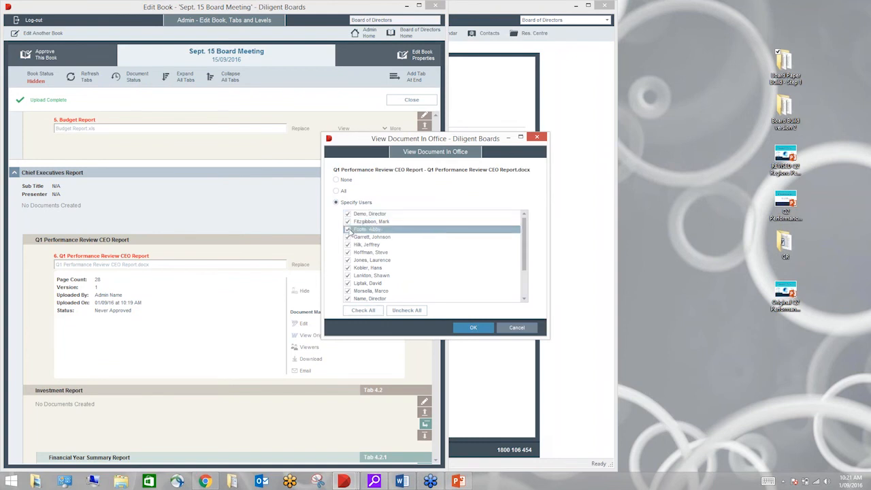
left_click(349, 229)
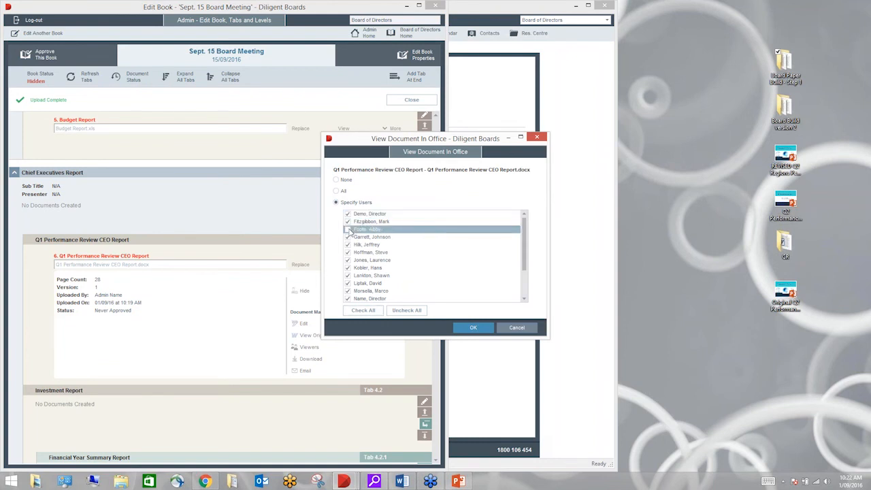
left_click(348, 228)
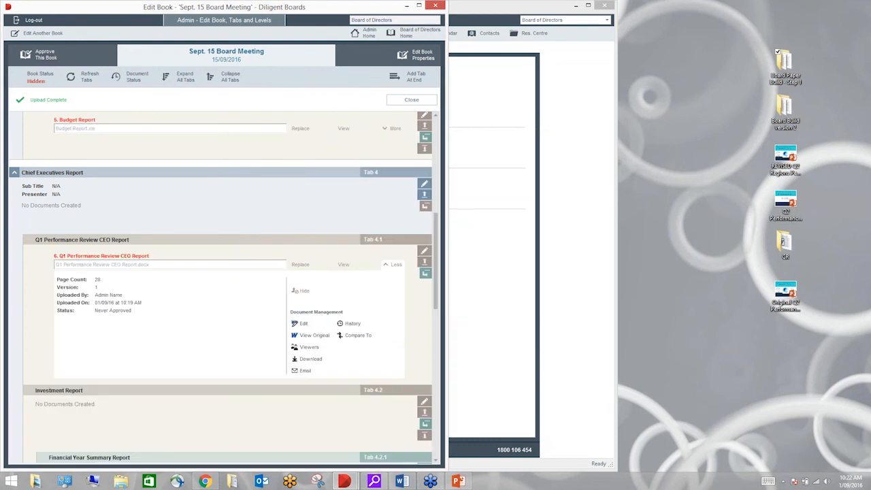
mouse_move(359, 326)
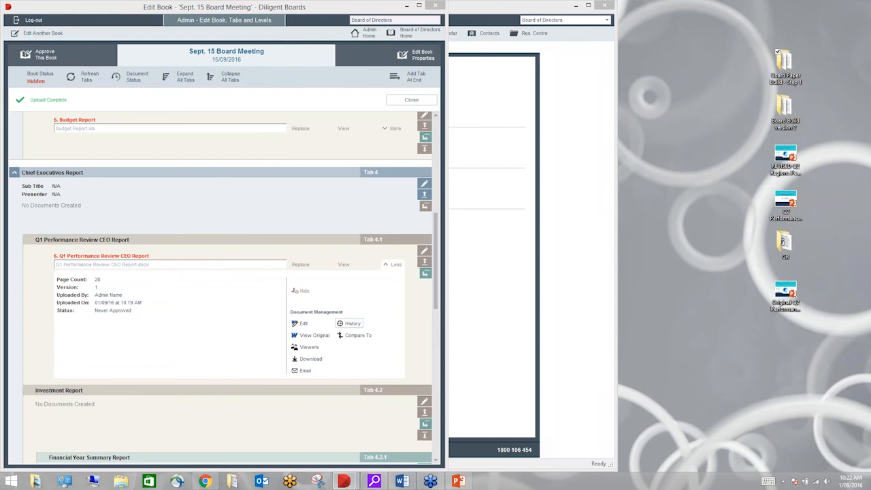
left_click(353, 324)
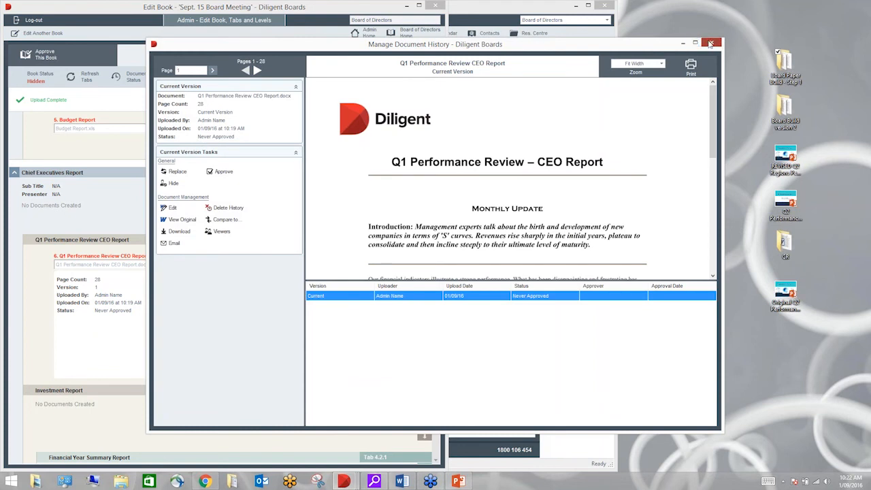
left_click(712, 44)
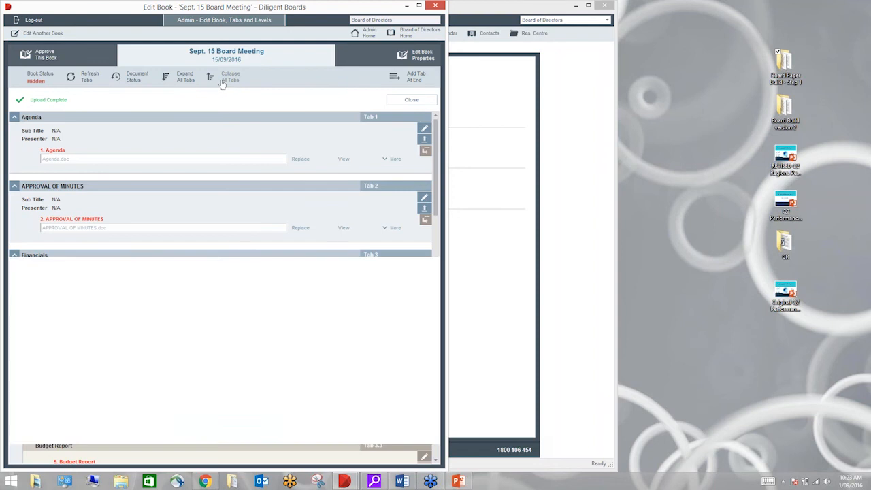
Collapse every tab in the Sept. 15 book.
left_click(230, 76)
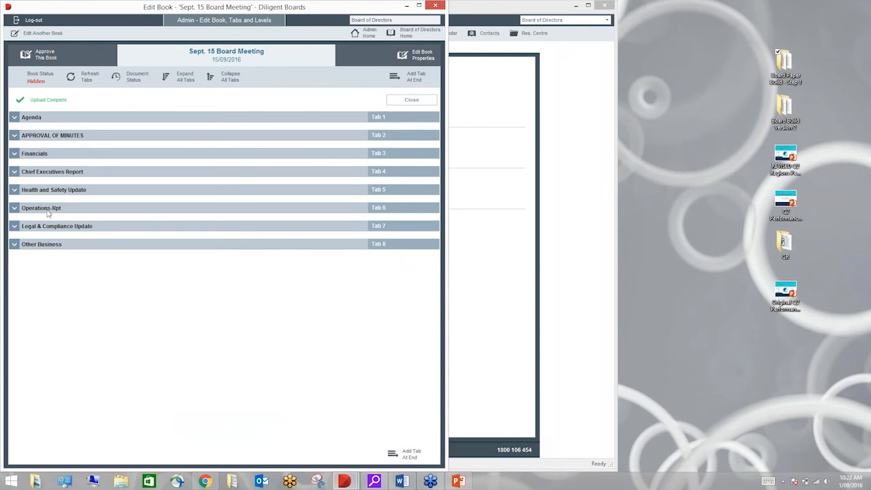
mouse_move(19, 215)
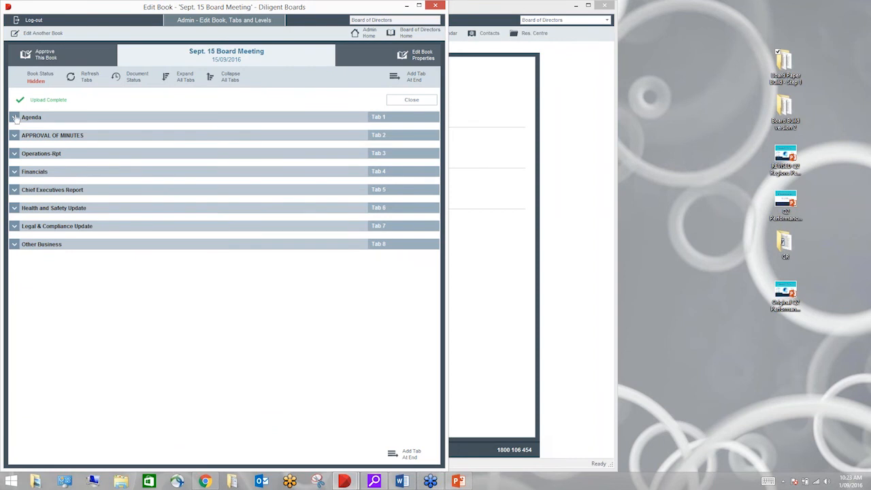
Mark the Agenda tab as Non-Numbered, leaving Operations Rpt as Tab 6 before Other Business, and collapse all tabs.
left_click(13, 117)
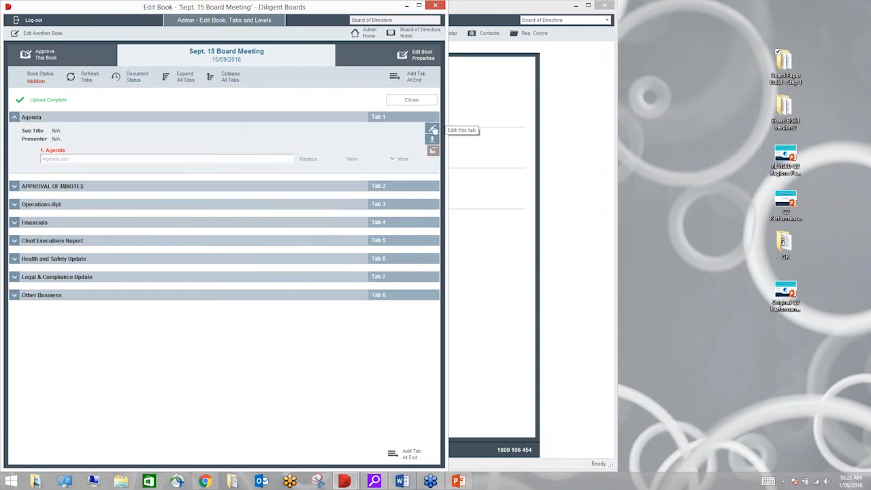
left_click(432, 128)
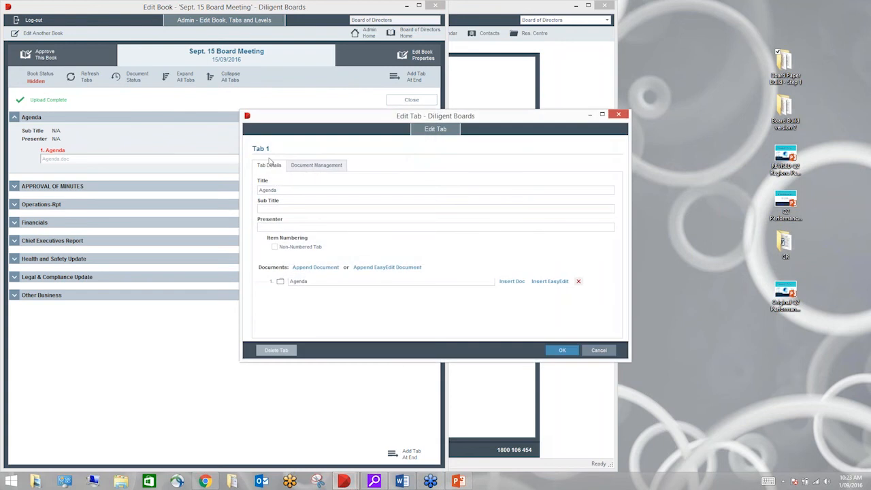
left_click(434, 191)
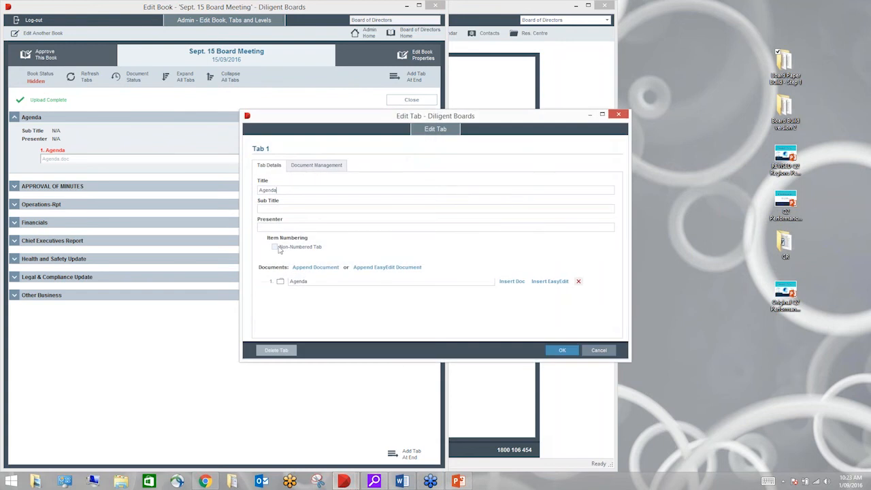
left_click(275, 246)
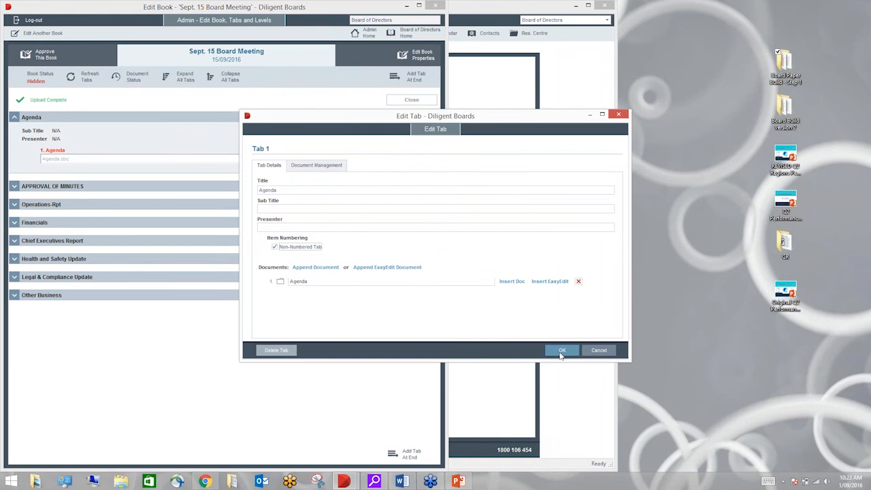
left_click(560, 350)
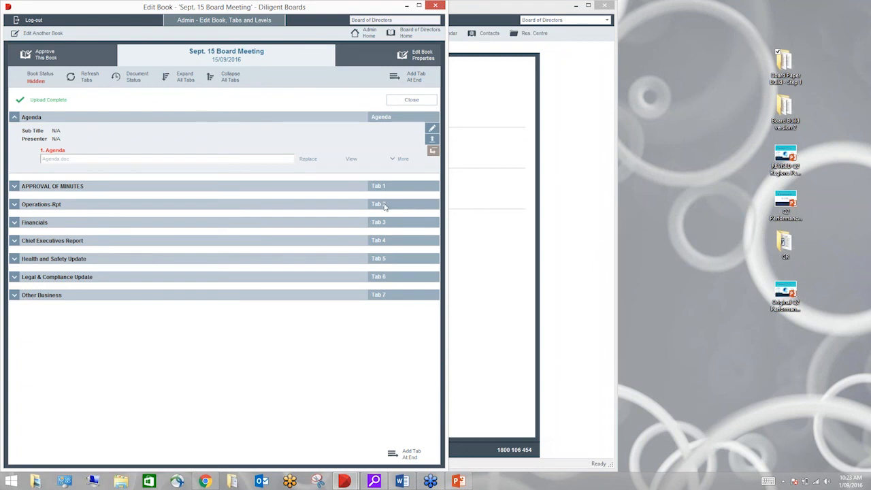
mouse_move(43, 207)
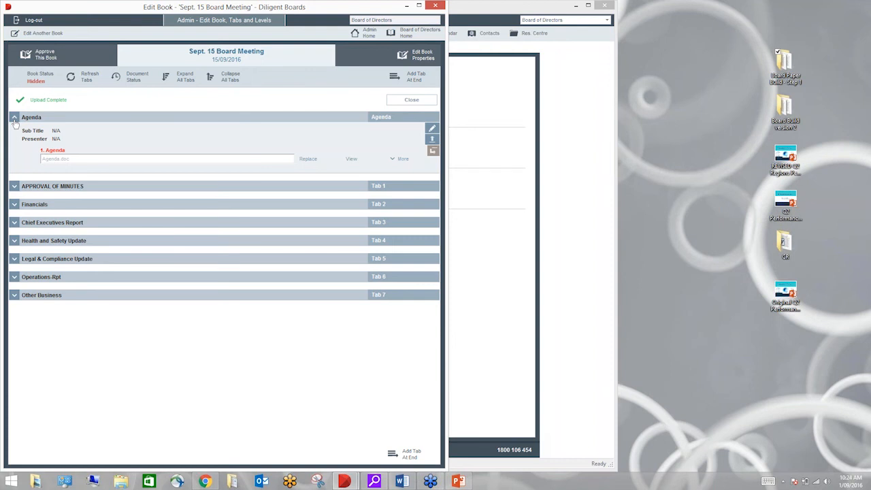
left_click(14, 117)
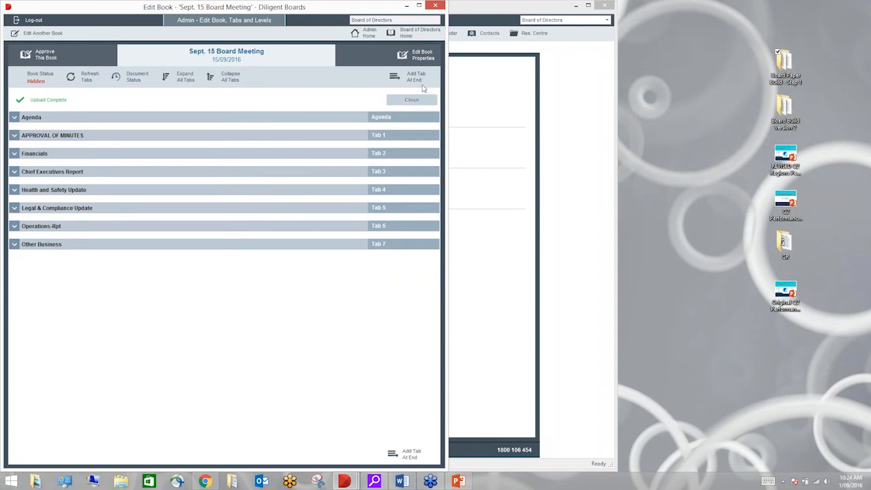
Create a new end tab and title it 'Fin. Report Place Holder' as Tab 8.
left_click(411, 76)
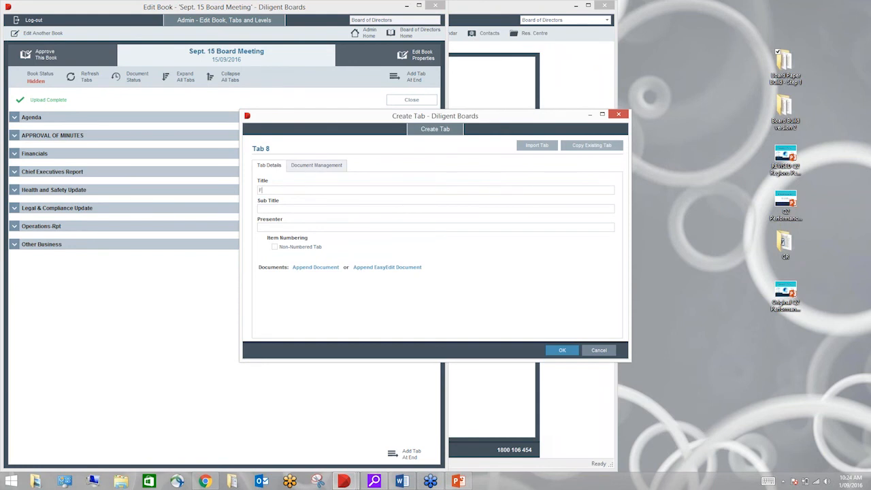
type("Final")
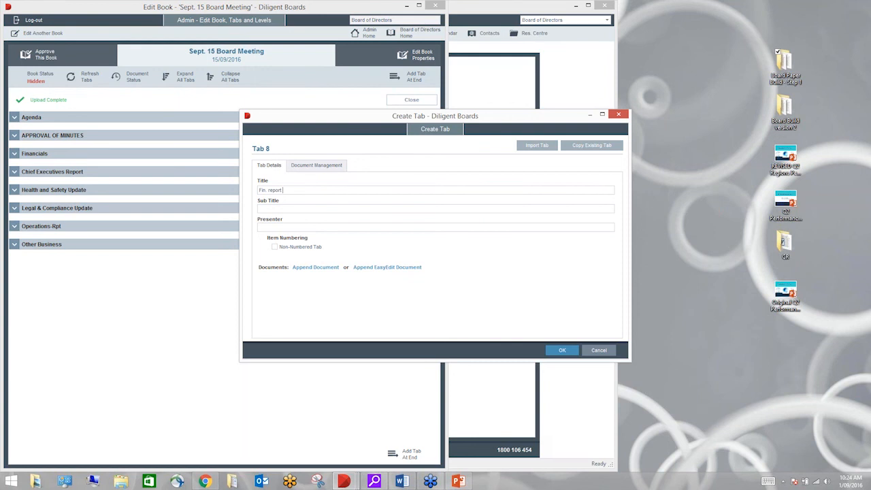
type("Place h")
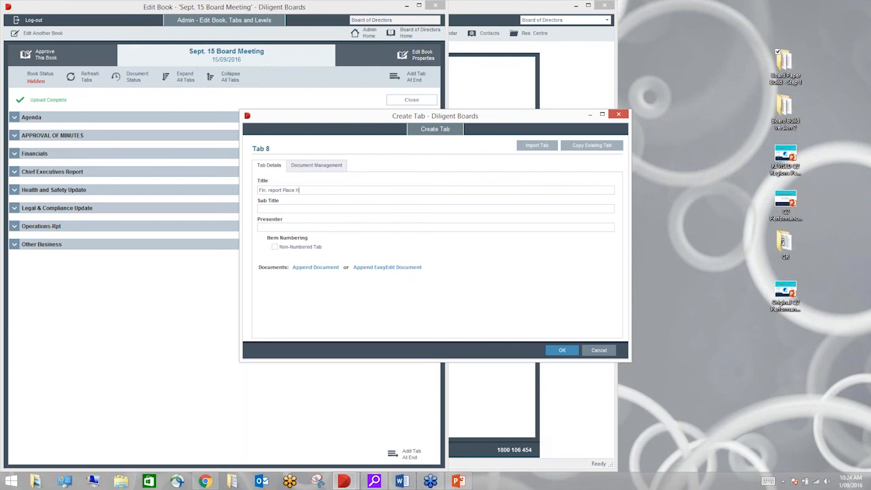
type("older")
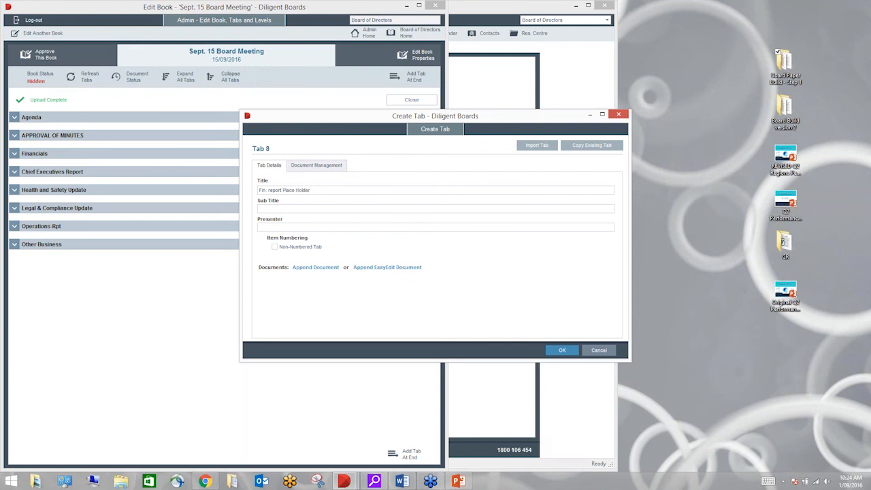
left_click(286, 190)
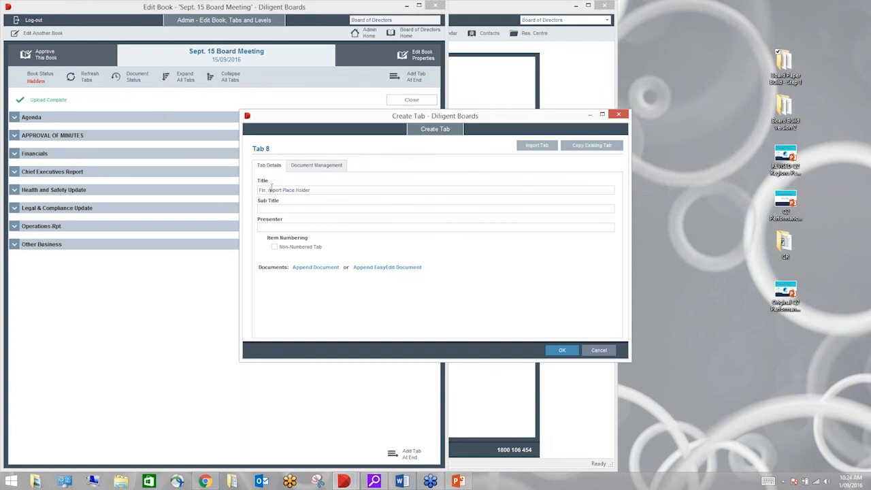
left_click(292, 190)
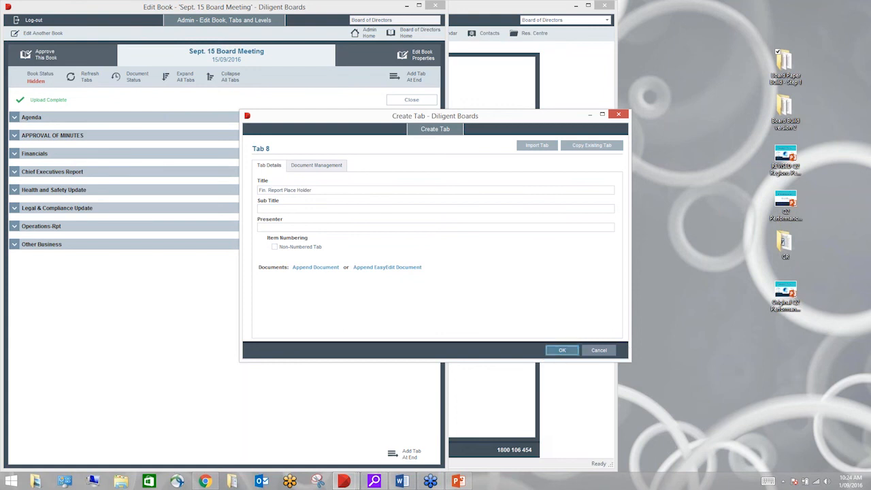
left_click(561, 349)
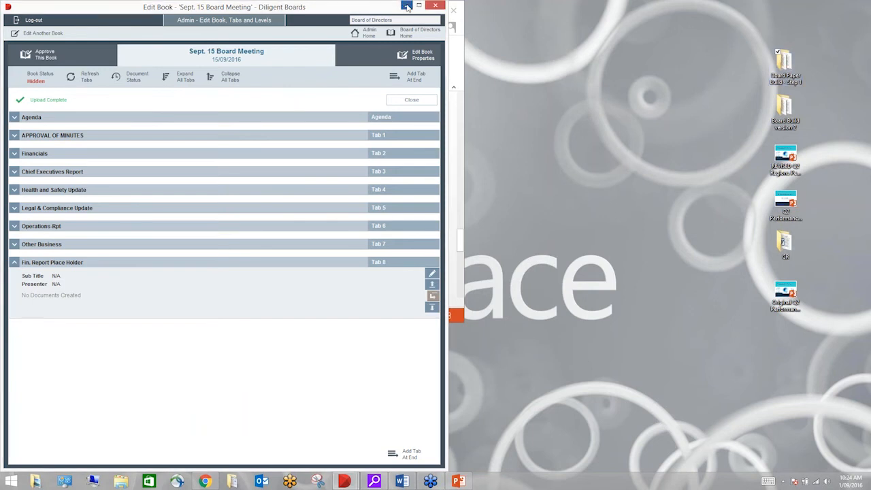
Restore the Edit Book window, create a new desktop folder, and cancel moving the open document into it.
left_click(419, 6)
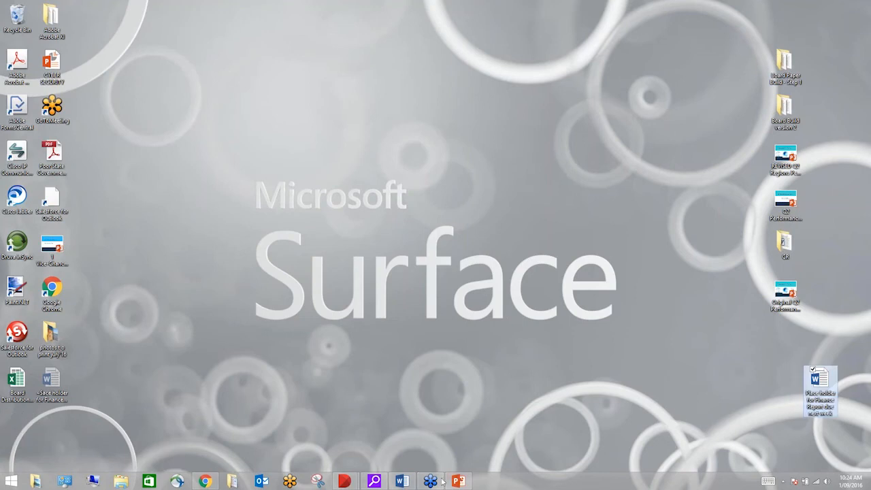
mouse_move(343, 480)
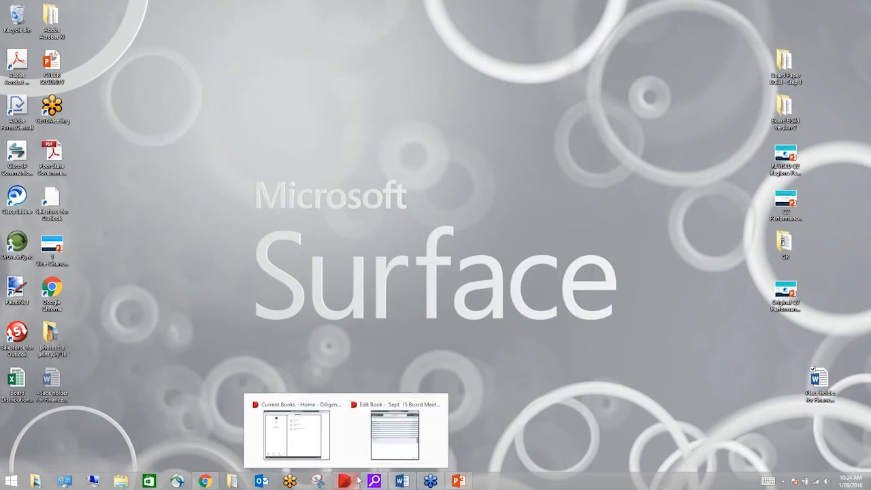
left_click(396, 429)
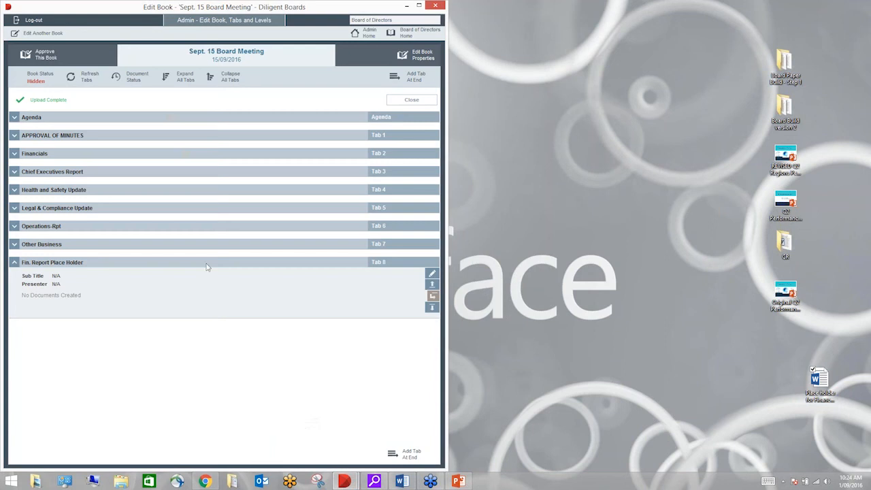
mouse_move(791, 379)
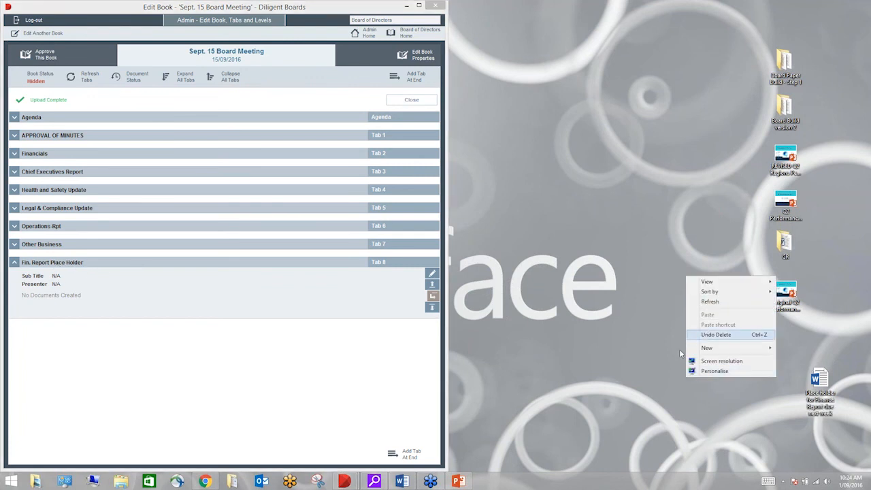
left_click(707, 348)
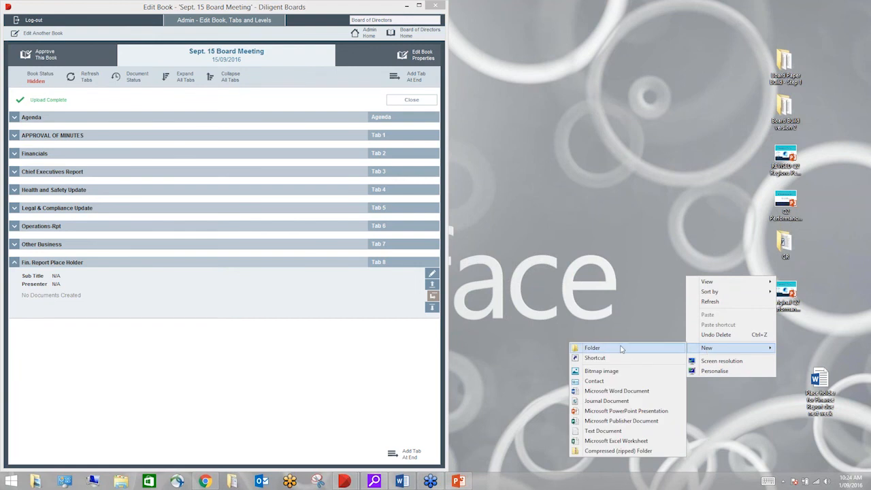
left_click(592, 348)
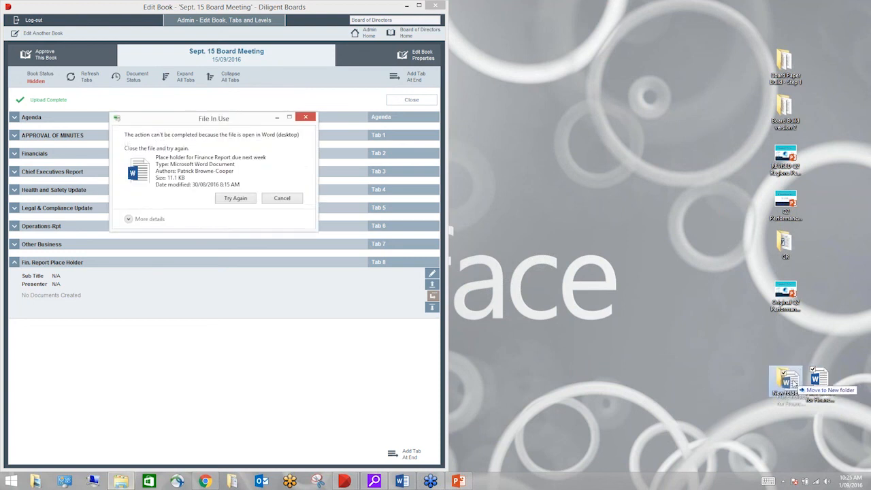
left_click(234, 198)
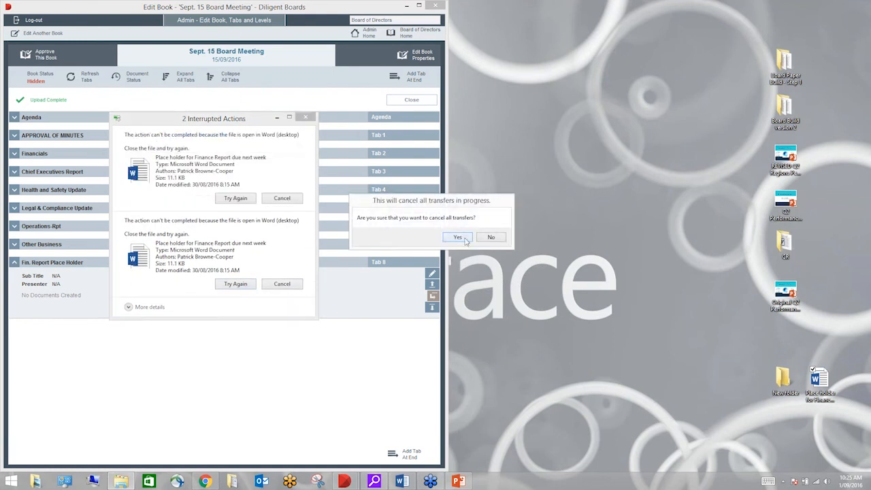
left_click(457, 237)
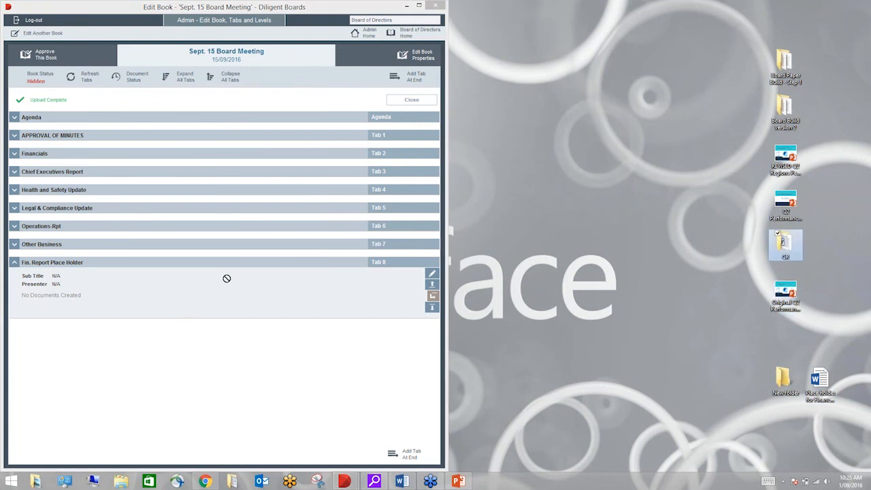
mouse_move(243, 294)
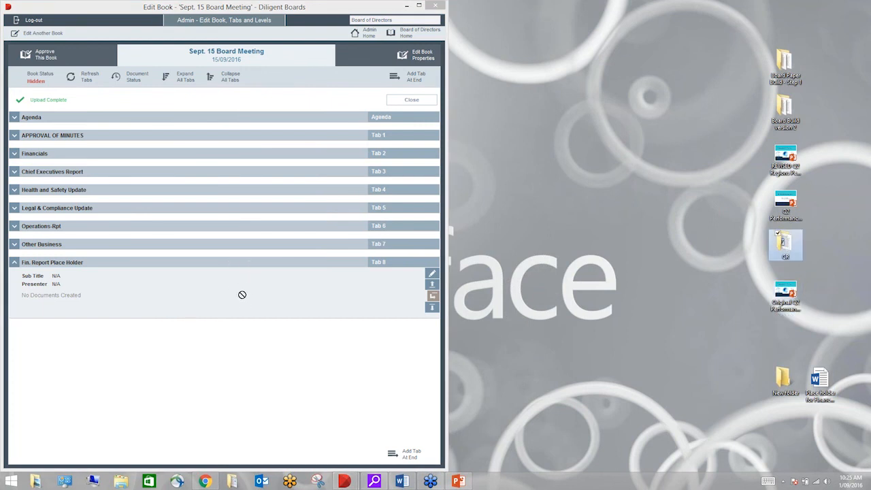
mouse_move(11, 264)
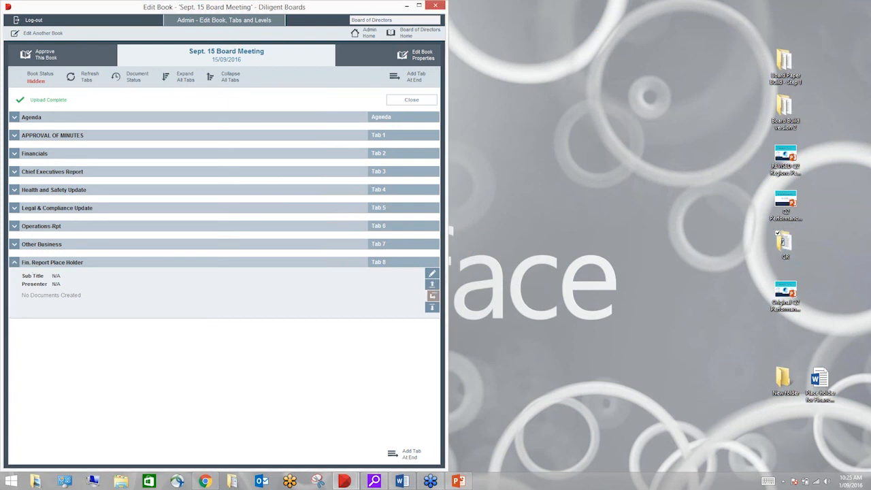
Insert a second document row in Tab 8 so Fin. Report Place Holder holds two empty slots.
left_click(432, 273)
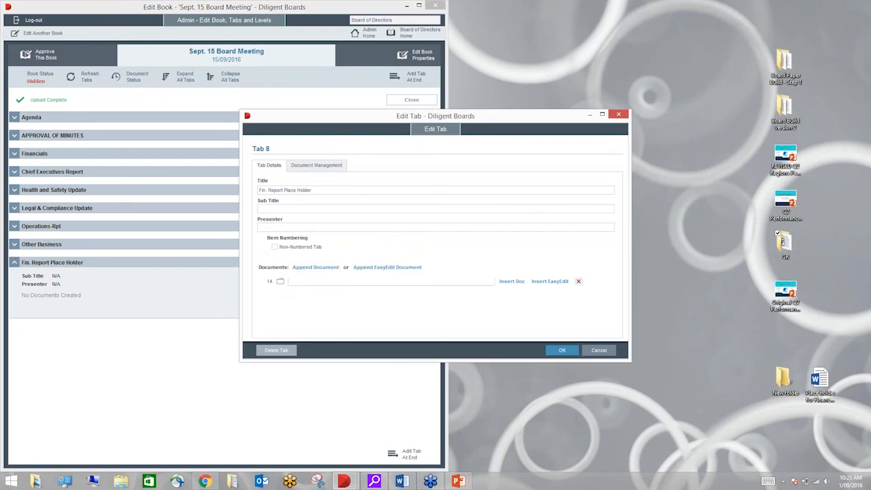
left_click(316, 267)
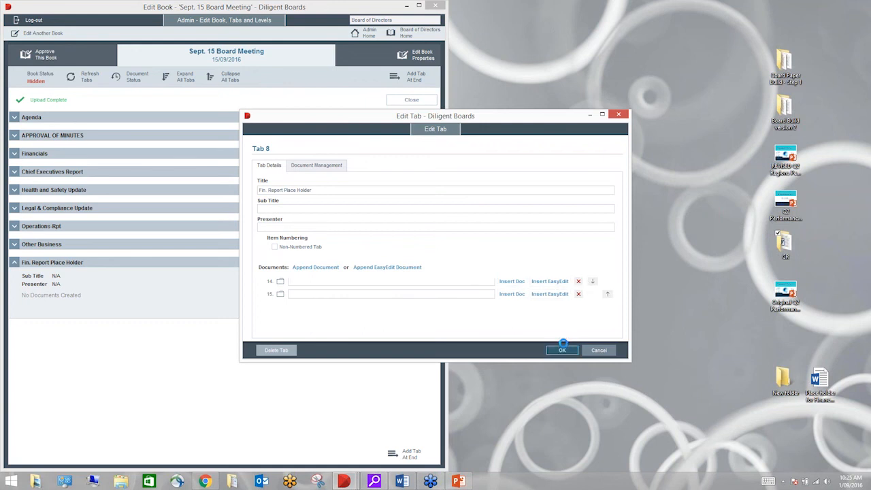
left_click(562, 350)
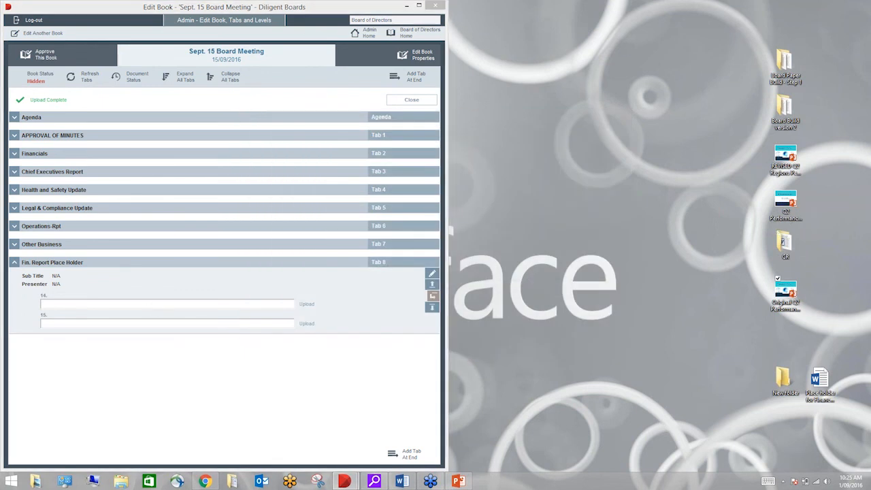
Upload the Q2 Performance Financial Report into the tab's first document slot.
left_click(306, 324)
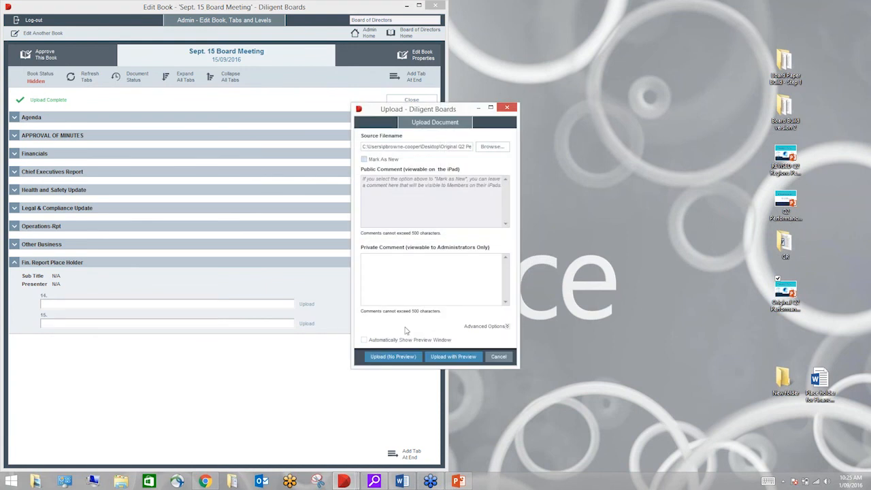
left_click(392, 356)
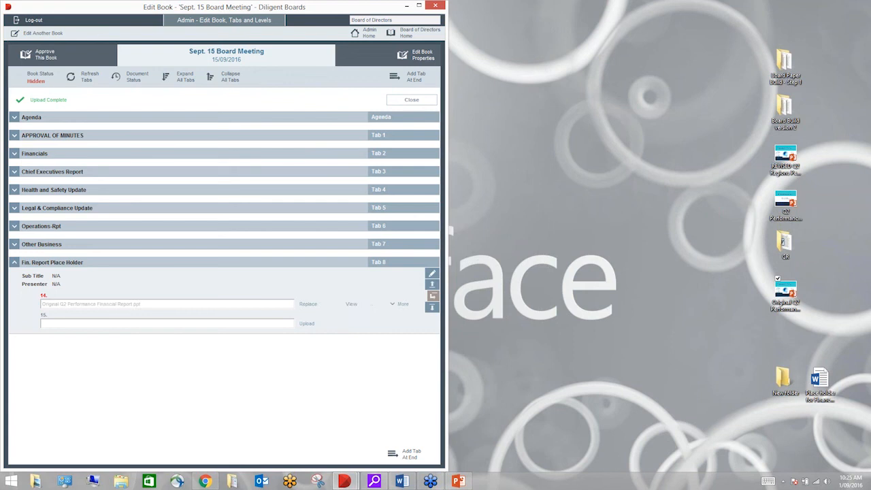
mouse_move(352, 64)
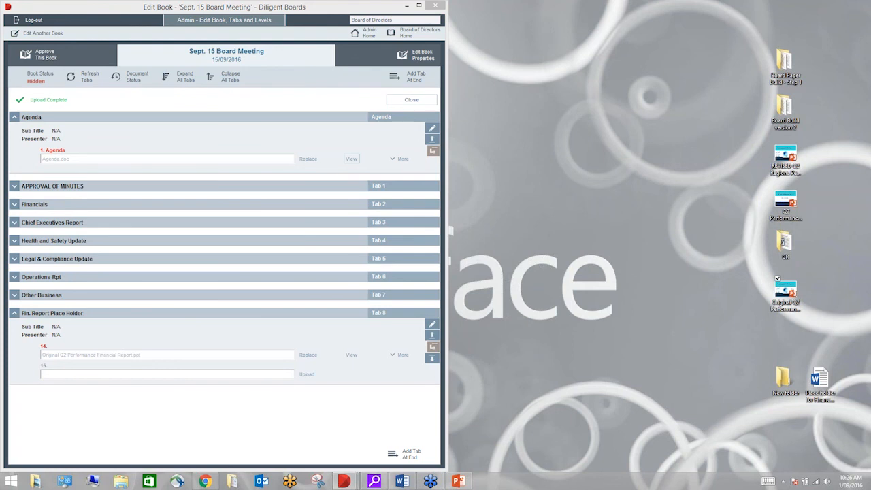
Enter the Approve view of the Sept. 15 book and select the OPERATIONS REPORT agenda heading.
left_click(411, 99)
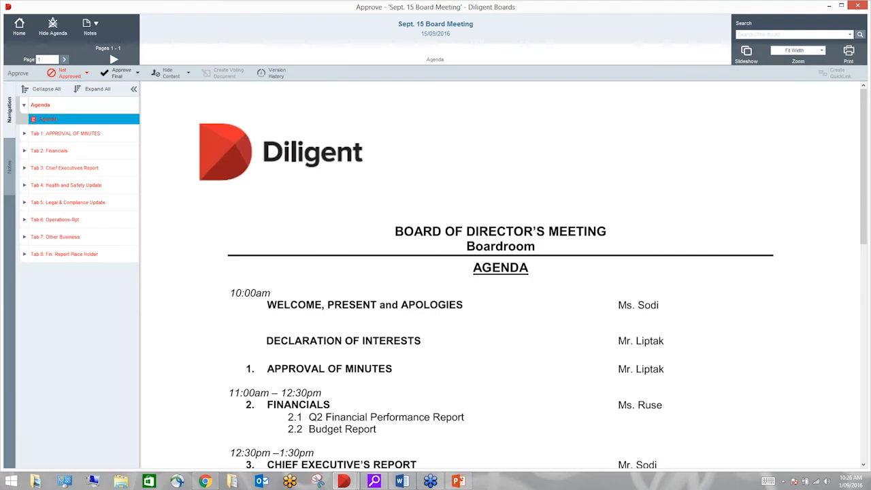
mouse_move(64, 111)
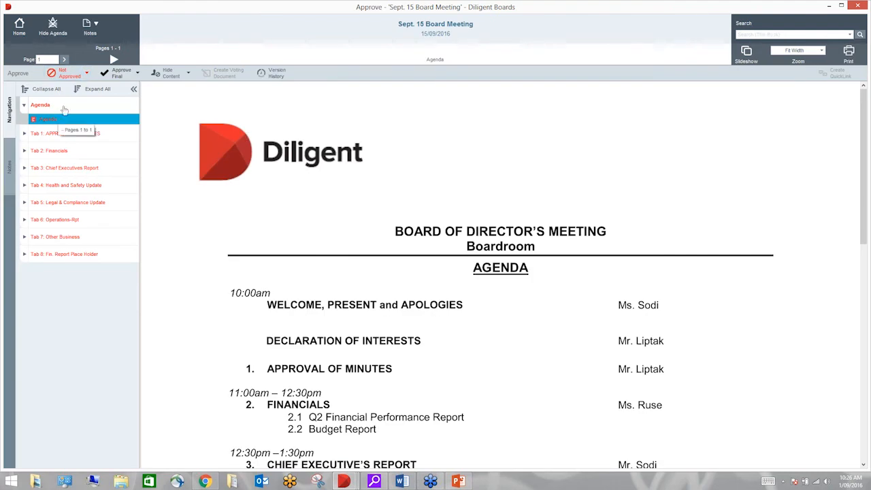
mouse_move(64, 257)
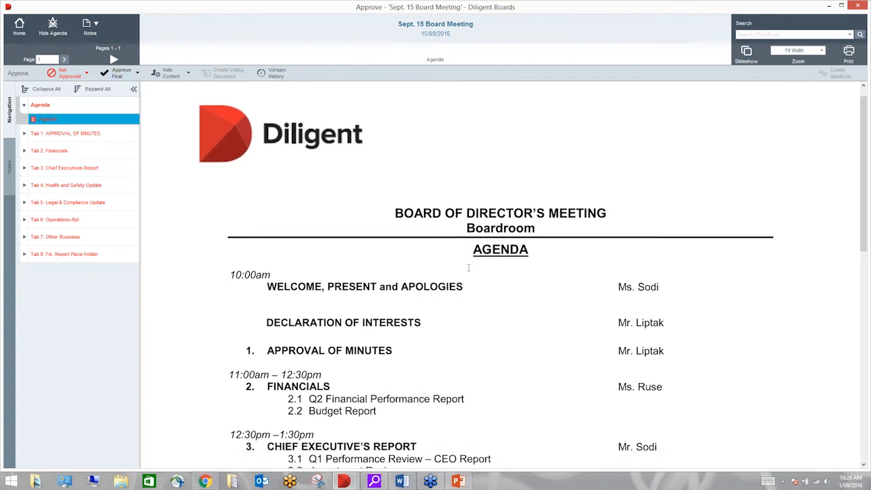
scroll("down", 3)
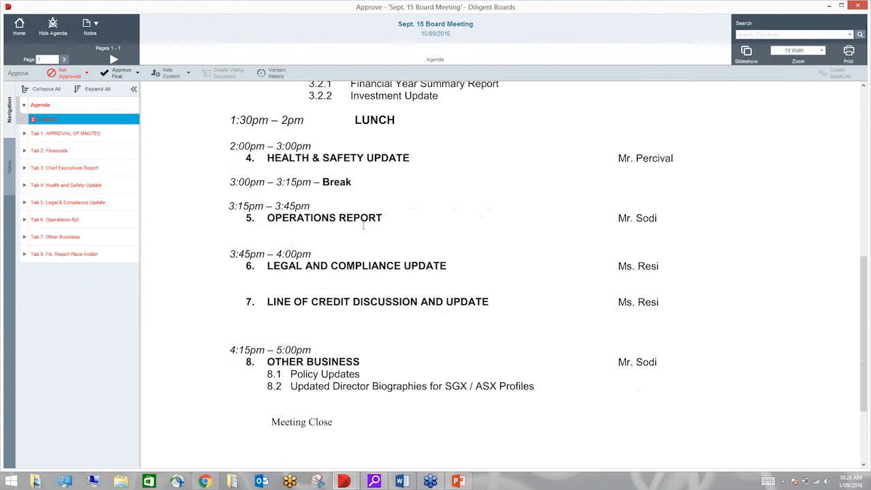
double_click(323, 218)
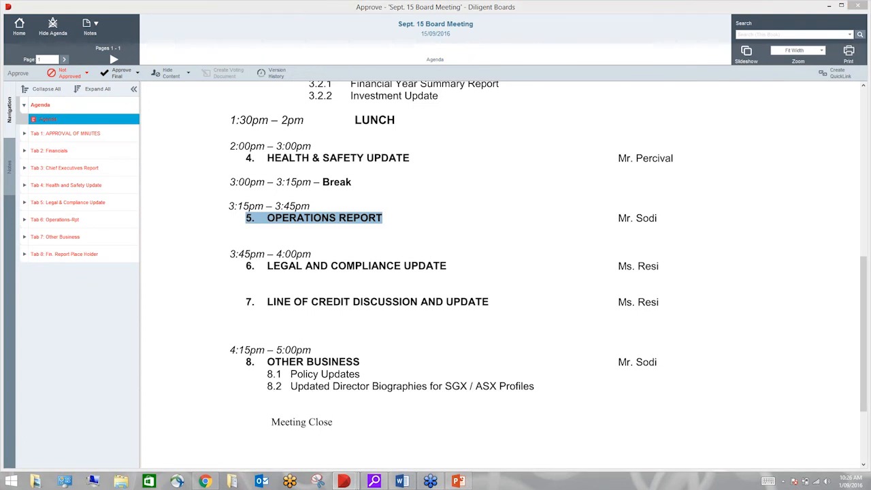
Open and close a quick-link window for the OPERATIONS REPORT heading, then return to the Agenda document.
left_click(840, 74)
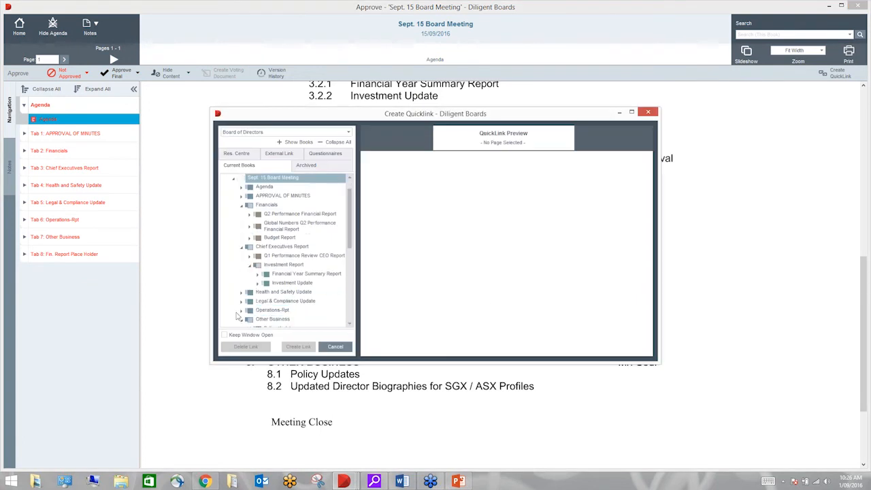
left_click(292, 318)
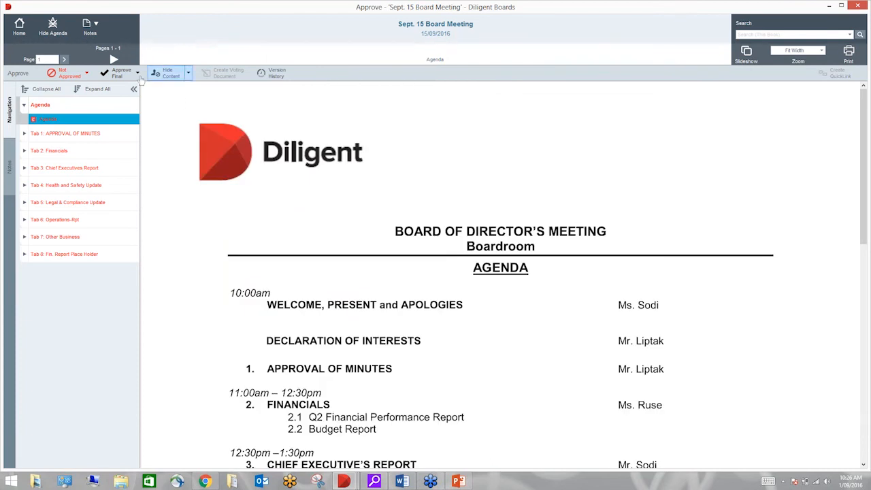
left_click(136, 73)
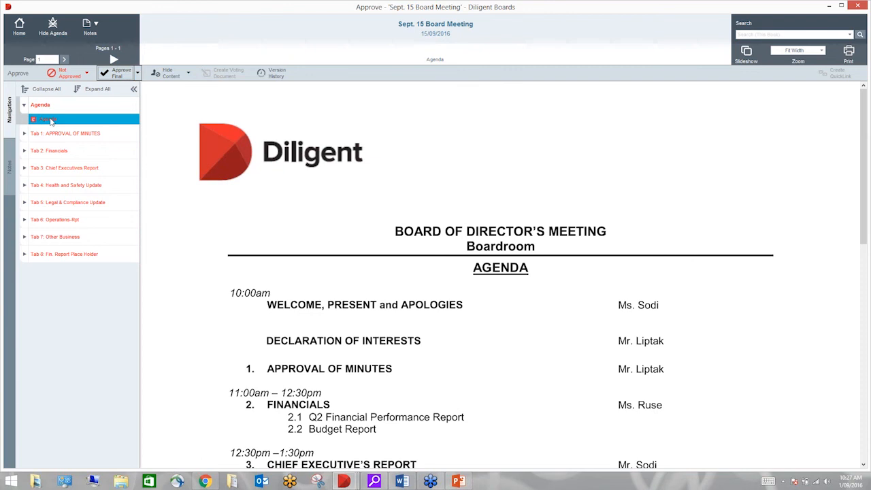
left_click(48, 120)
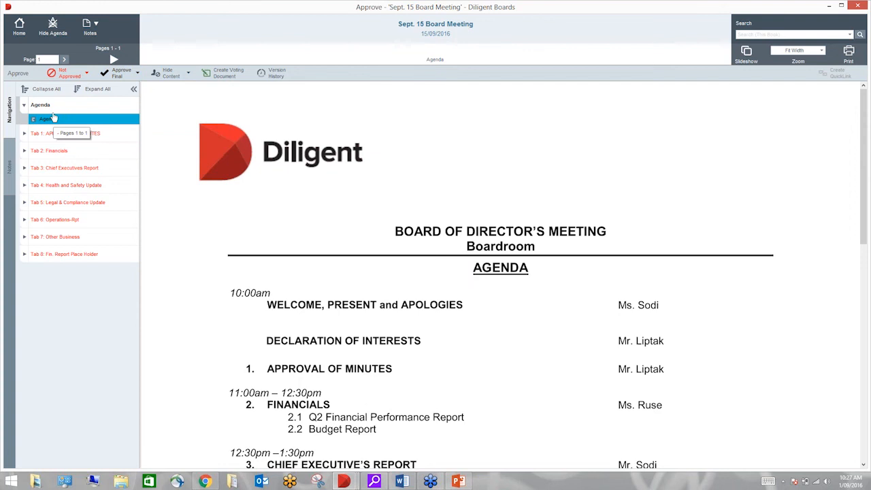
mouse_move(95, 90)
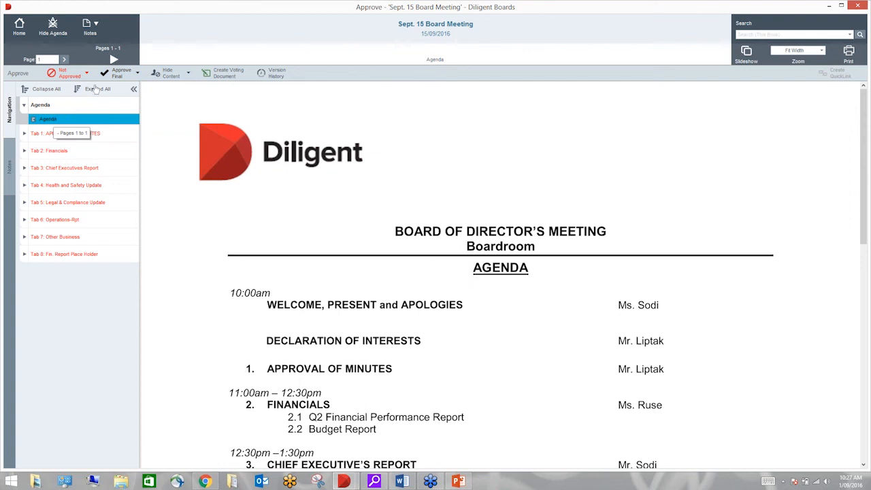
Approve The Entire Book and confirm setting every document to Approved.
left_click(138, 74)
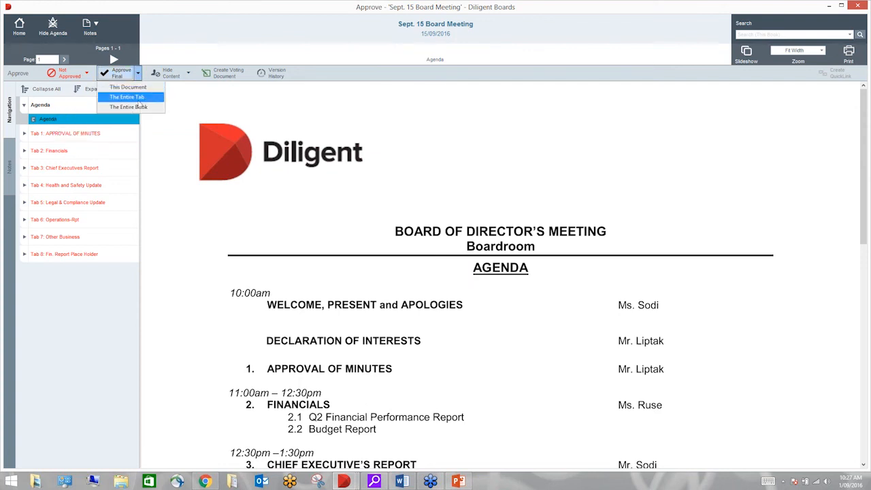
left_click(128, 107)
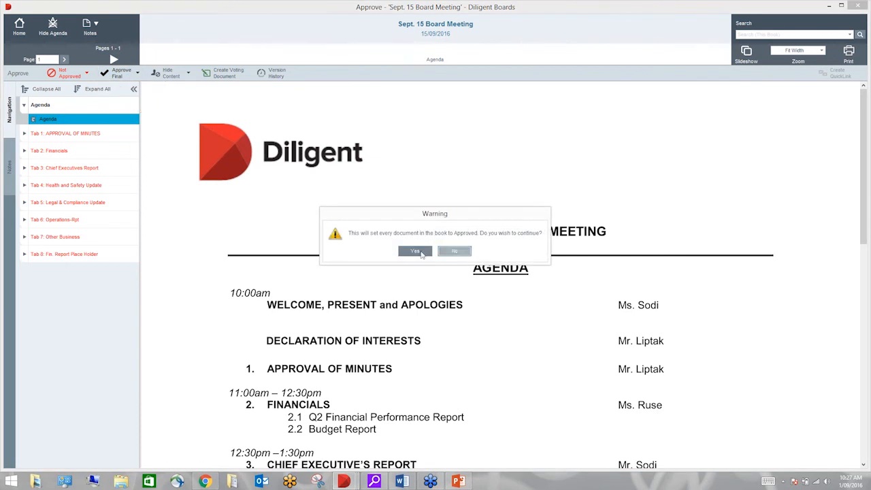
left_click(415, 251)
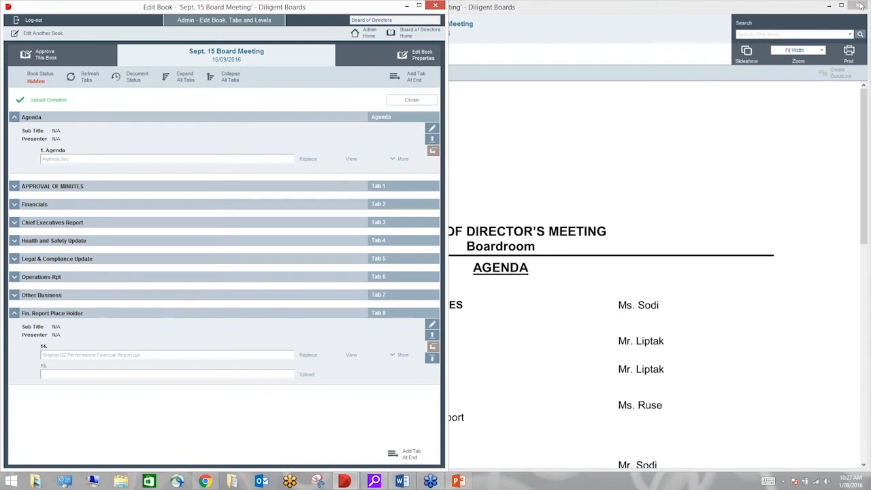
Set the book's status to Current in its properties, then let AirServer close the conflicting mirroring instance.
left_click(422, 54)
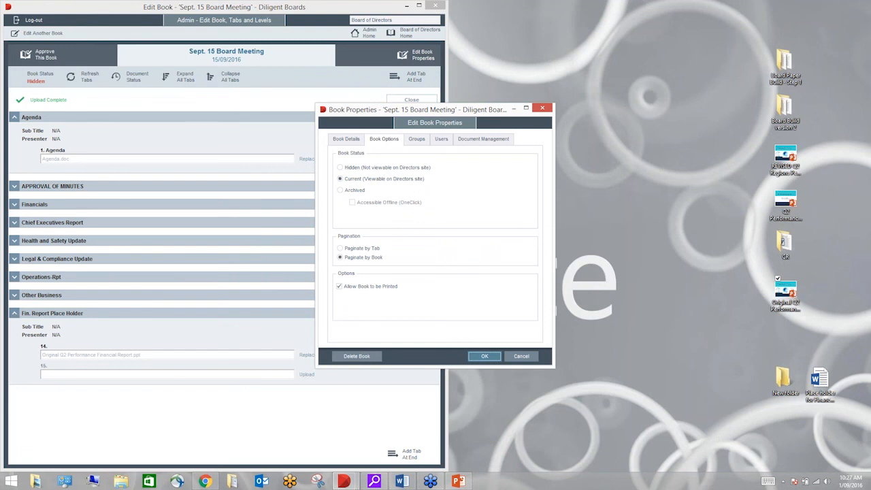
left_click(484, 356)
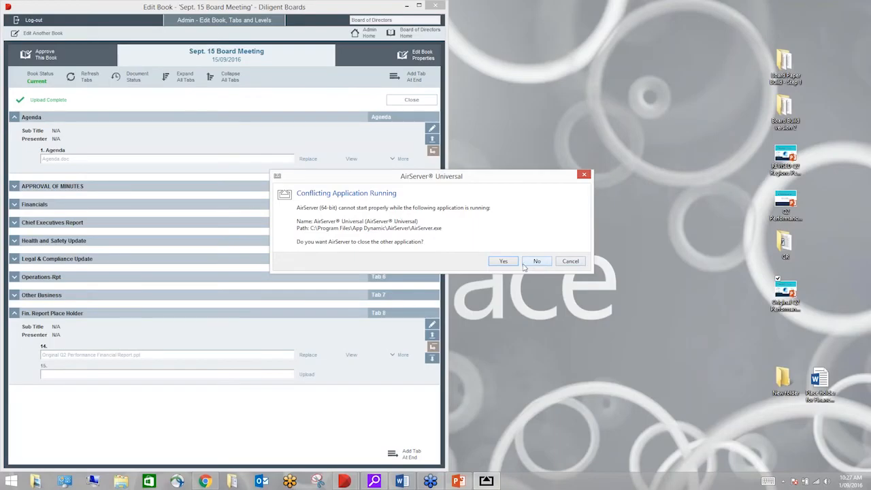
left_click(536, 261)
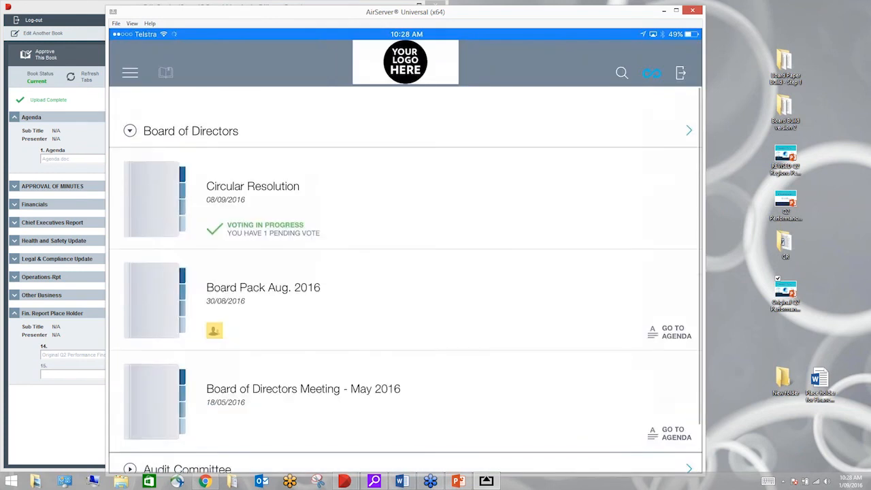
Sync All Updates so the Sept. 15 Board Meeting book downloads to the iPad.
left_click(650, 73)
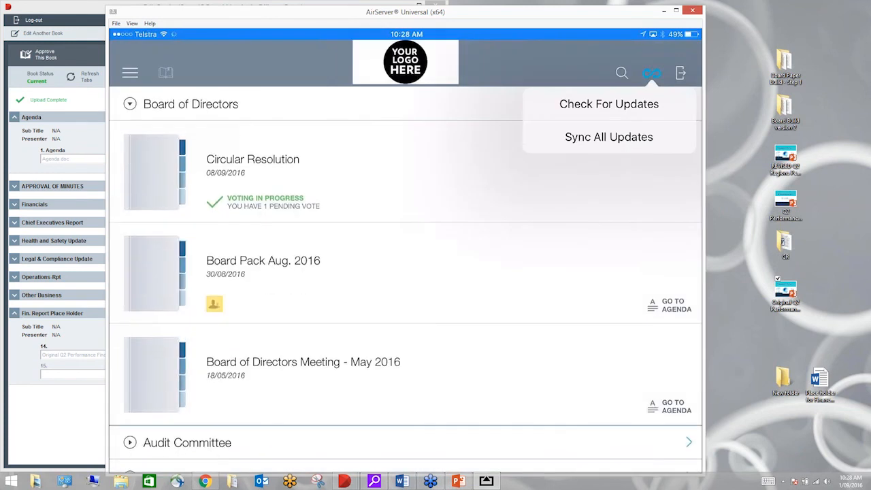
left_click(608, 104)
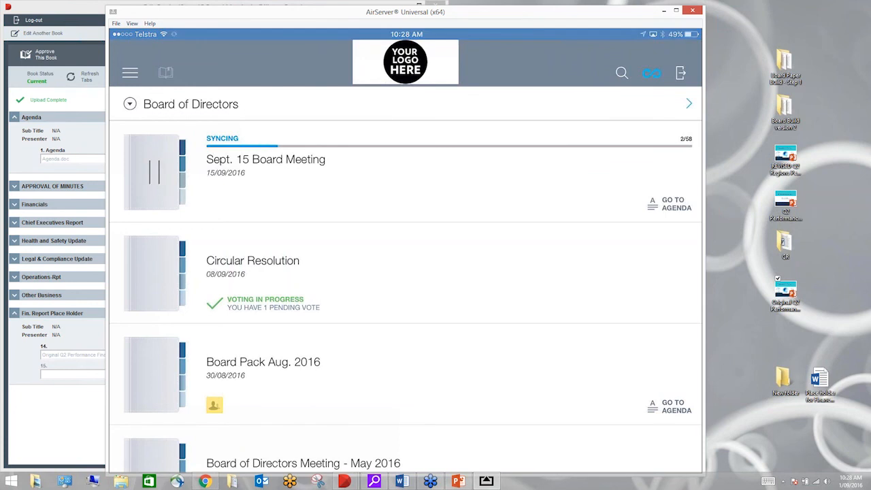
Open the Sept. 15 Board Meeting book and show its tab list with Tab 3 expanded.
left_click(672, 205)
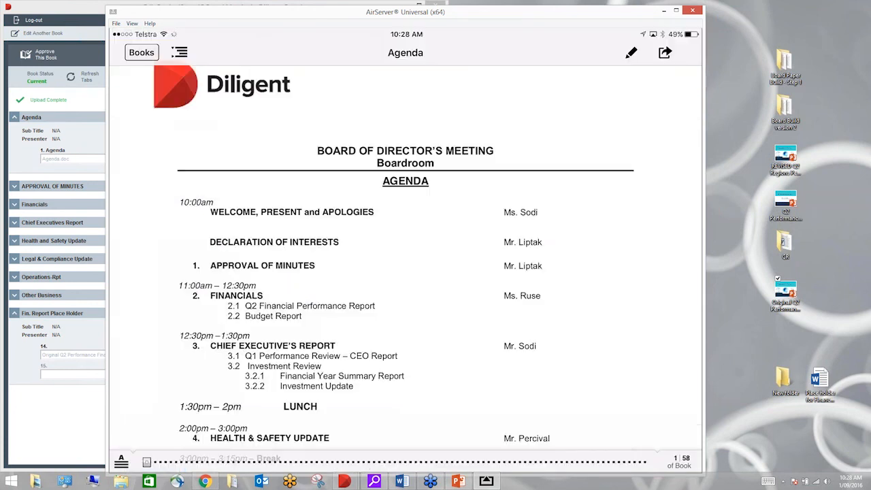
scroll("down", 3)
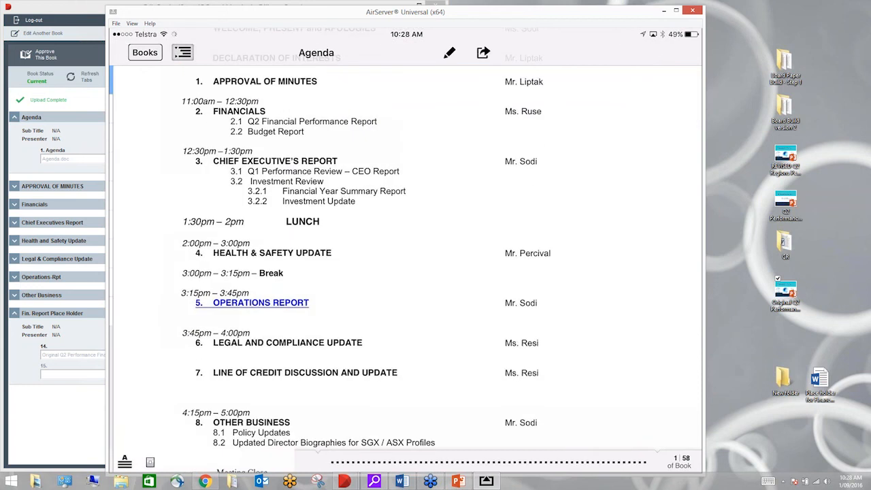
left_click(182, 52)
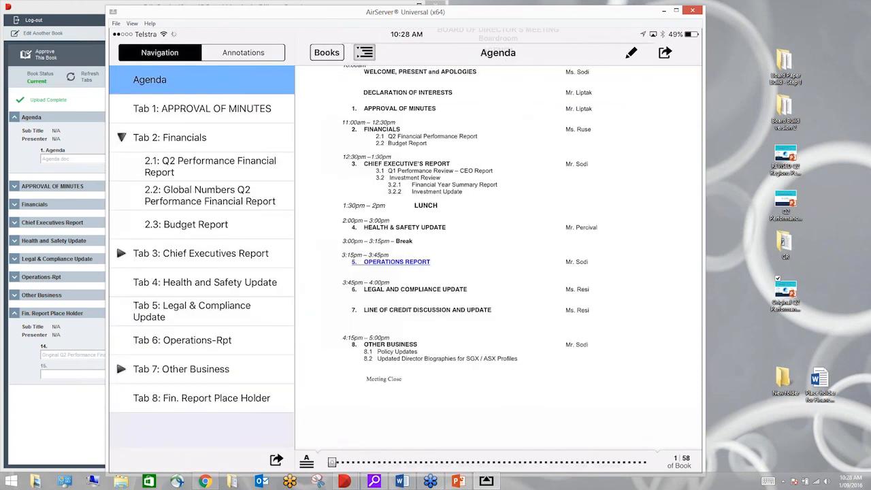
left_click(122, 253)
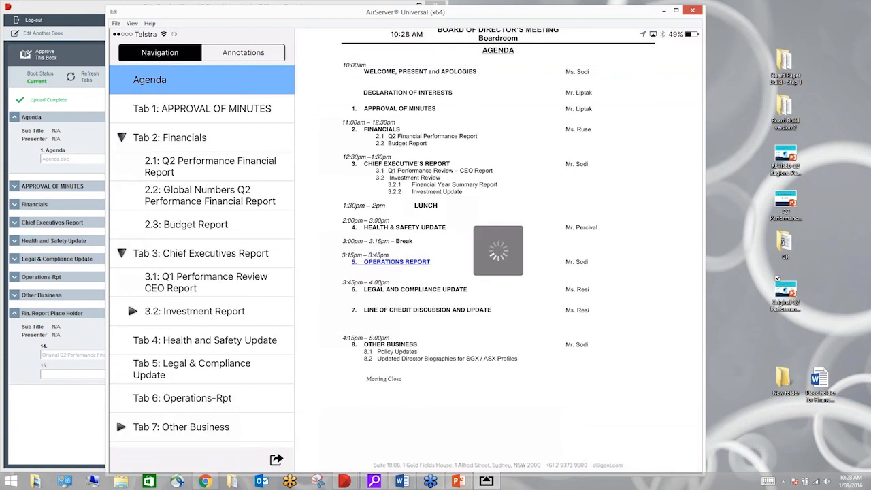
Jump to Tab 6: Operations-Rpt once synced, then hide the tab list to read it.
left_click(182, 398)
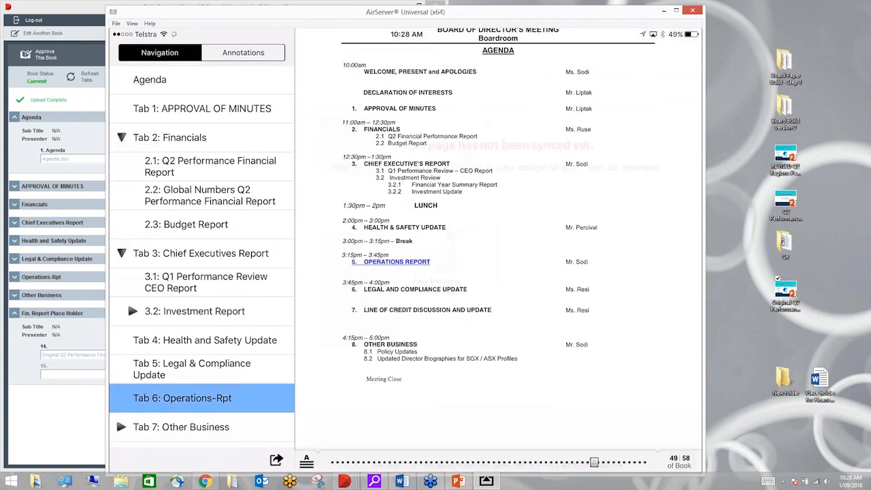
left_click(396, 261)
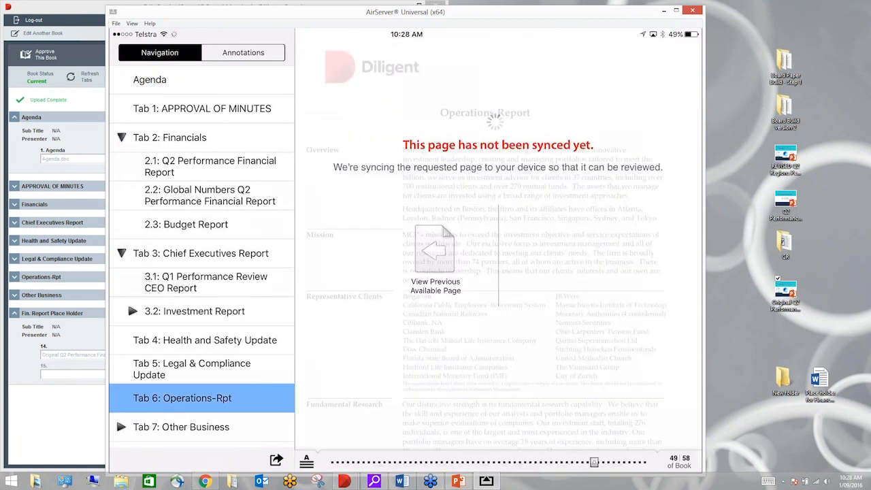
left_click(201, 369)
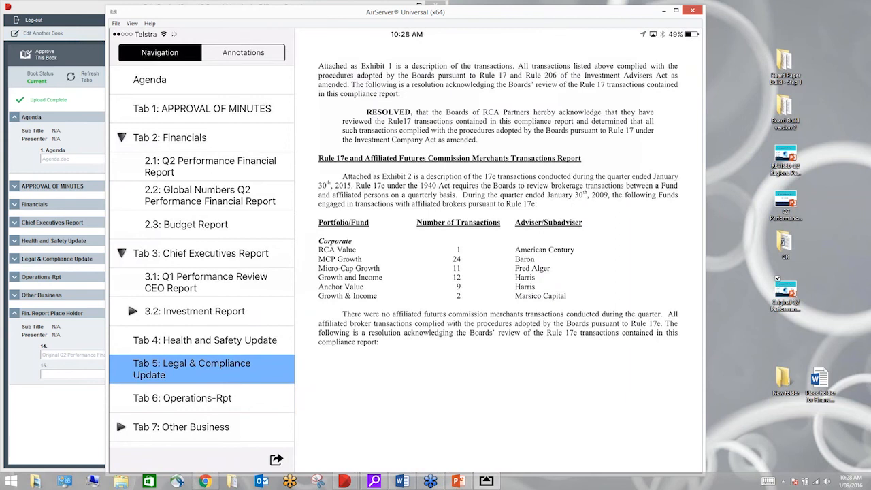
left_click(182, 398)
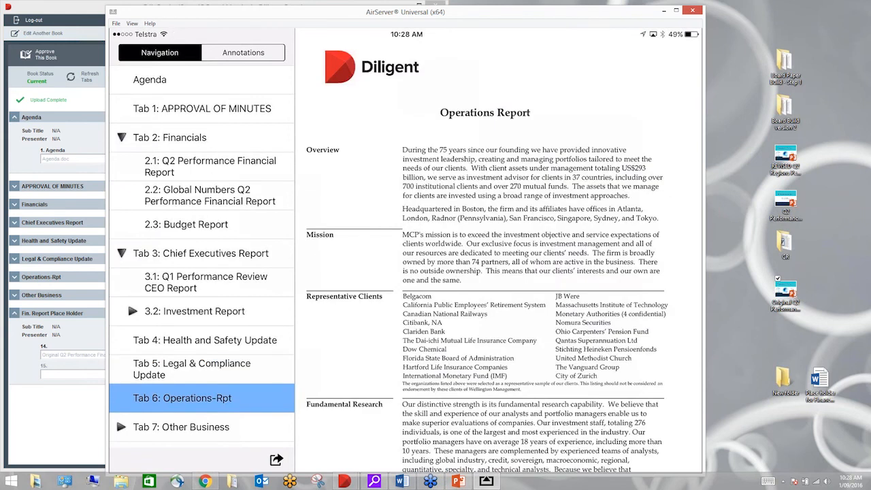
left_click(201, 369)
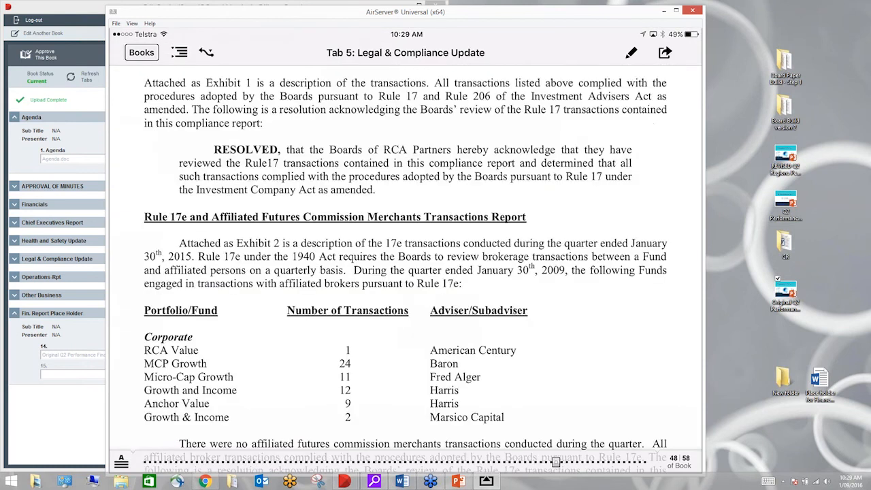
Show and dismiss the annotation tools on the Operations Report, then return to the book library.
left_click(630, 52)
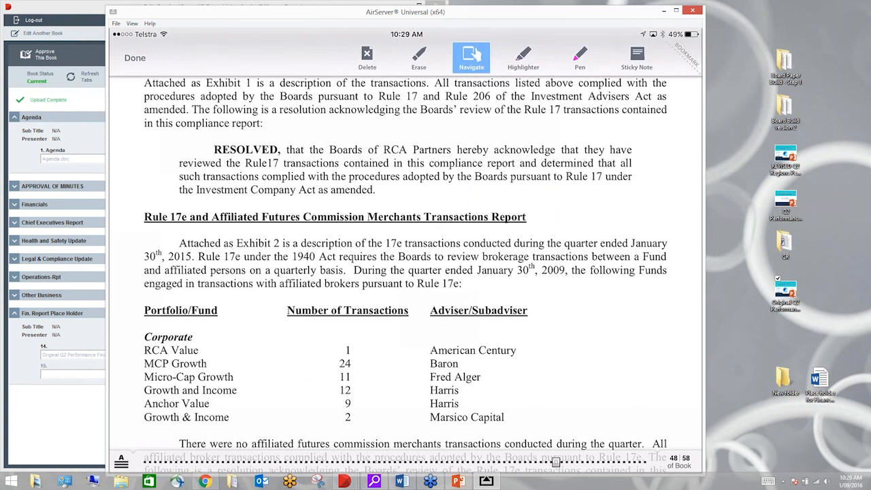
left_click(580, 57)
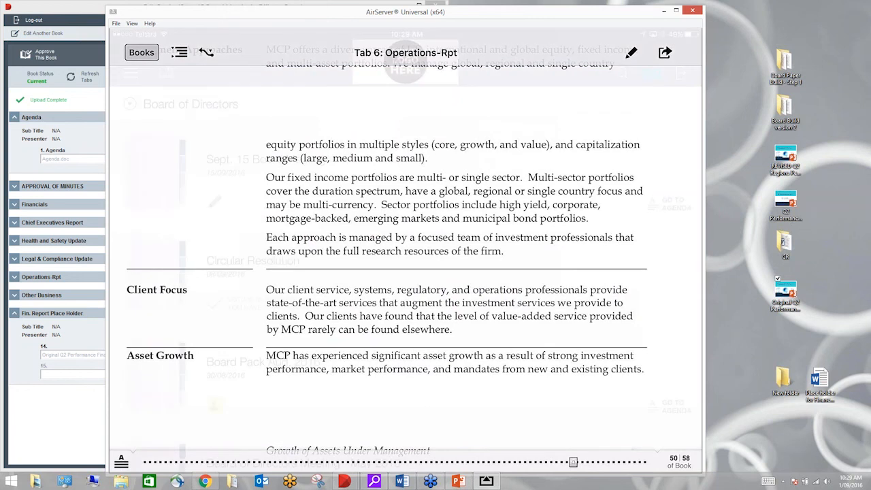
left_click(141, 52)
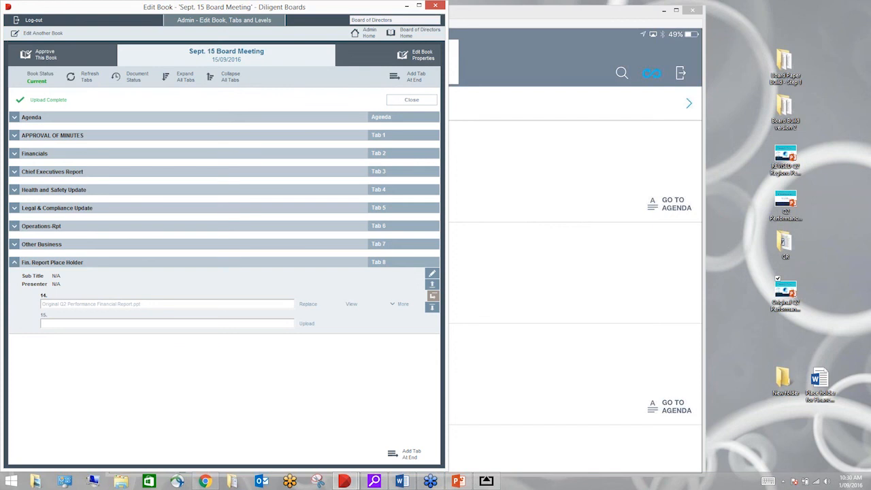
mouse_move(62, 201)
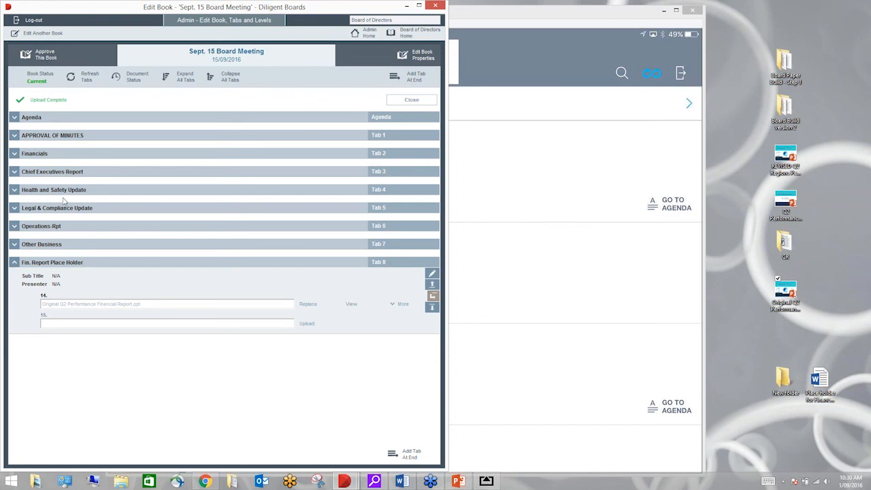
mouse_move(64, 201)
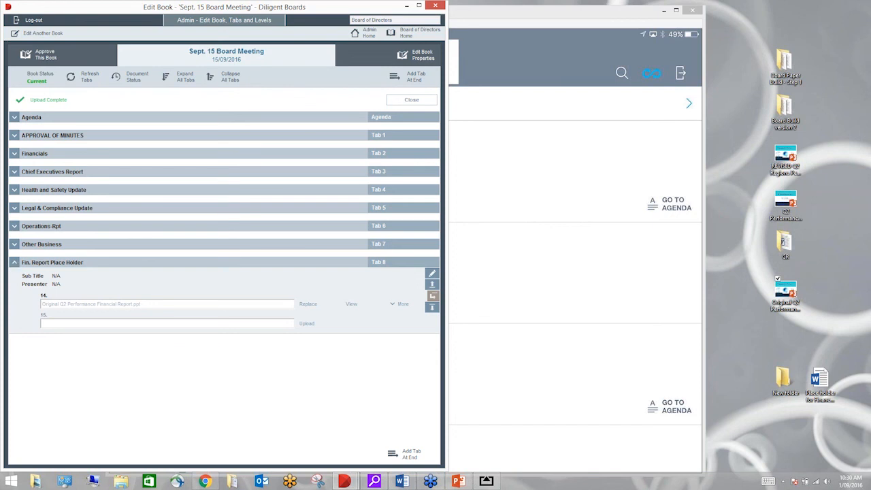
Collapse all tabs of the Sept. 15 Board Meeting book after the upload completes.
left_click(13, 262)
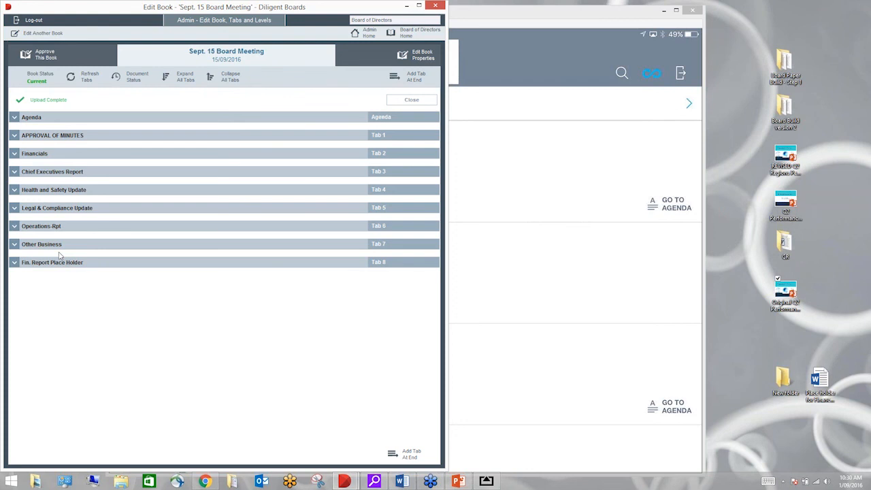
mouse_move(724, 67)
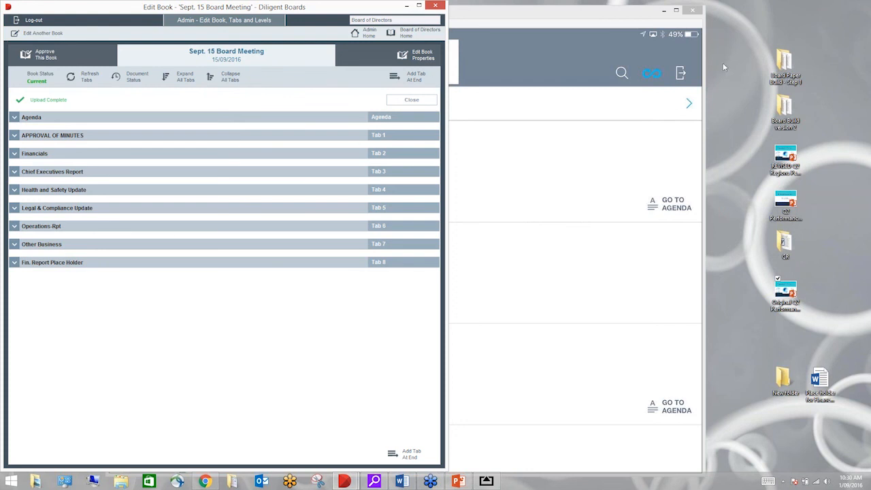
mouse_move(738, 46)
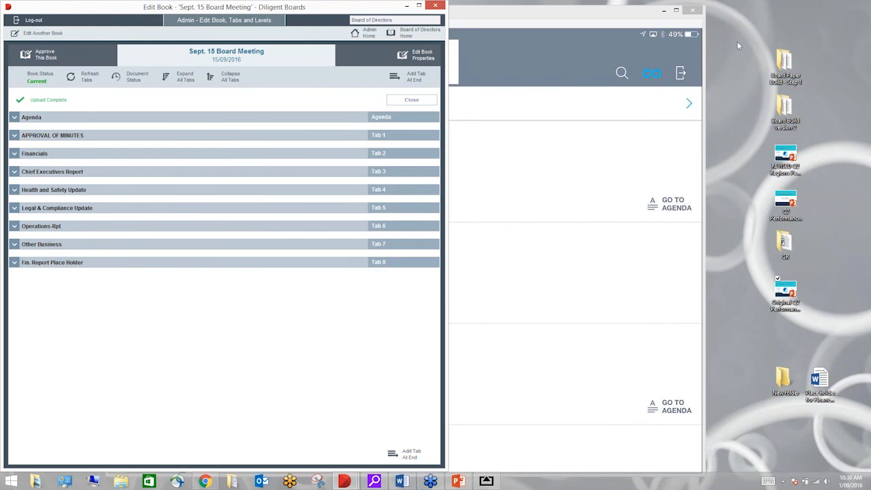
mouse_move(784, 62)
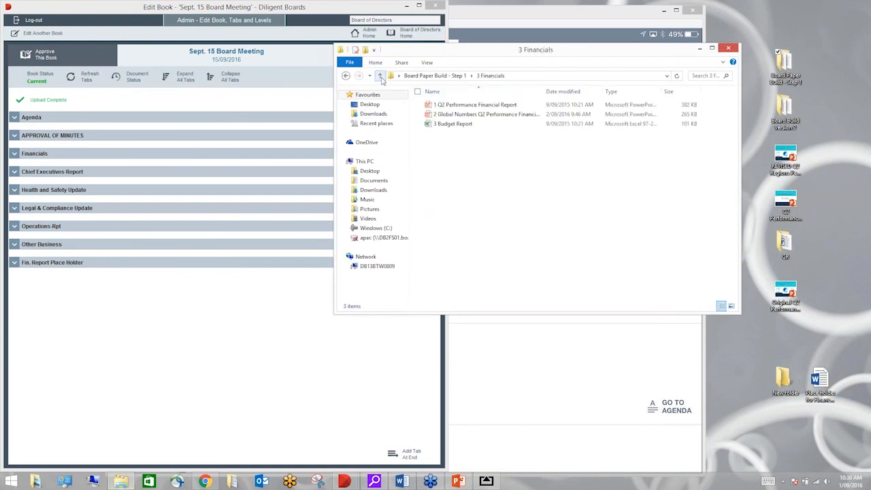
Navigate up from 3 Financials to the Board Paper Build - Step 1 folder.
left_click(380, 76)
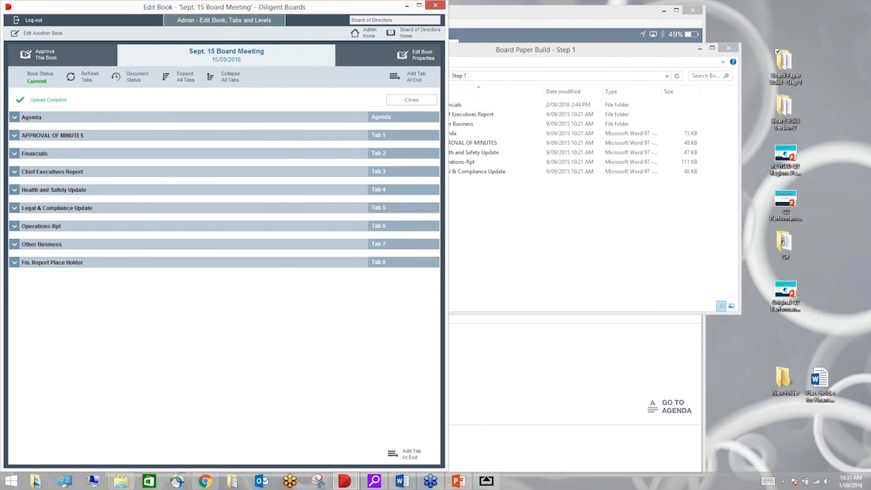
Expand all tabs and scroll to the Financials tab's Global Numbers Q2 Performance Financial Report.
left_click(13, 171)
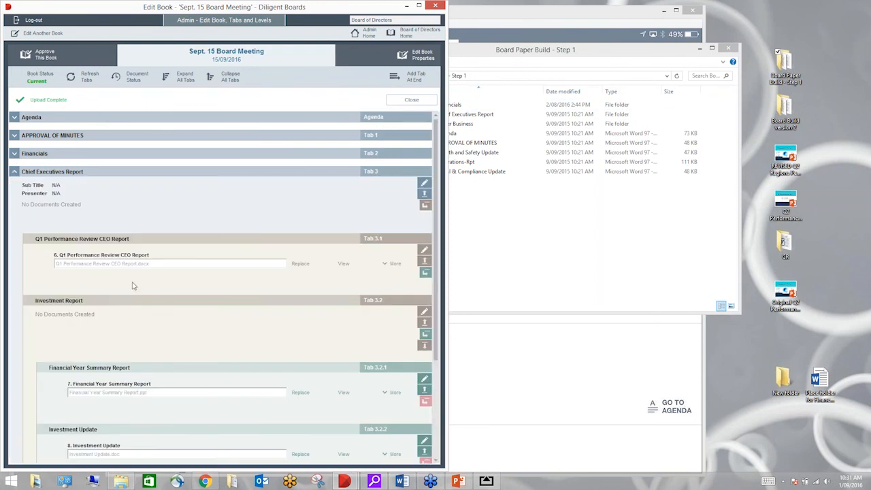
scroll("down", 3)
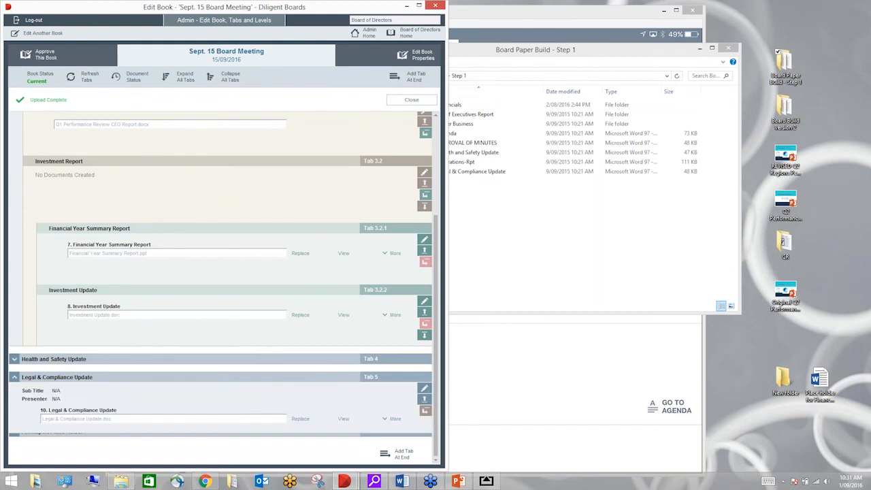
scroll("down", 3)
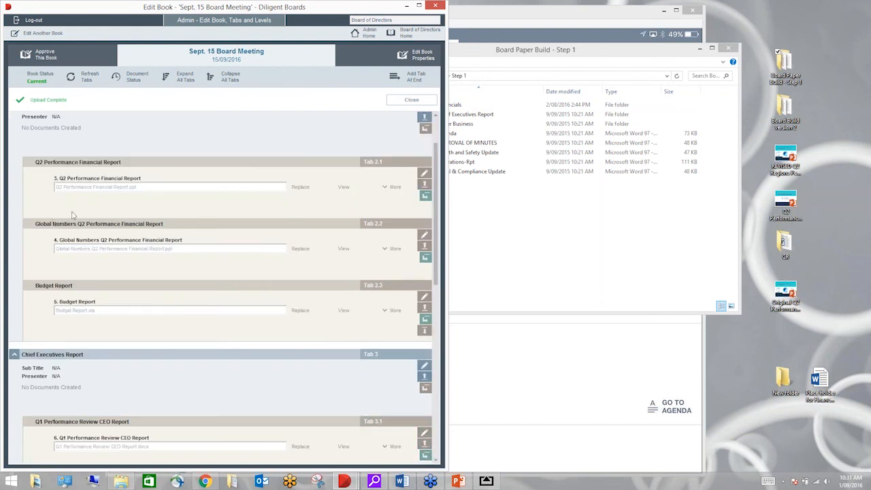
mouse_move(44, 233)
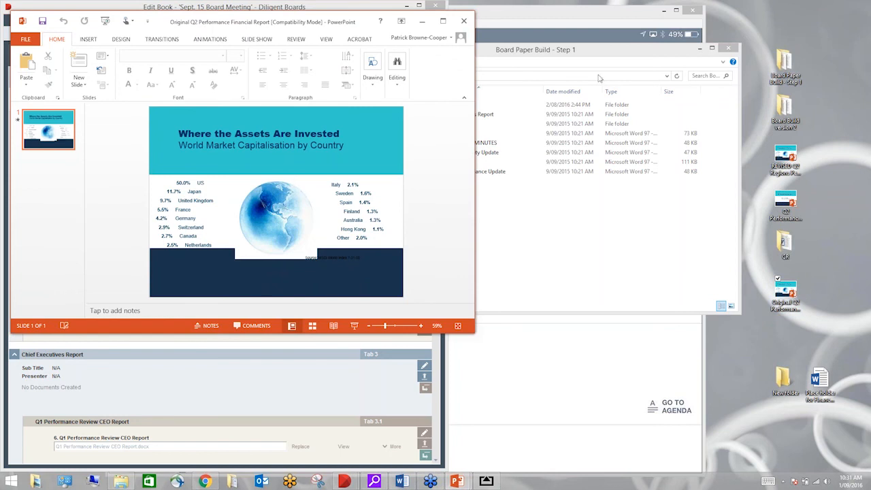
Close the original Q2 Performance Financial Report presentation and the Board Paper Build folder window.
left_click(463, 22)
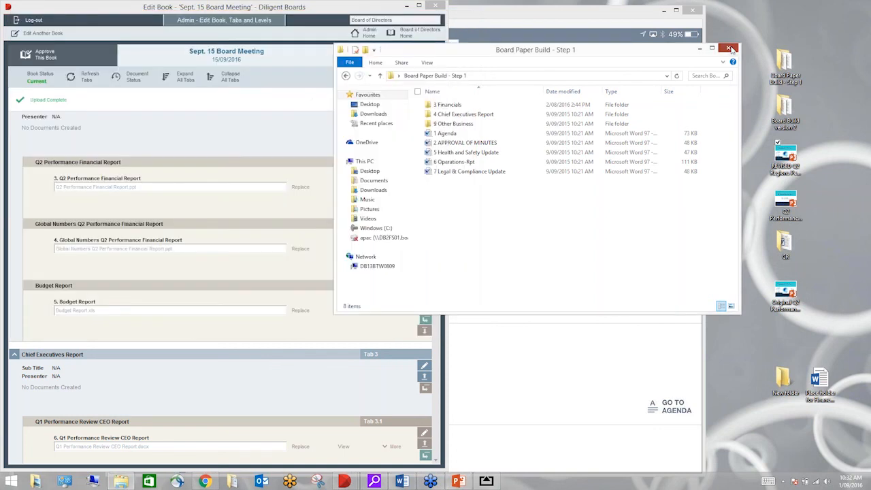
left_click(729, 49)
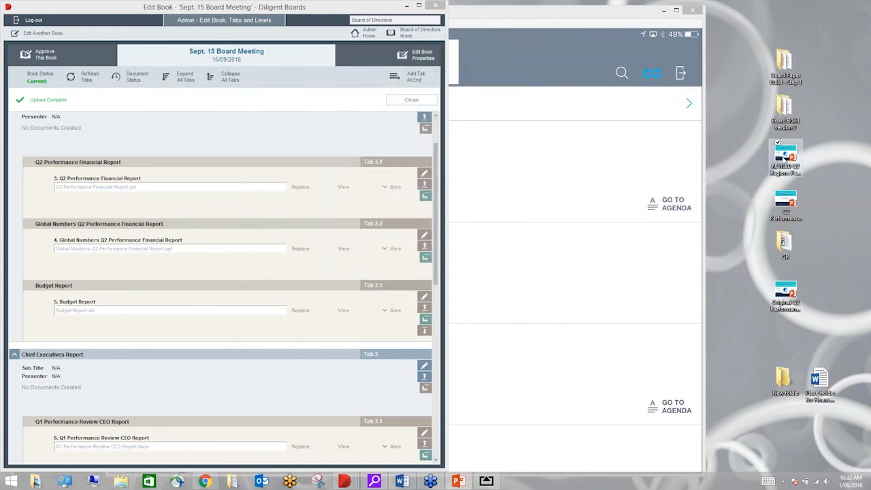
mouse_move(365, 262)
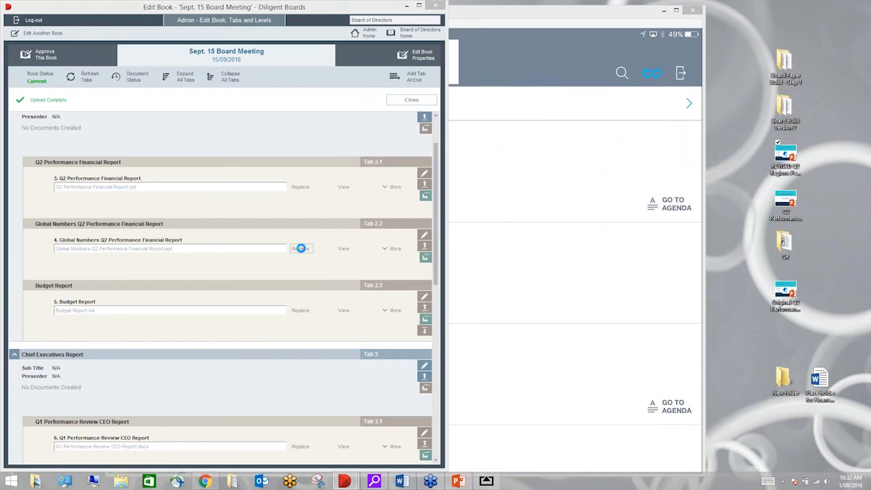
Start replacing the Global Numbers report and choose the REVISED Q2 Regions Performance file.
left_click(300, 248)
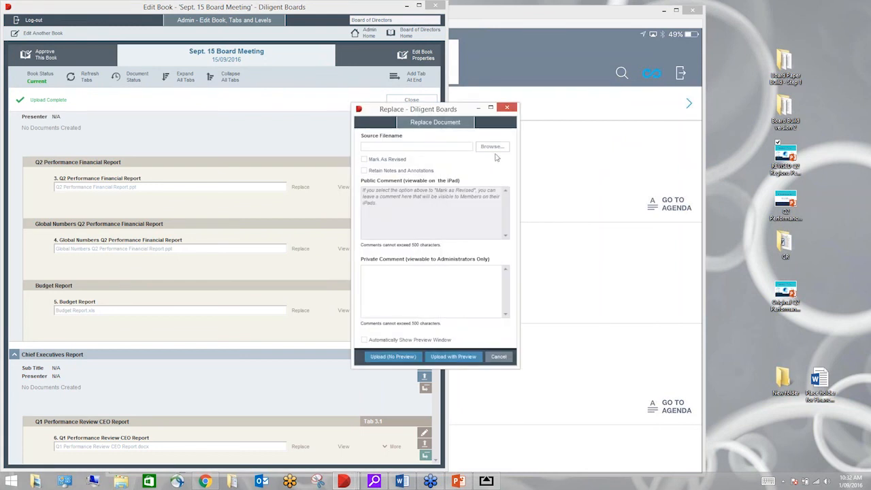
left_click(491, 147)
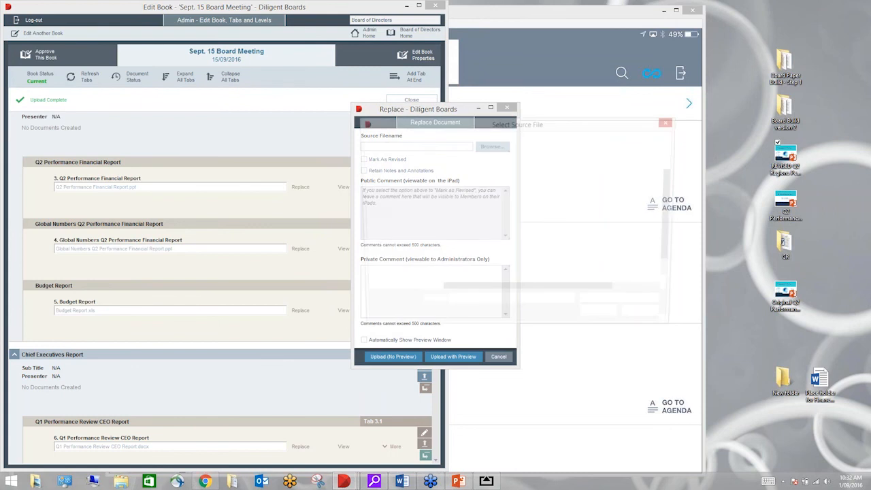
left_click(493, 147)
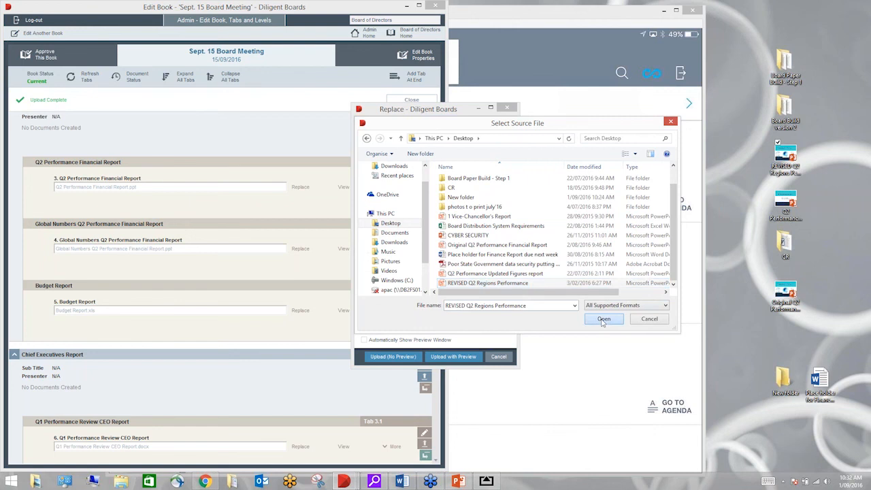
left_click(605, 319)
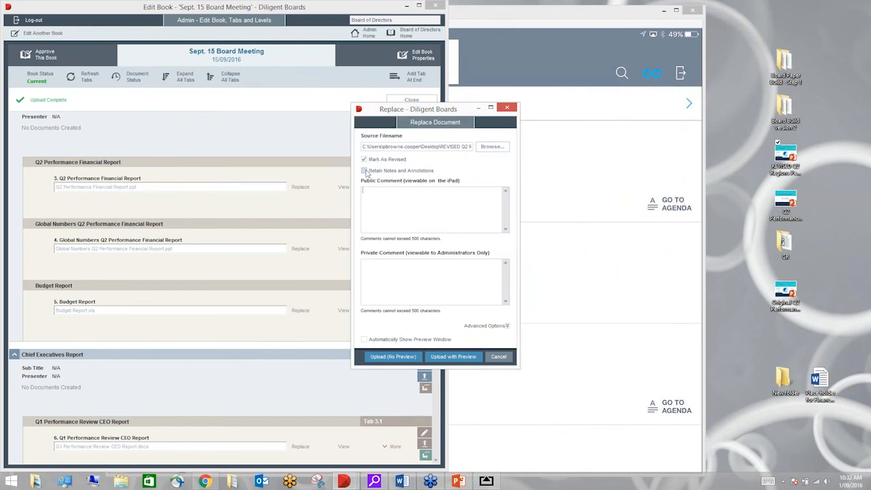
Mark the replacement as revised with the public comment 'changes to 5 and 6'.
left_click(365, 170)
type("C")
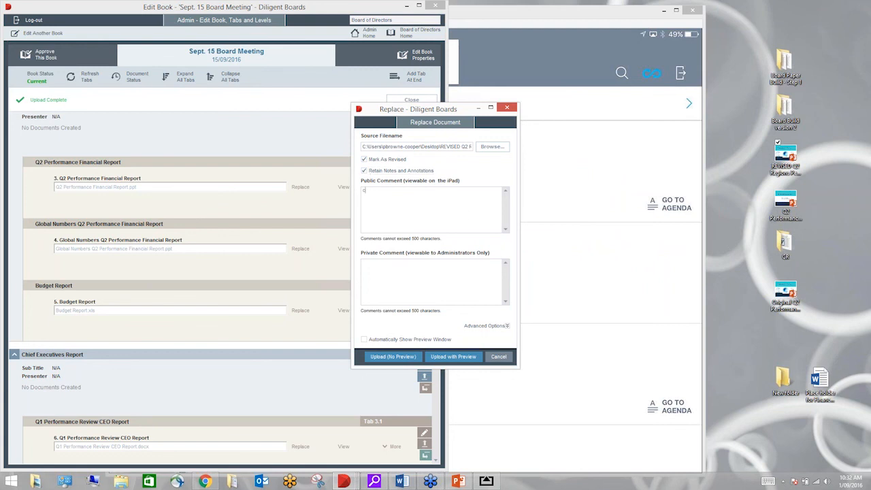
type("changes")
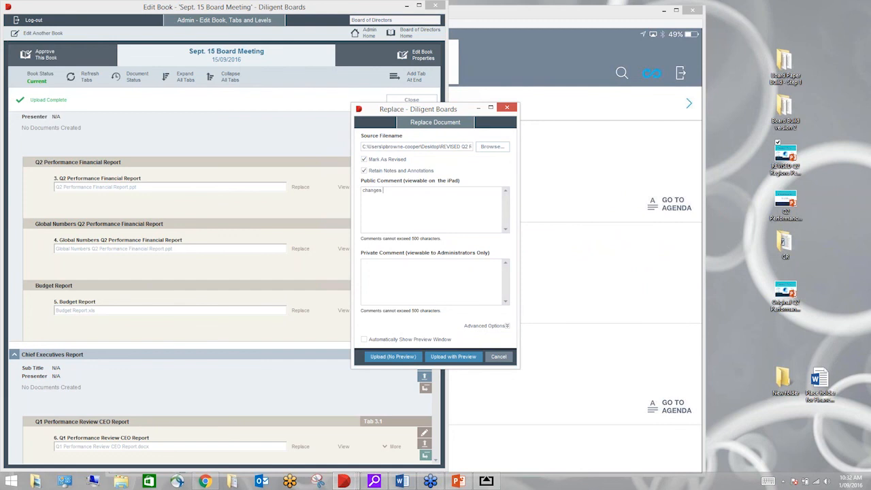
type("to")
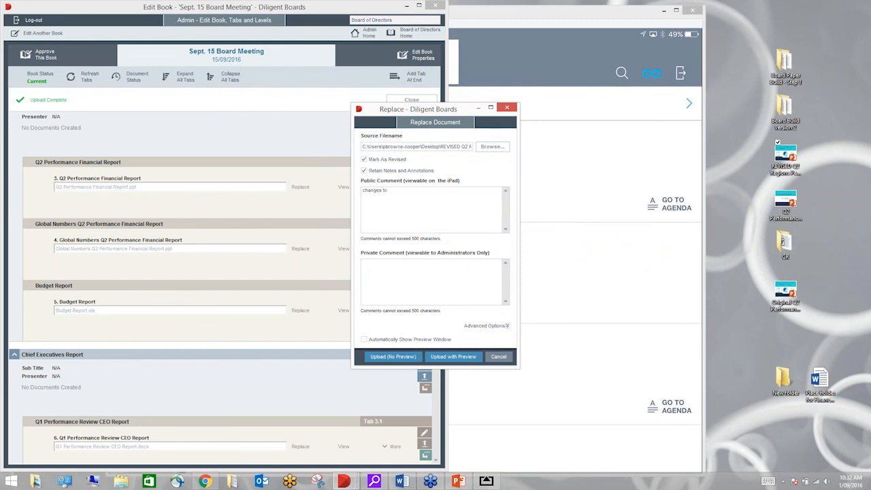
type("(")
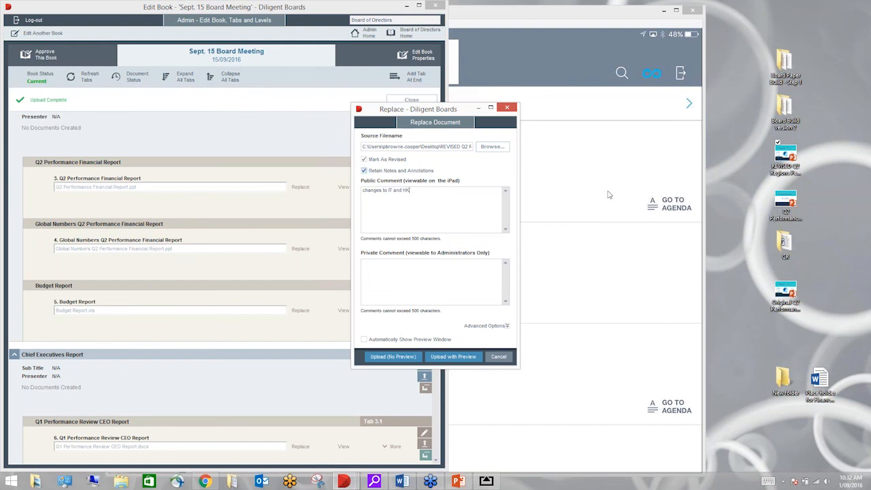
mouse_move(612, 137)
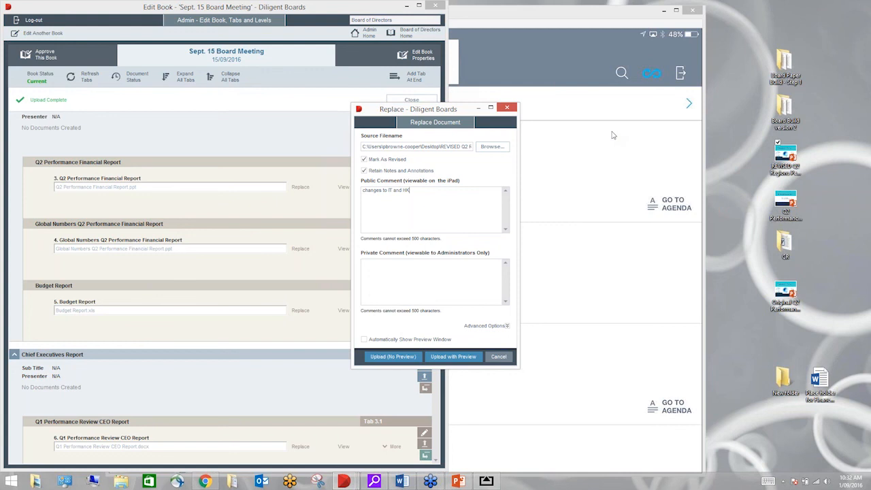
mouse_move(539, 206)
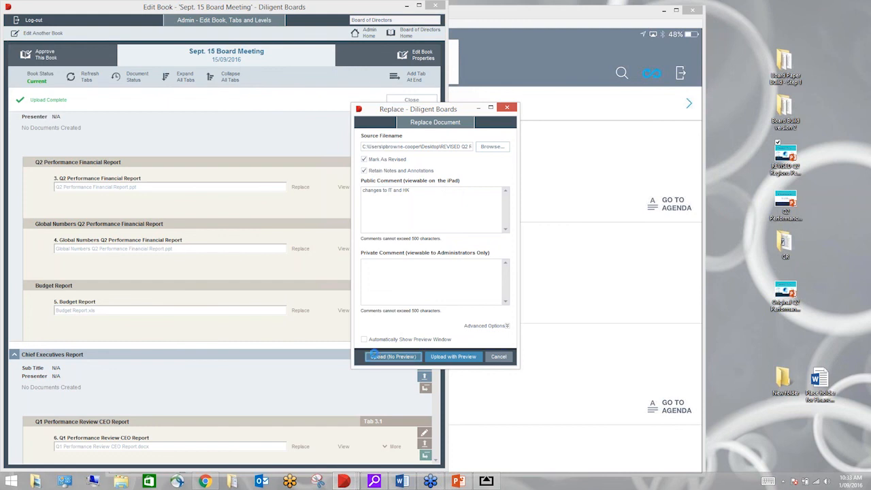
Upload the revised file without preview and view the updated Global Numbers Q2 report.
left_click(392, 357)
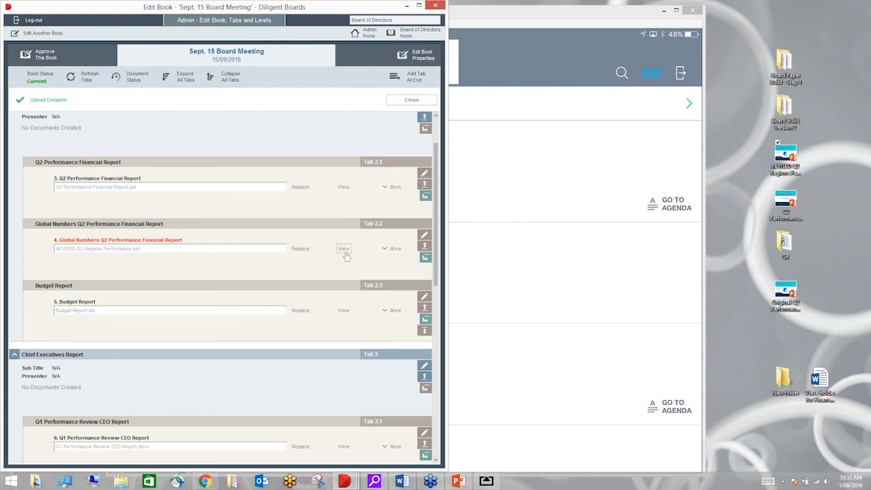
left_click(343, 248)
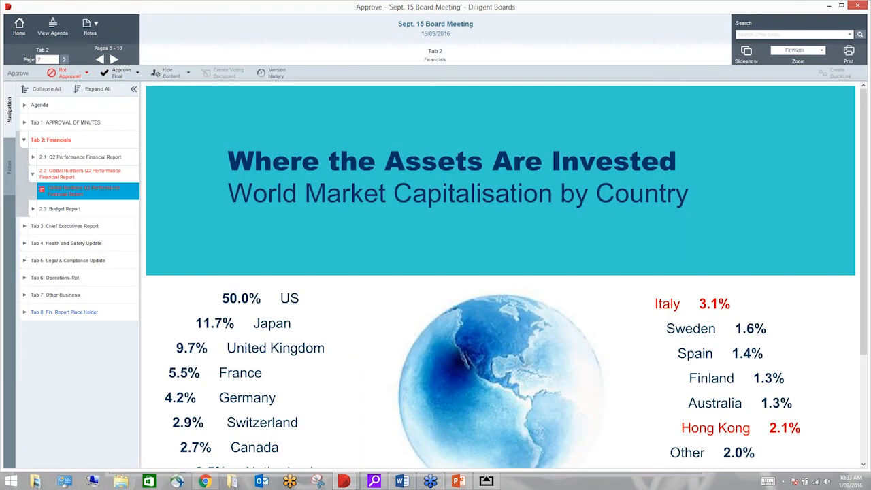
Approve the entire Sept. 15 Board Meeting book, confirming the warning dialog.
left_click(138, 73)
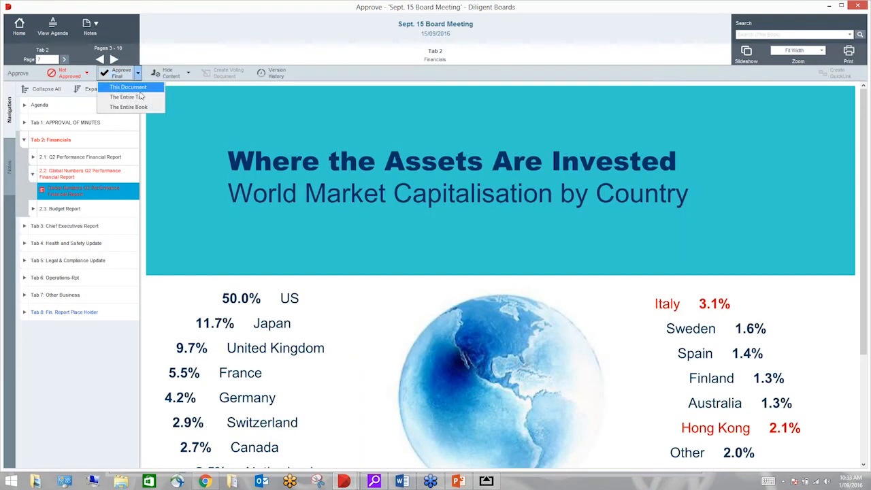
left_click(128, 106)
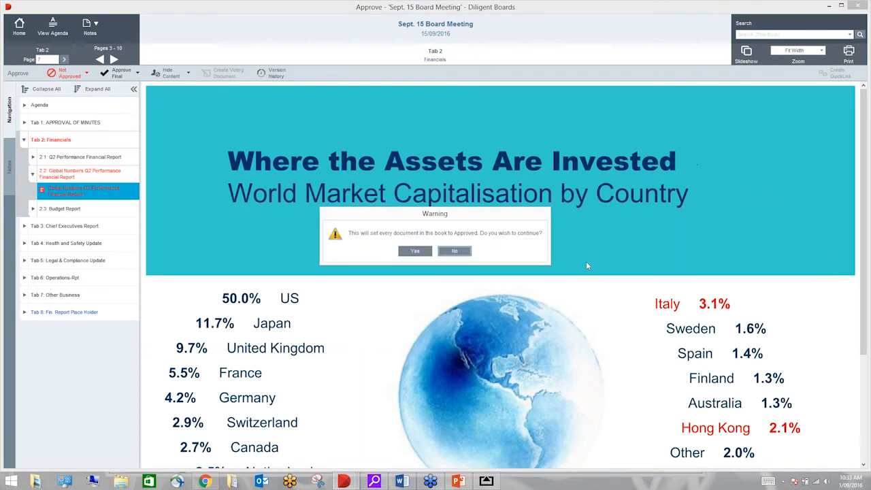
left_click(414, 250)
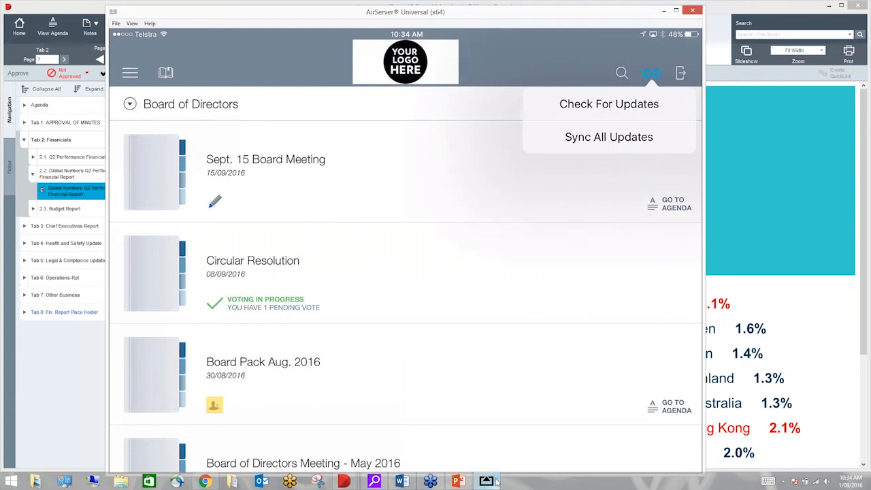
Sync all updates in the mirrored iPad app so the Sept. 15 book shows one new update.
left_click(609, 103)
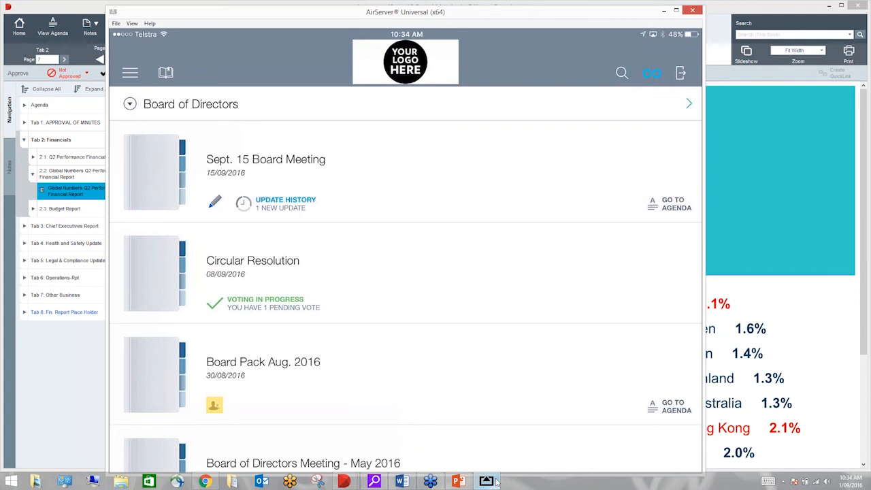
left_click(286, 199)
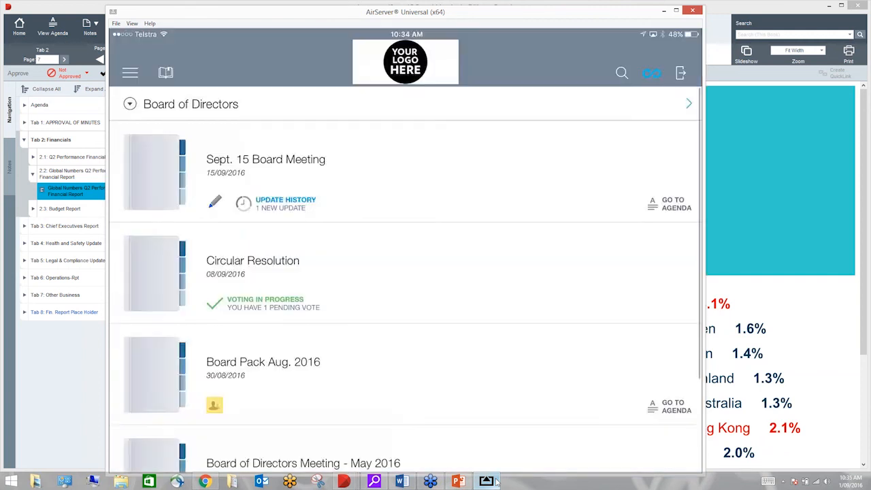
left_click(131, 103)
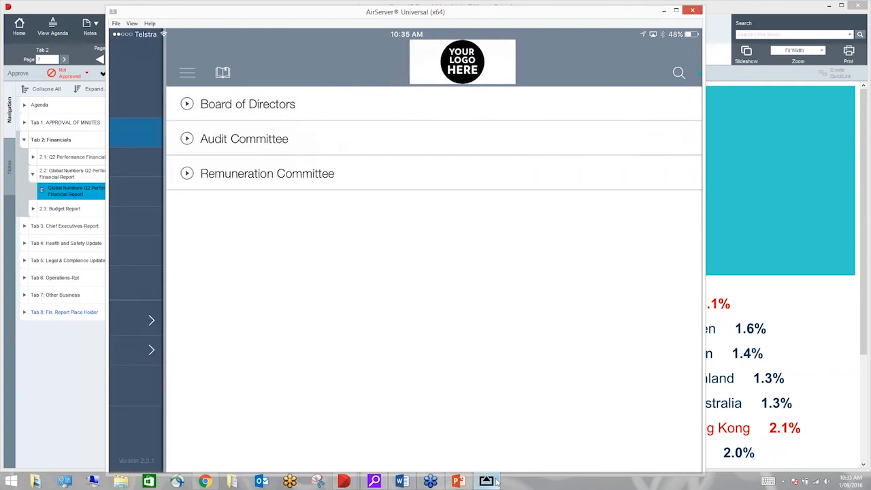
left_click(188, 73)
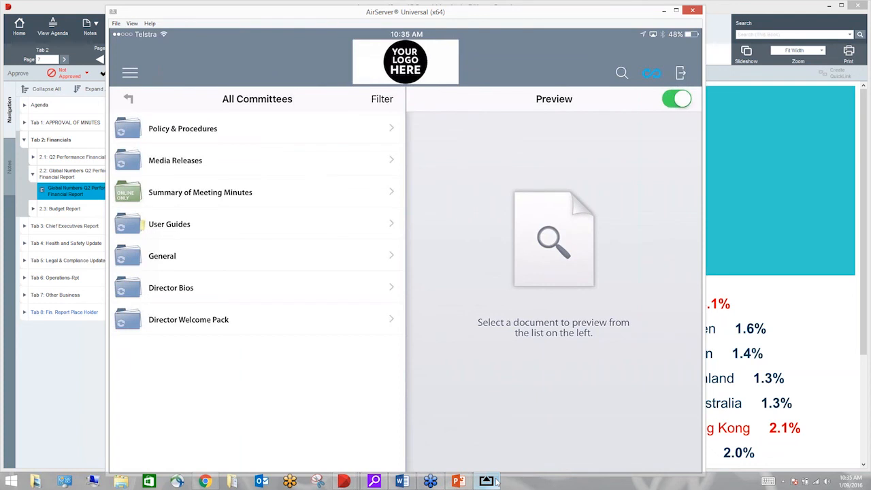
left_click(183, 128)
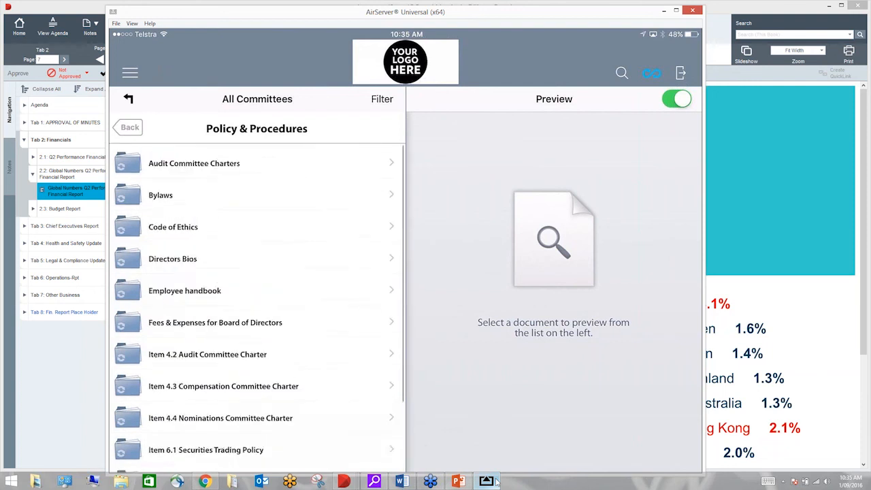
left_click(128, 128)
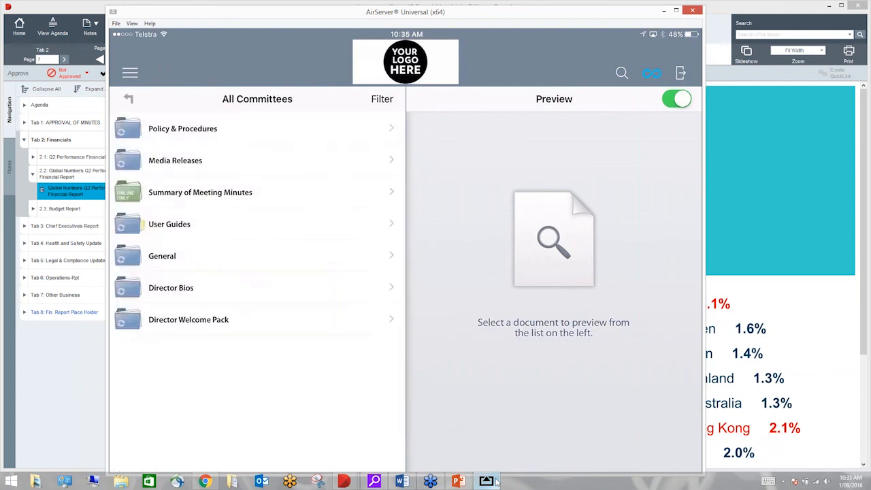
left_click(182, 127)
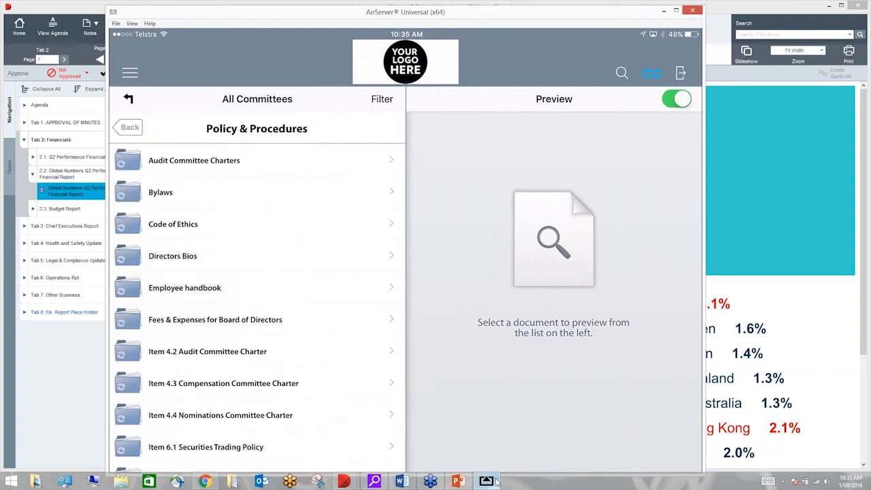
left_click(223, 384)
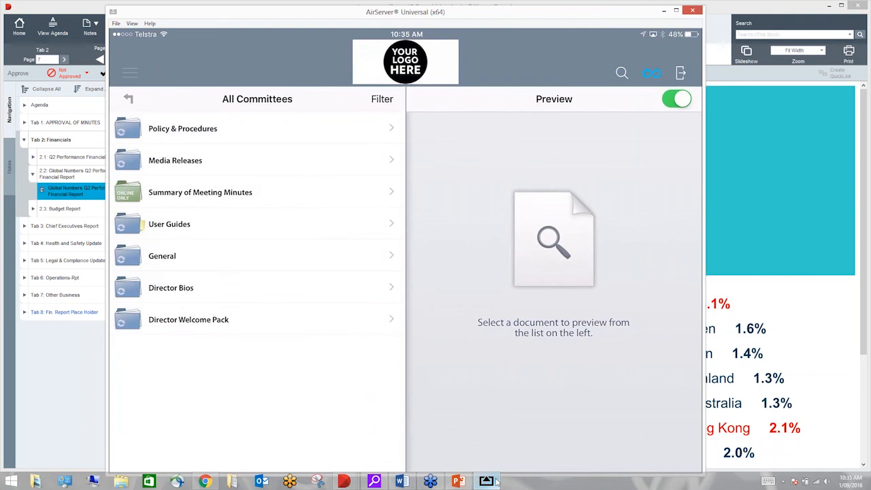
left_click(131, 74)
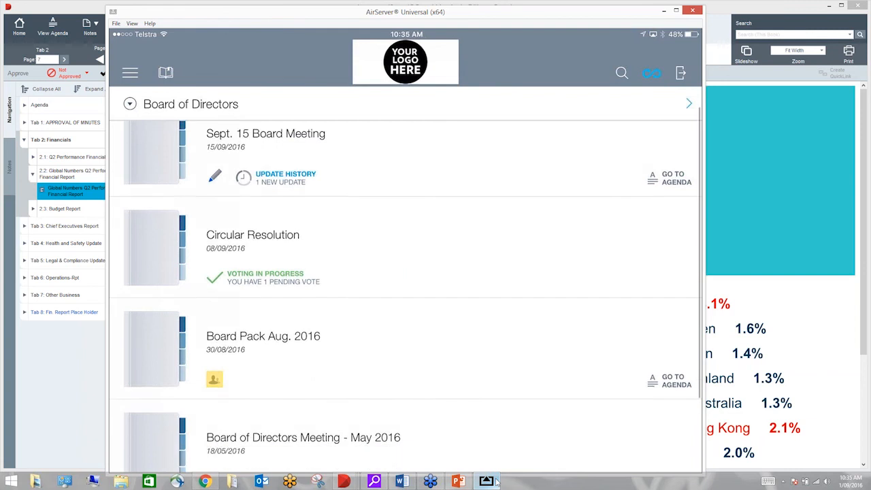
scroll("down", 3)
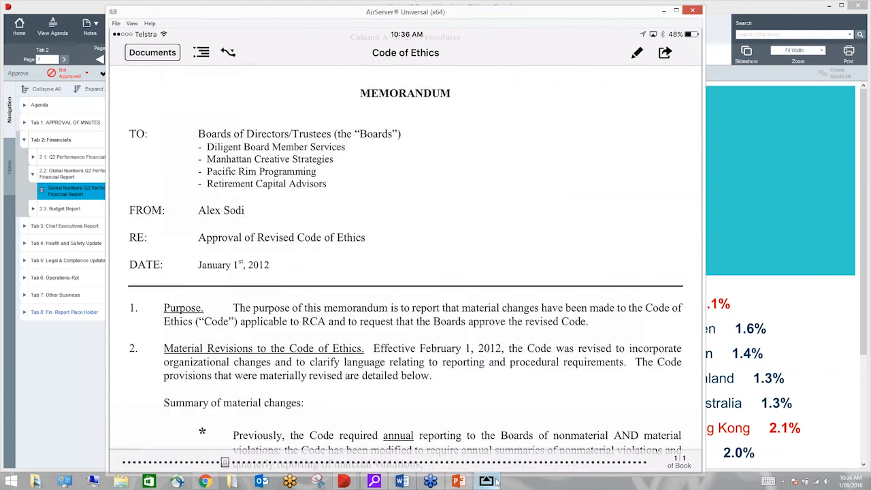
Scroll down through the Code of Ethics memorandum in the mirrored tablet app.
scroll("down", 3)
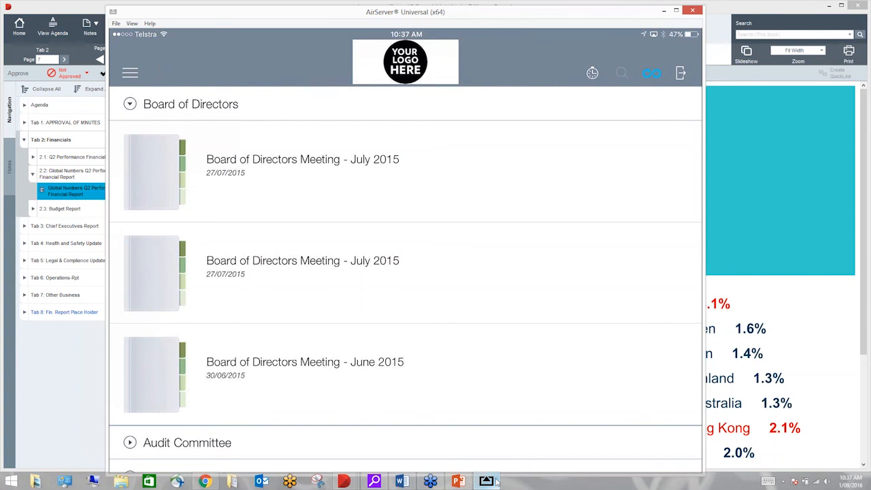
Search the archived books for 'Press', get no results, and go to the Resource Centre.
left_click(621, 74)
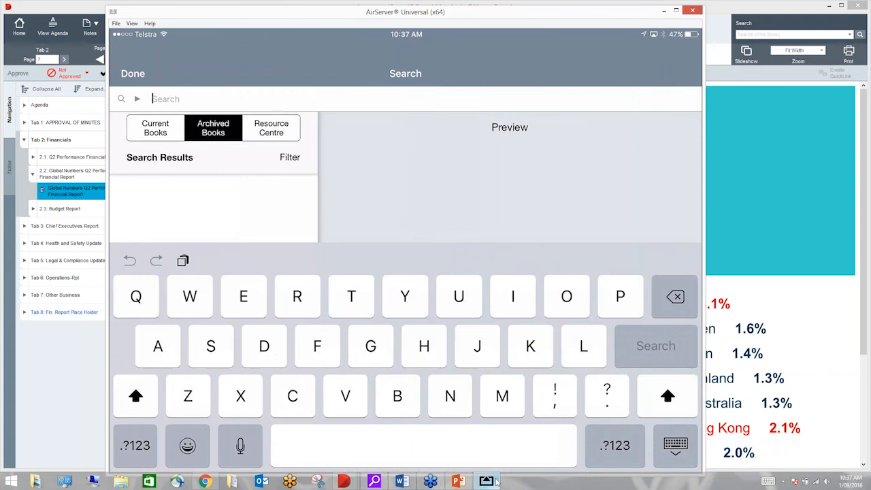
type("Press")
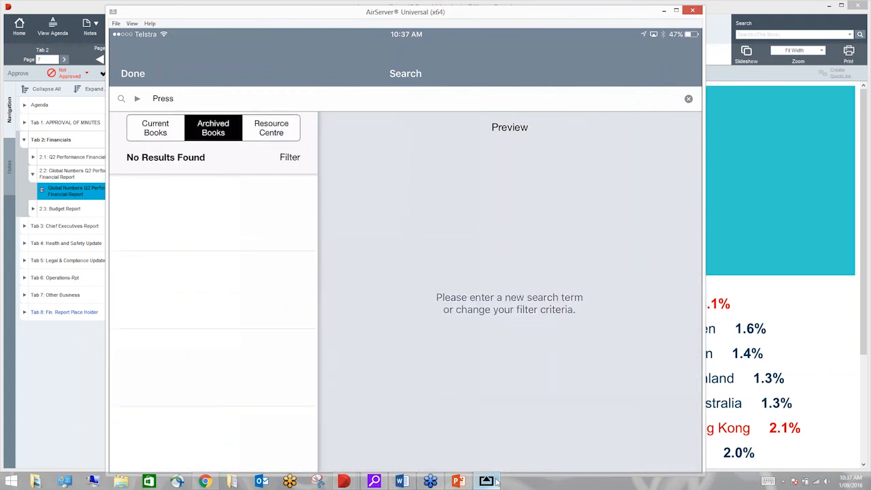
left_click(155, 128)
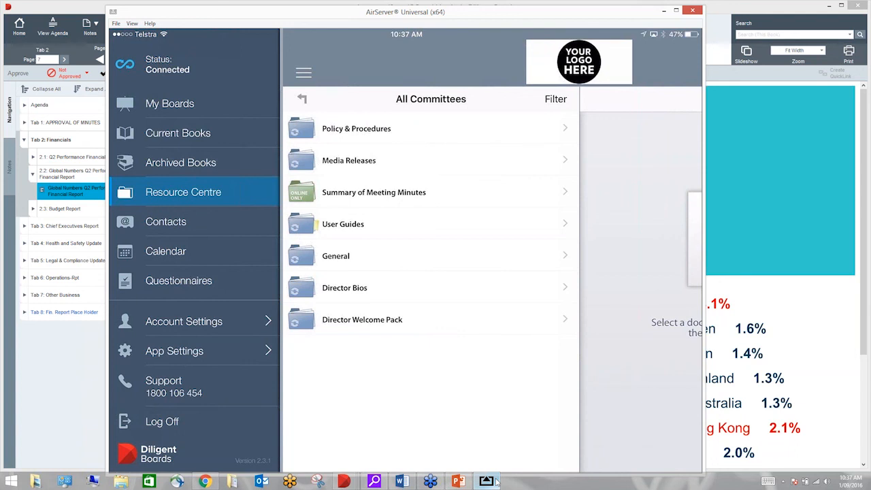
Switch to Current Books and list the Board of Directors books with Sept. 15 on top.
left_click(177, 134)
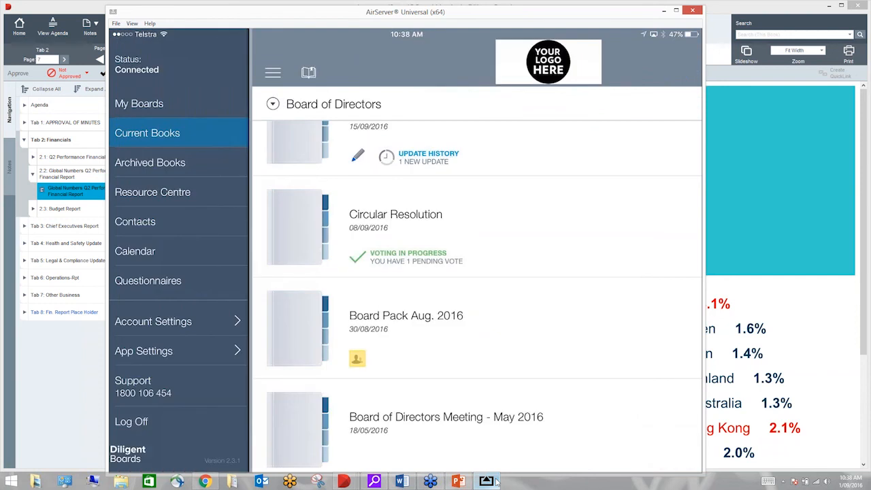
left_click(272, 74)
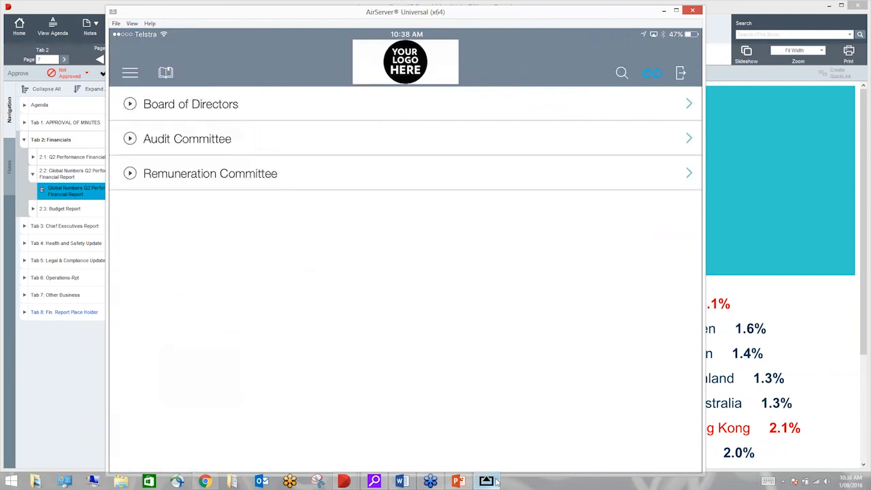
left_click(191, 103)
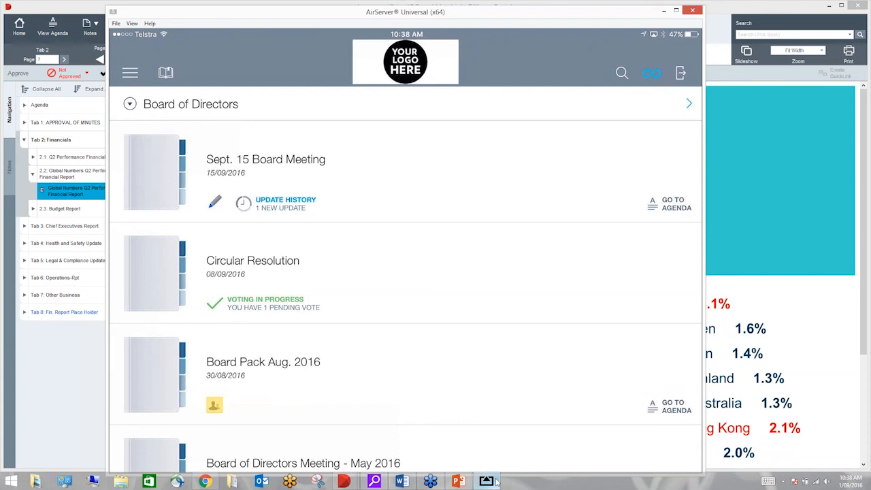
mouse_move(466, 481)
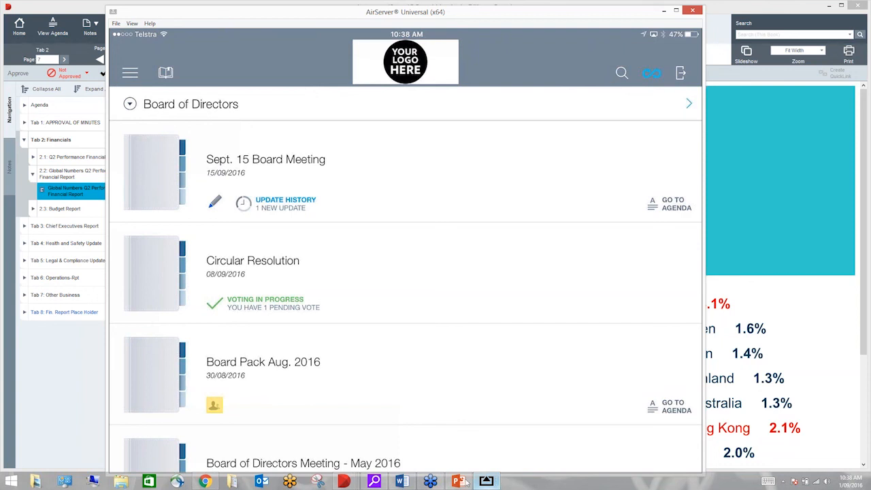
Bring PowerPoint to the front and select slide 8, the Quick Poll.
left_click(458, 482)
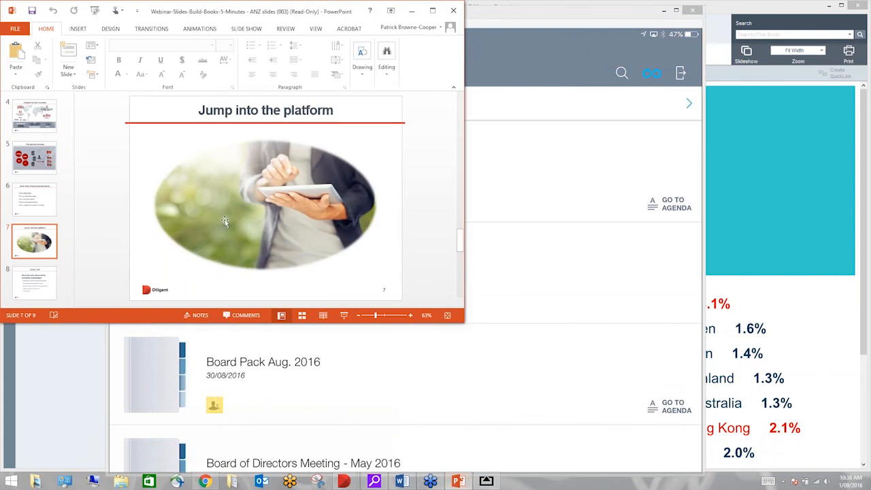
left_click(34, 282)
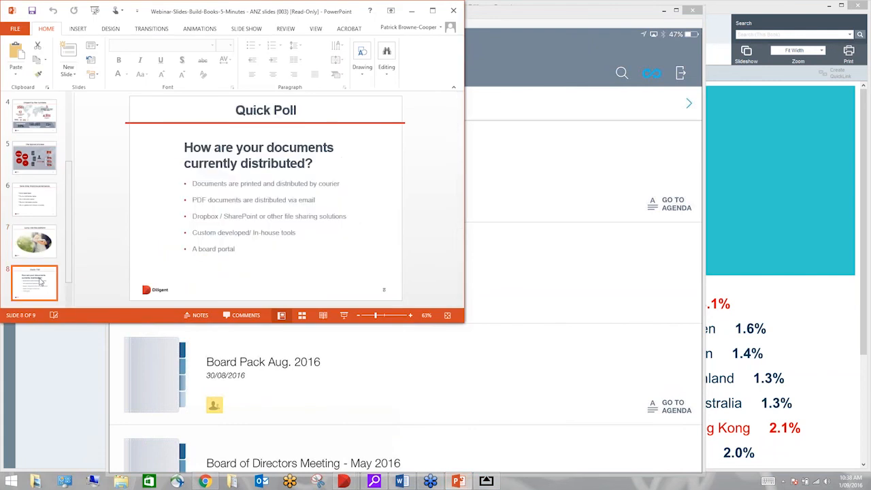